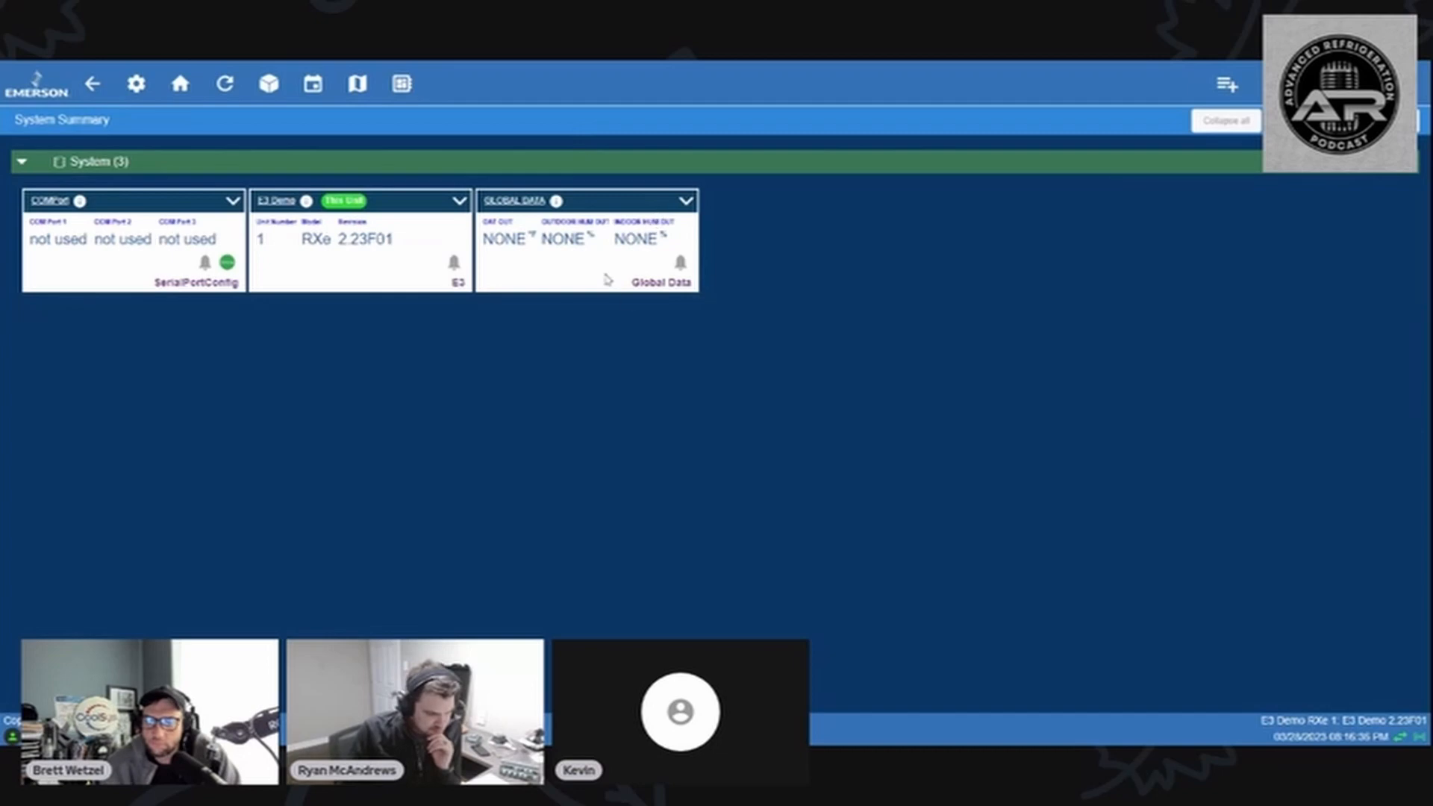
{"action": "mouse_move", "coordinate": [621, 331]}
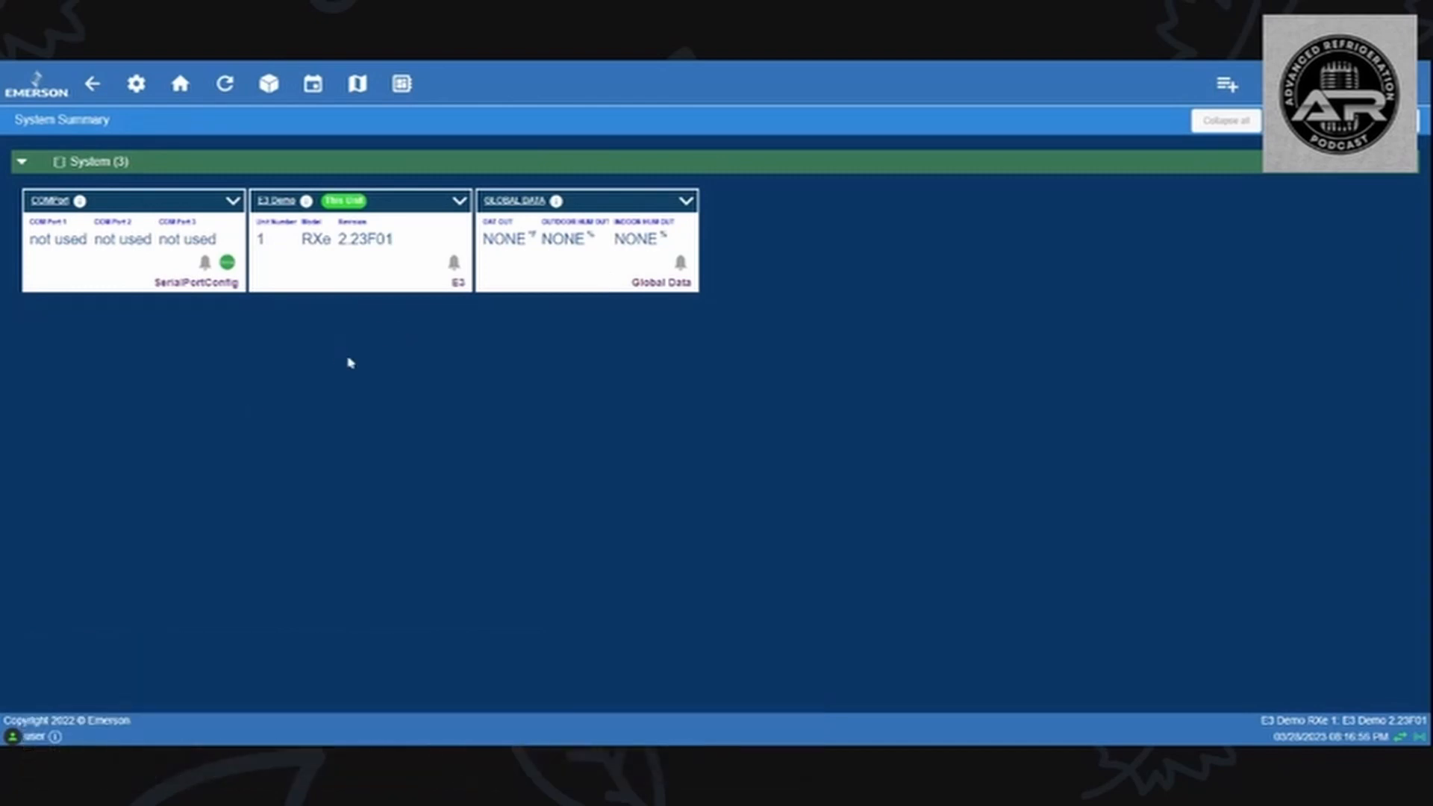
{"action": "mouse_move", "coordinate": [327, 388]}
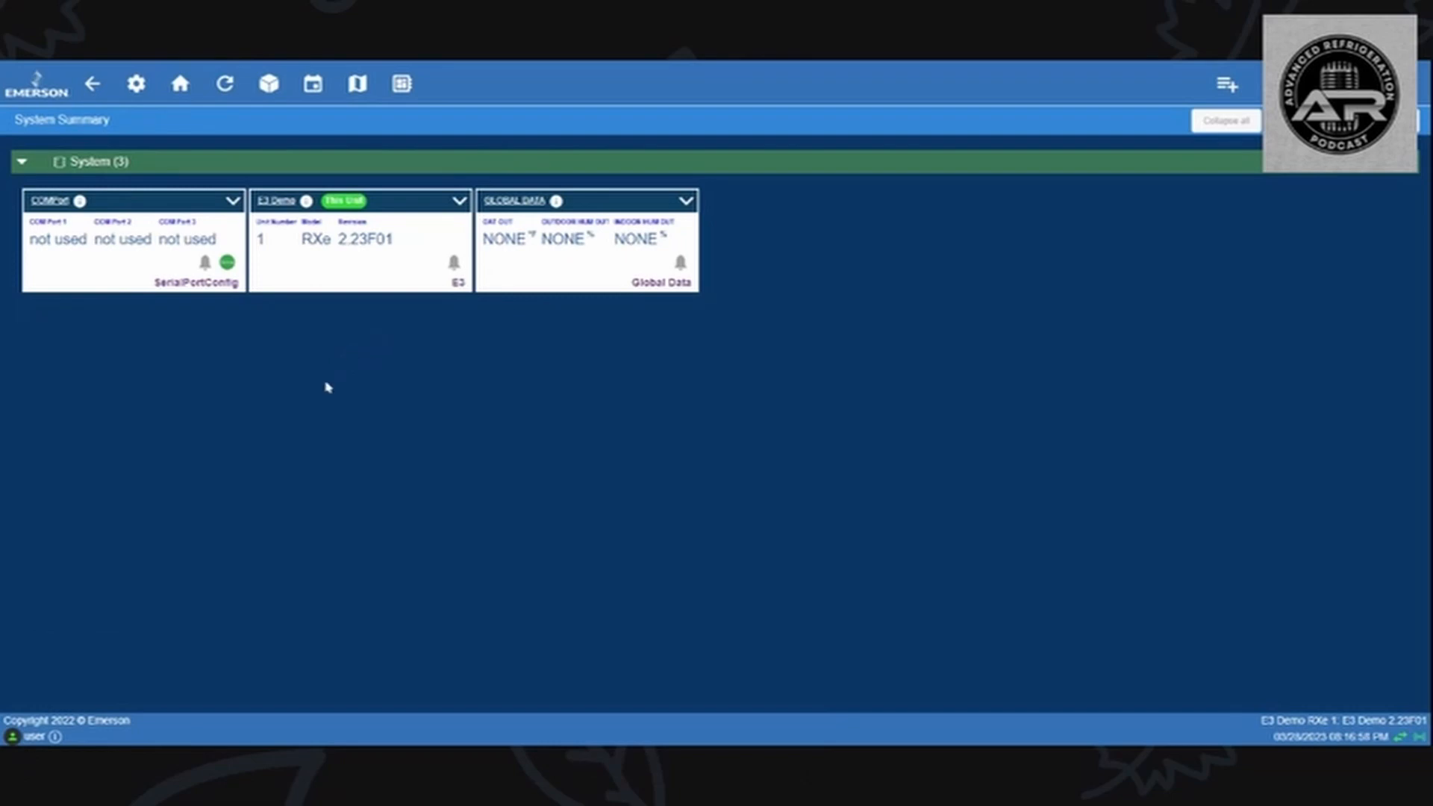
{"action": "mouse_move", "coordinate": [344, 374]}
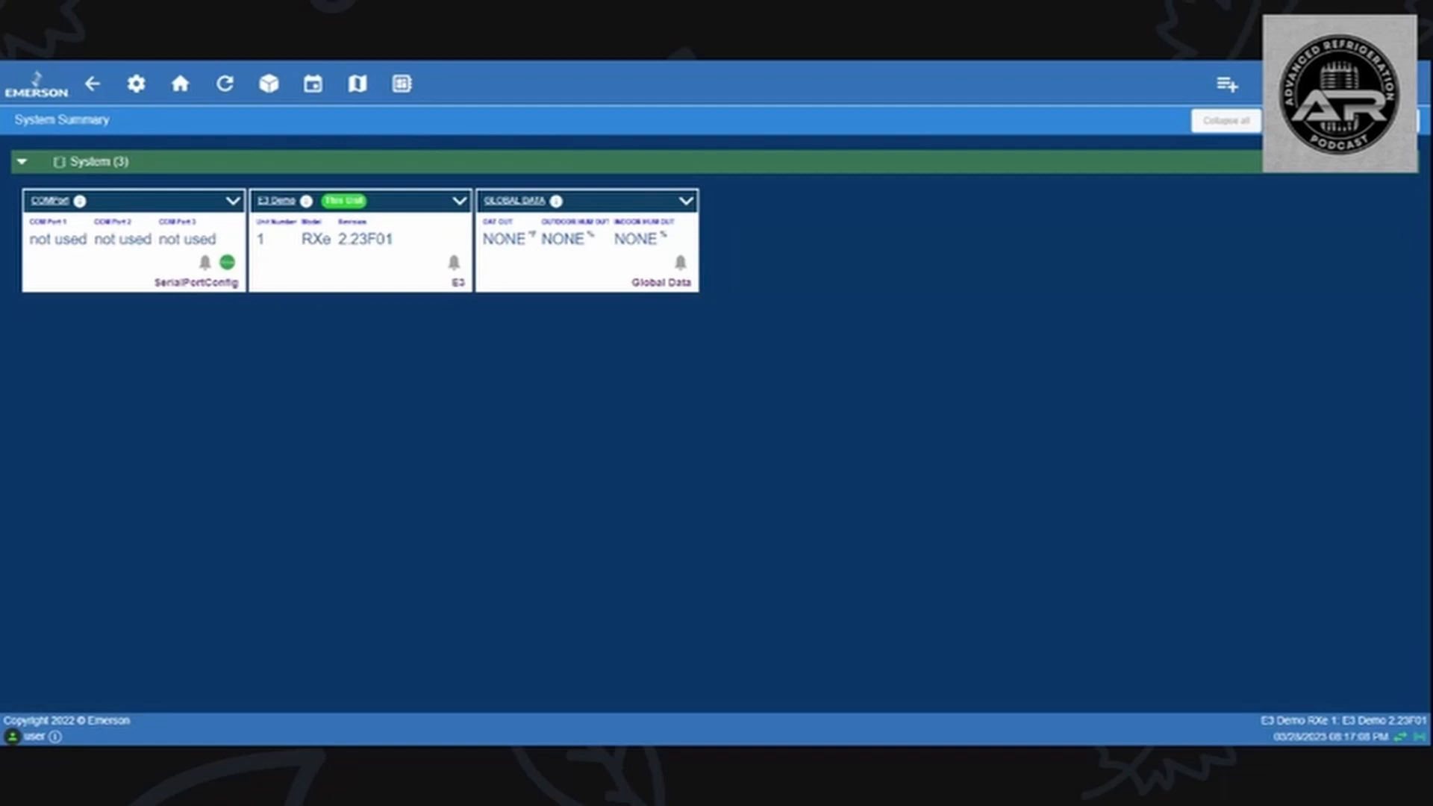
{"action": "mouse_move", "coordinate": [462, 336]}
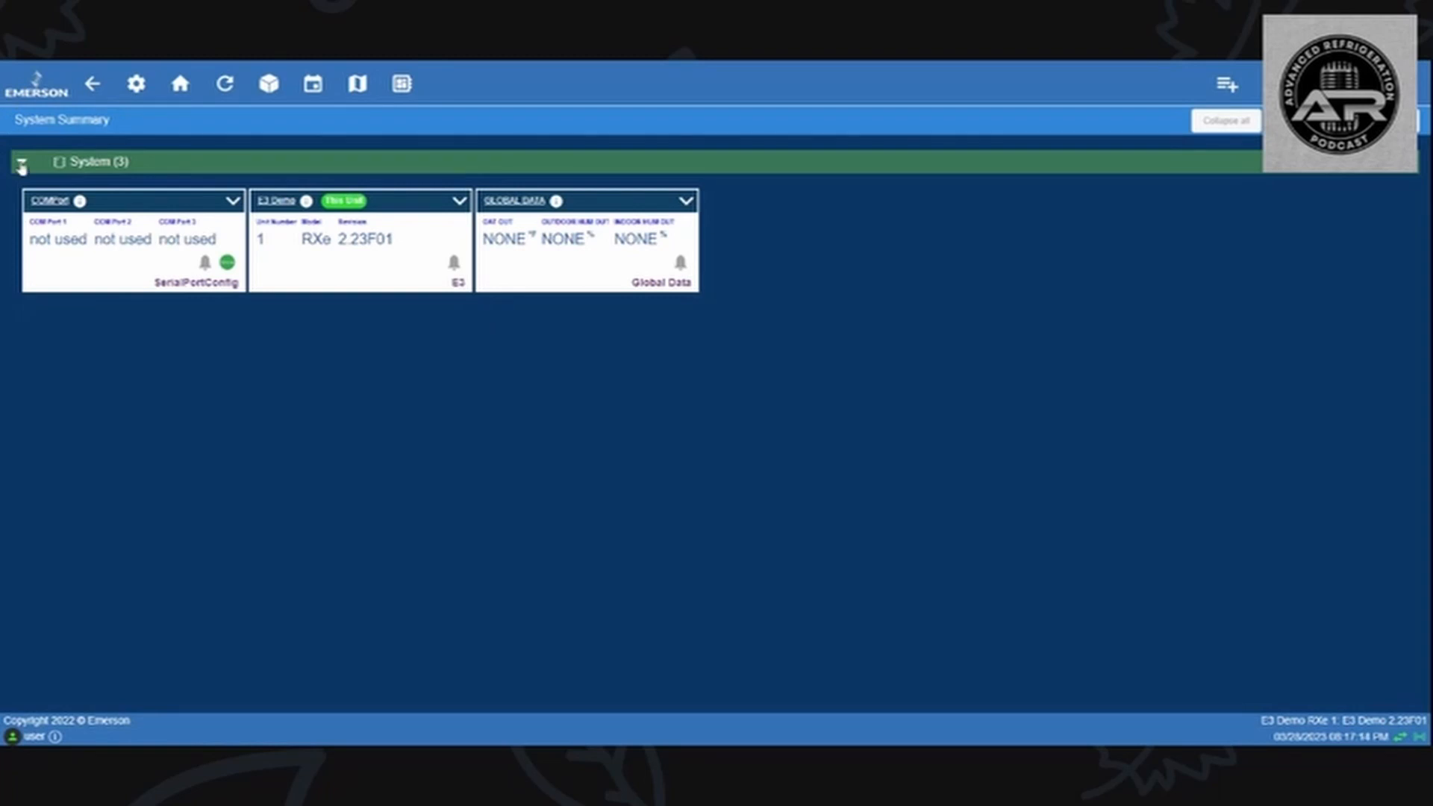
Step: Bring up the main menu with the Configure System section expanded
{"action": "left_click", "coordinate": [20, 161]}
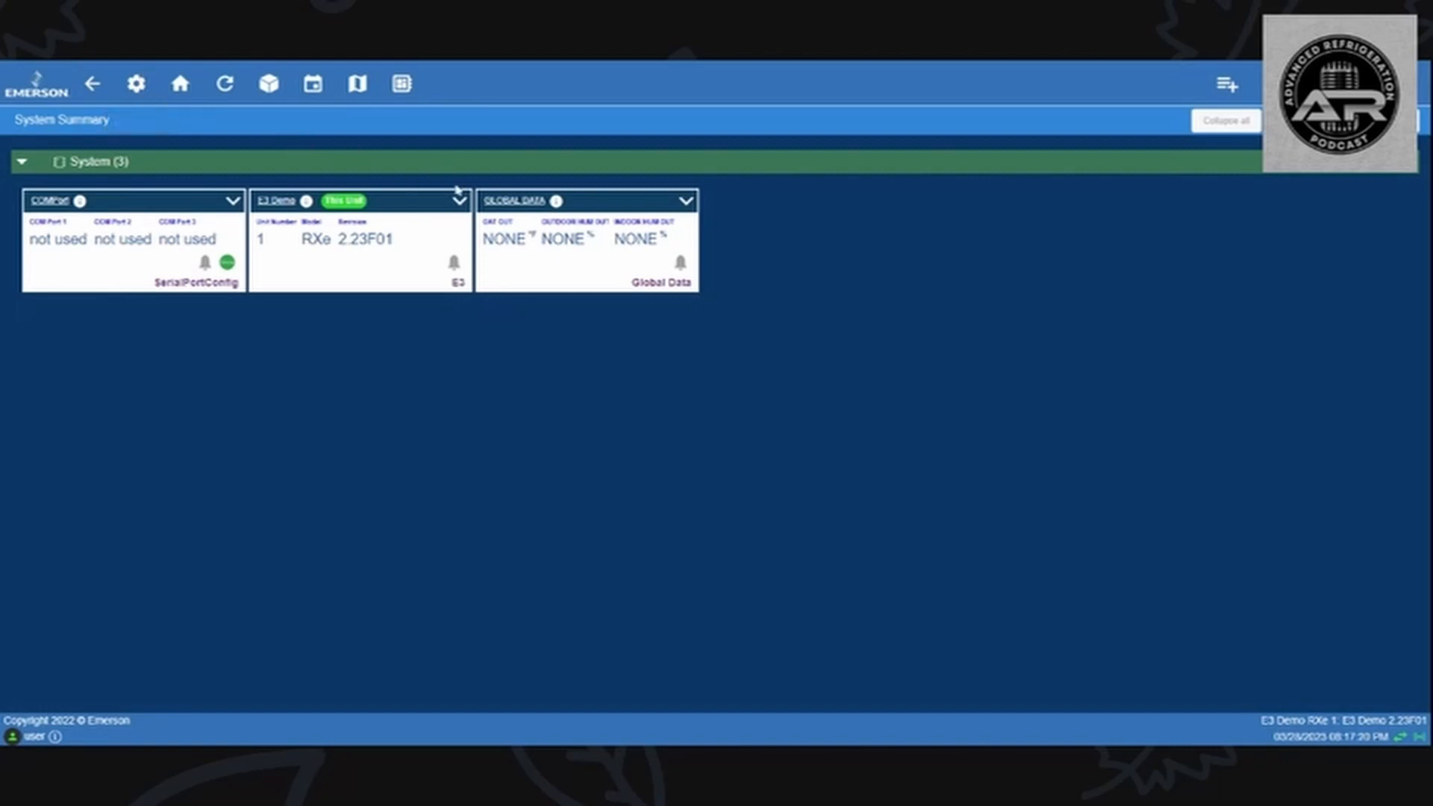
{"action": "mouse_move", "coordinate": [512, 142]}
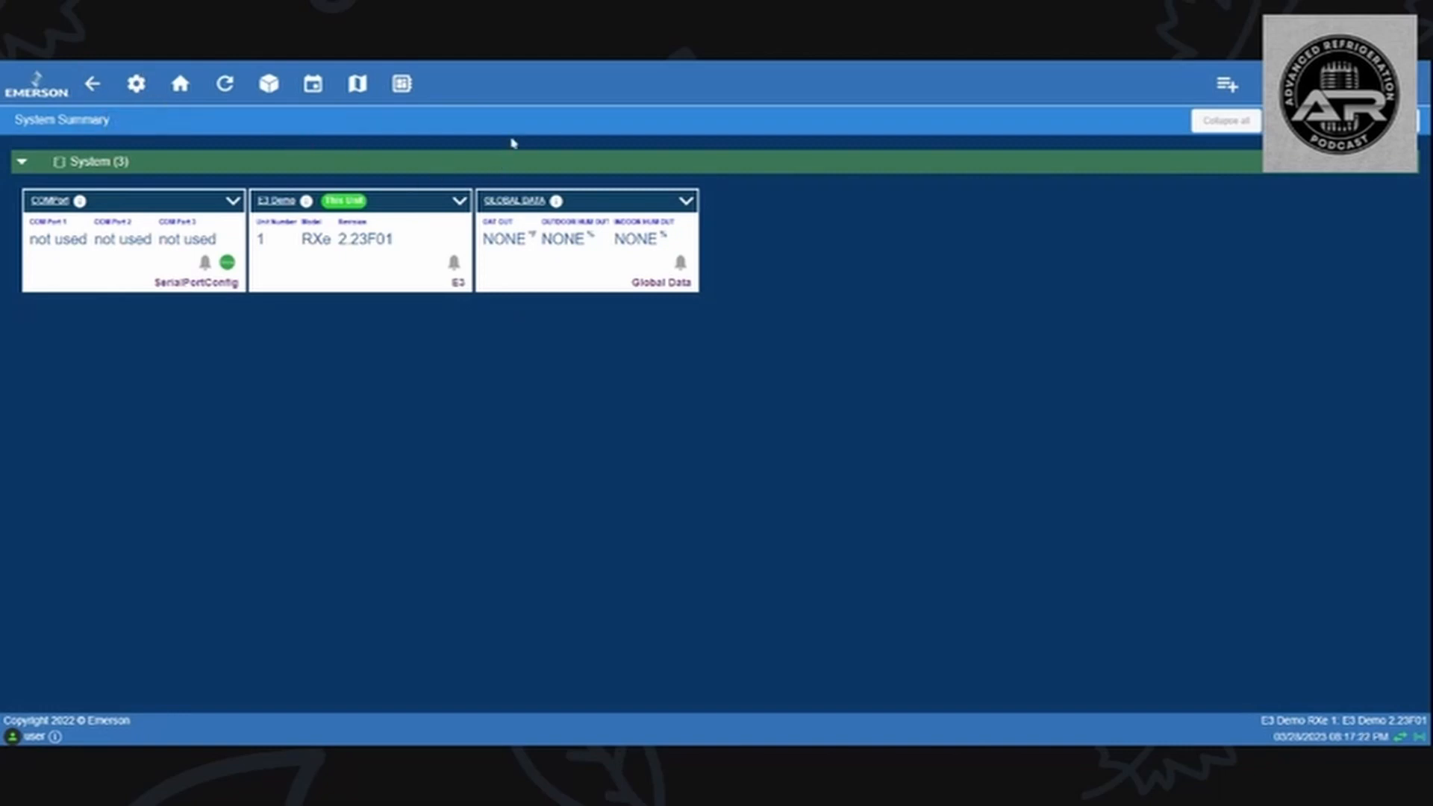
{"action": "mouse_move", "coordinate": [5, 149]}
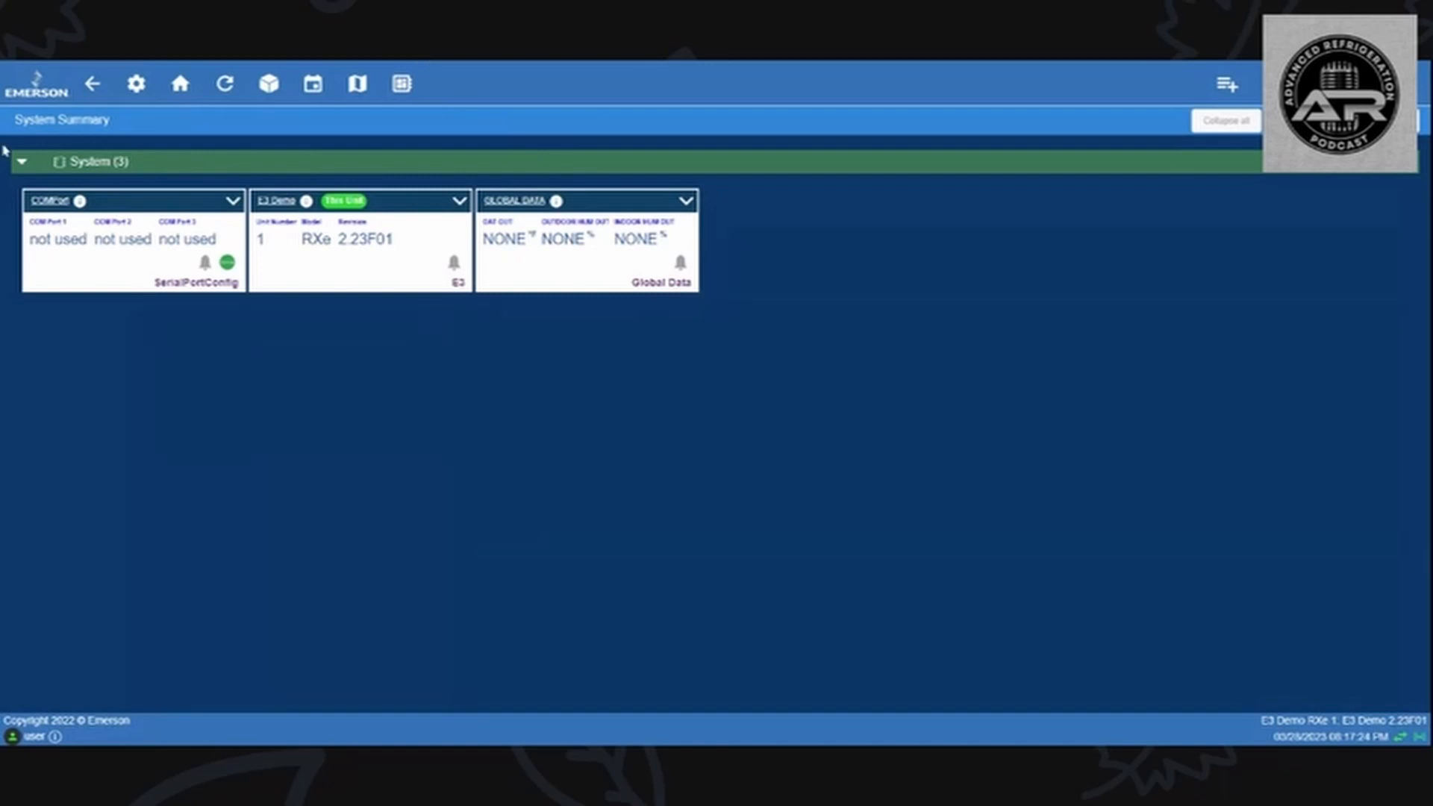
{"action": "mouse_move", "coordinate": [75, 150]}
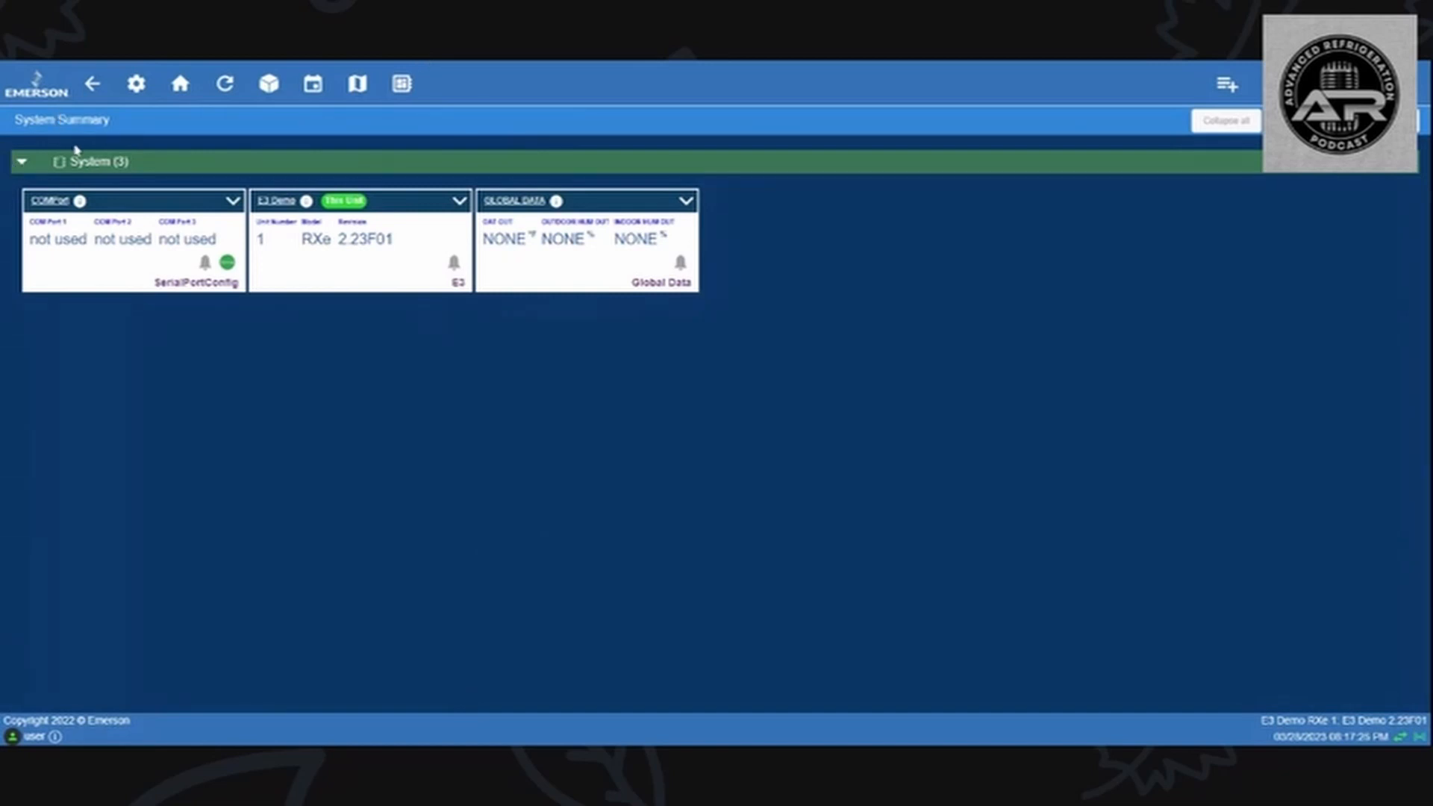
{"action": "mouse_move", "coordinate": [270, 230]}
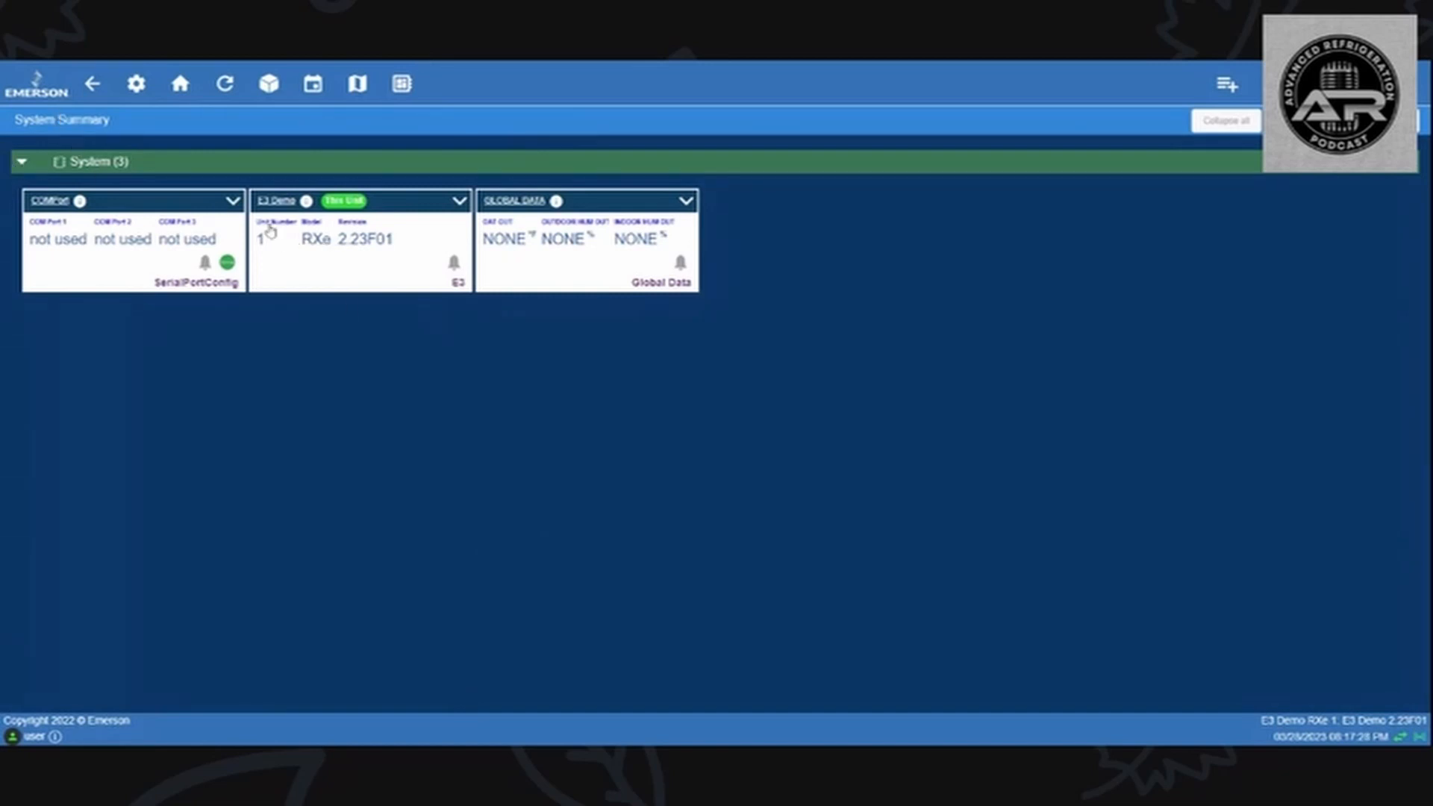
{"action": "mouse_move", "coordinate": [534, 219]}
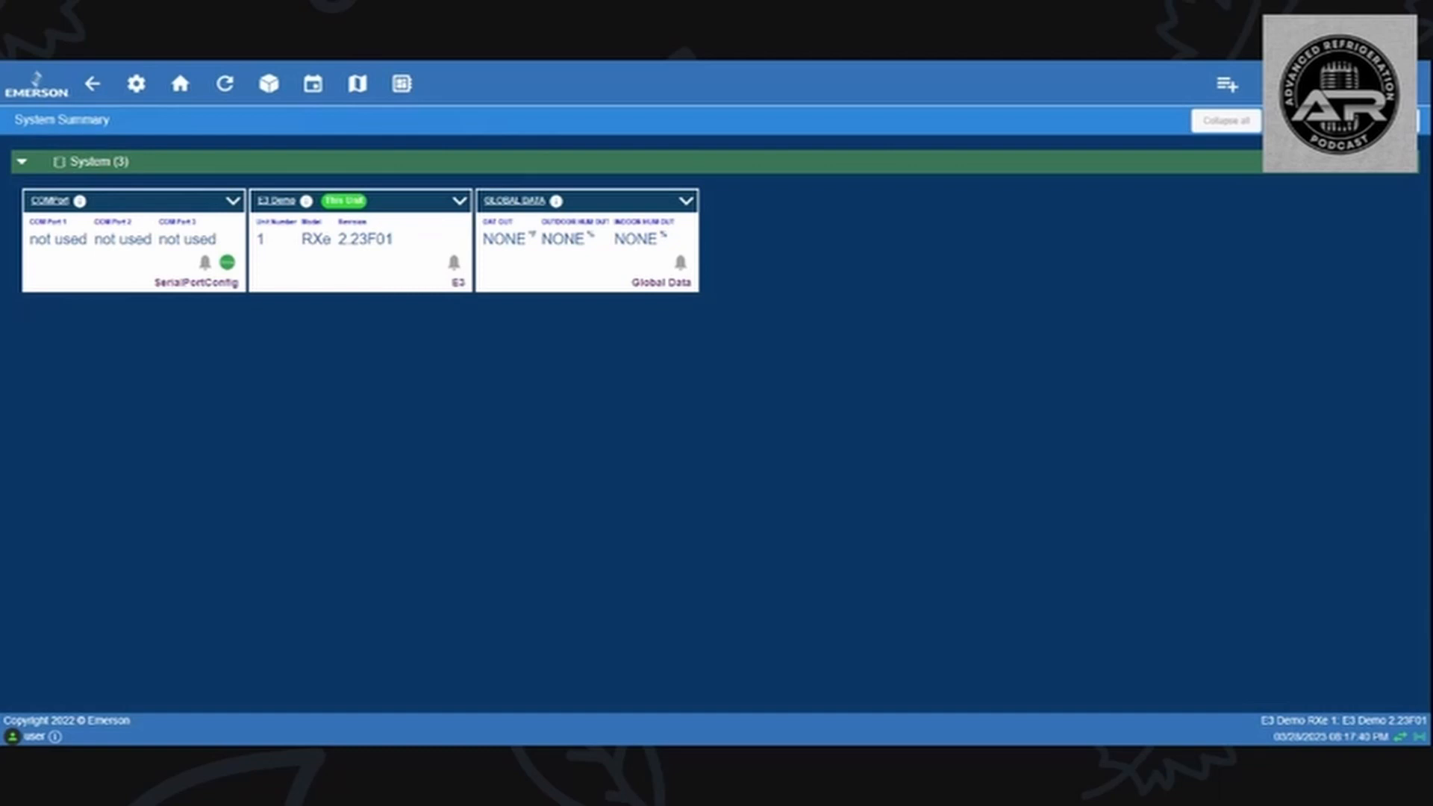
{"action": "mouse_move", "coordinate": [858, 475]}
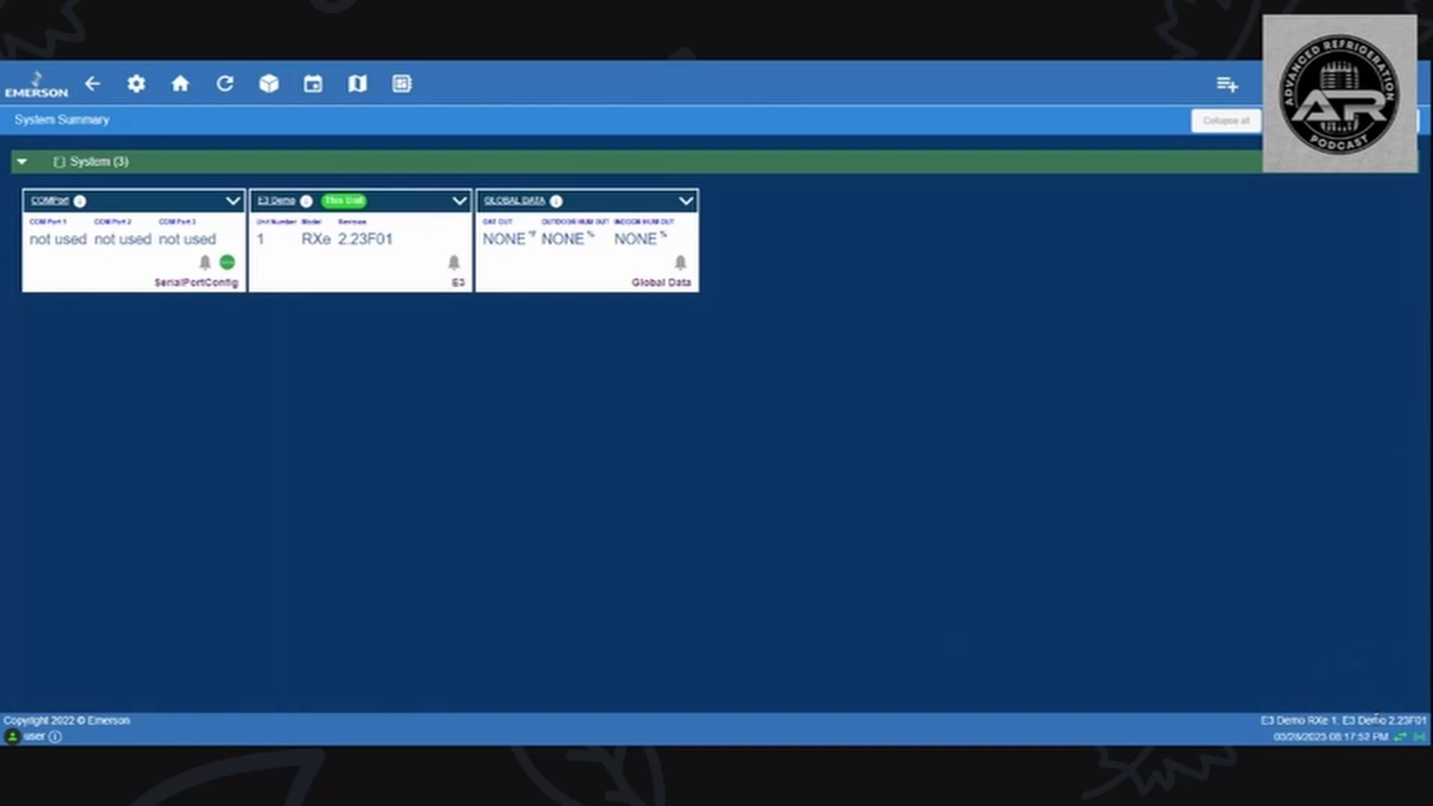
{"action": "mouse_move", "coordinate": [1370, 624]}
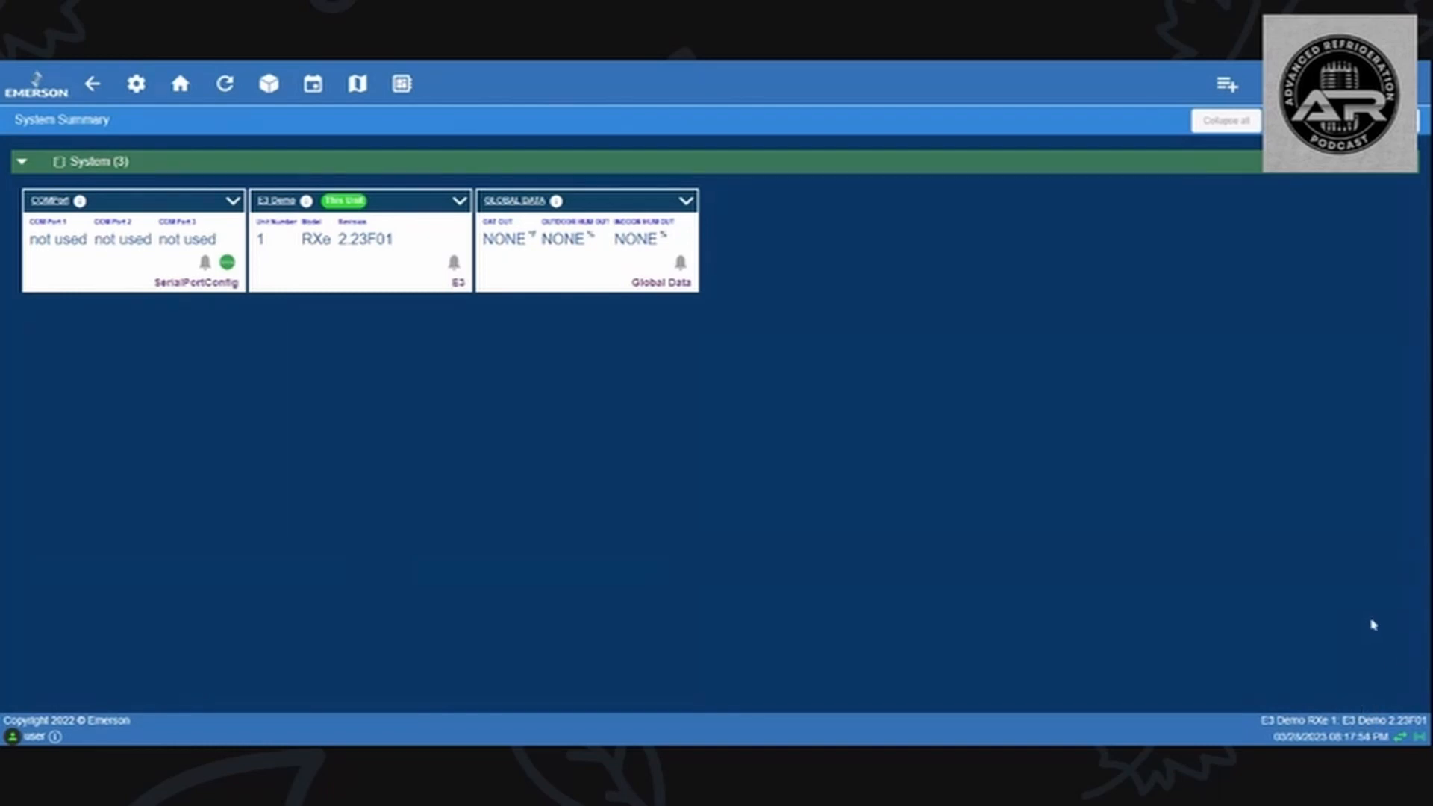
{"action": "mouse_move", "coordinate": [1418, 562]}
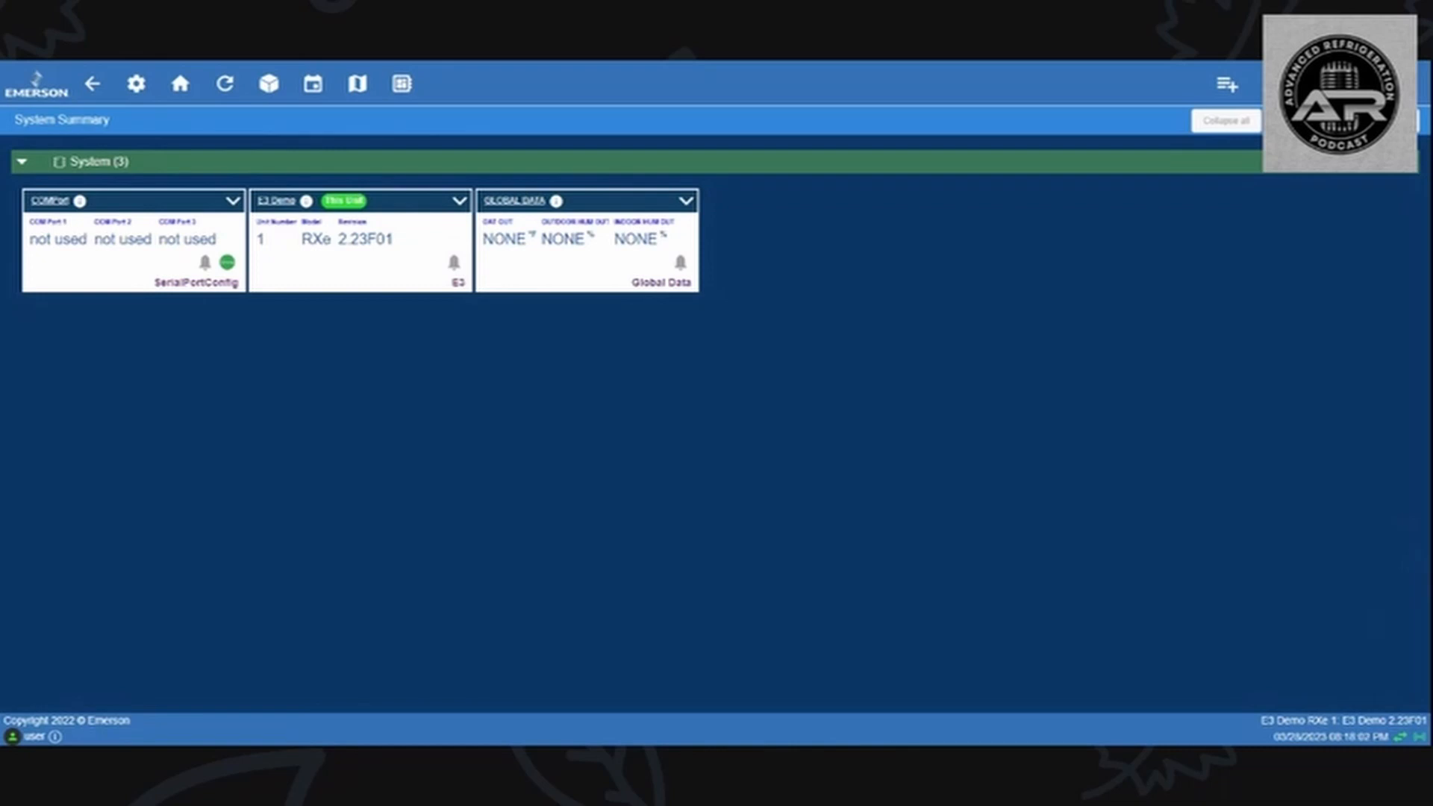
{"action": "mouse_move", "coordinate": [747, 682]}
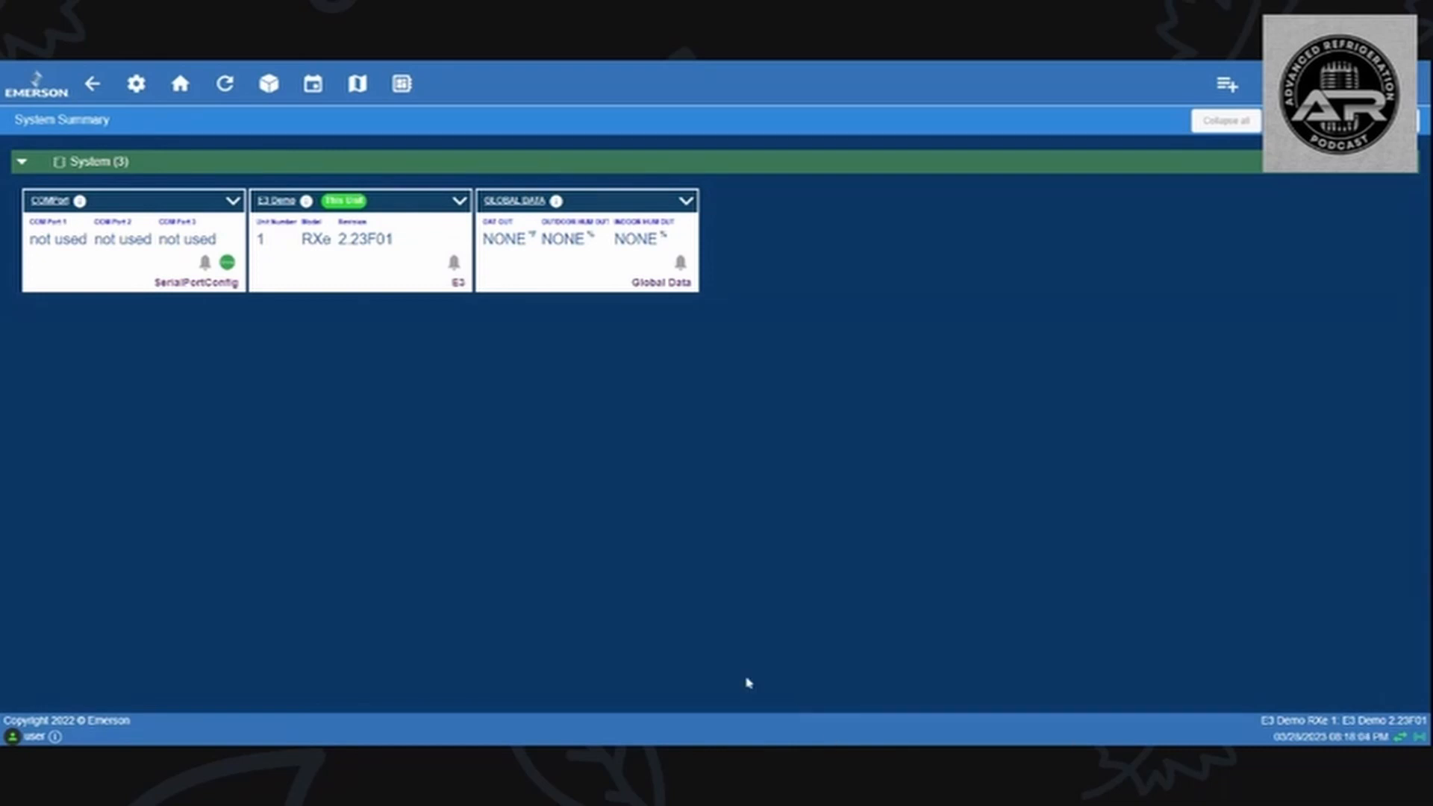
{"action": "mouse_move", "coordinate": [295, 431]}
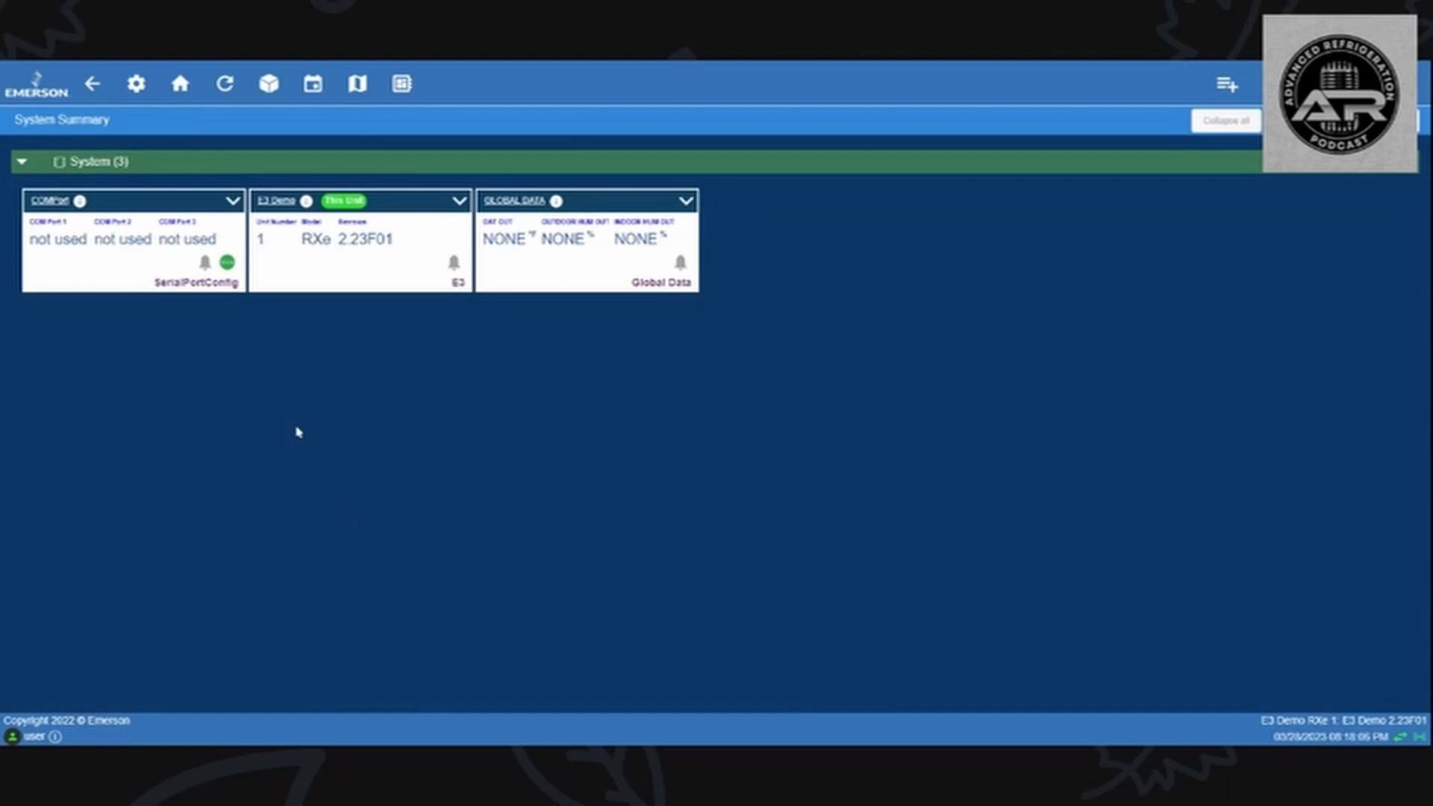
{"action": "mouse_move", "coordinate": [1143, 628]}
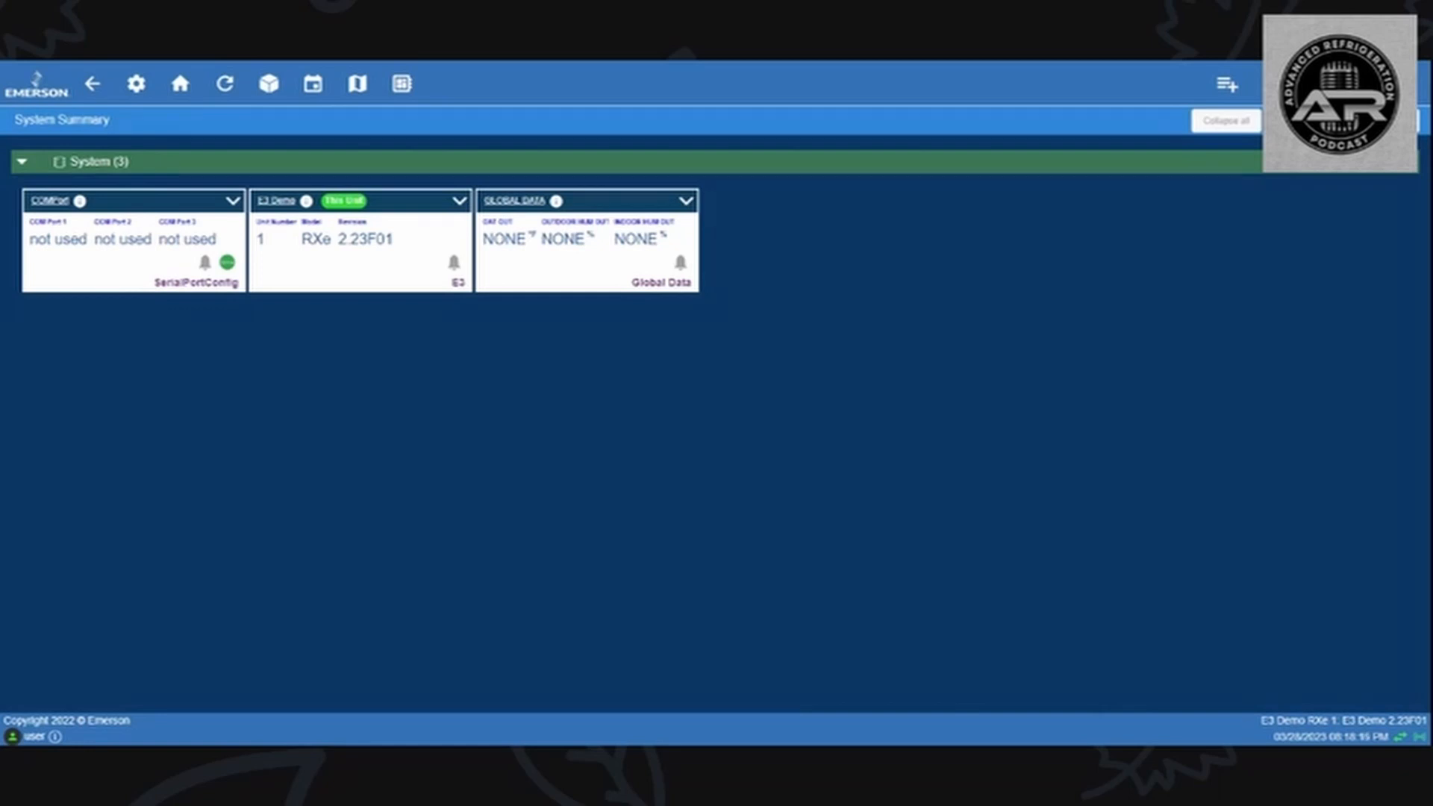
{"action": "mouse_move", "coordinate": [1177, 615]}
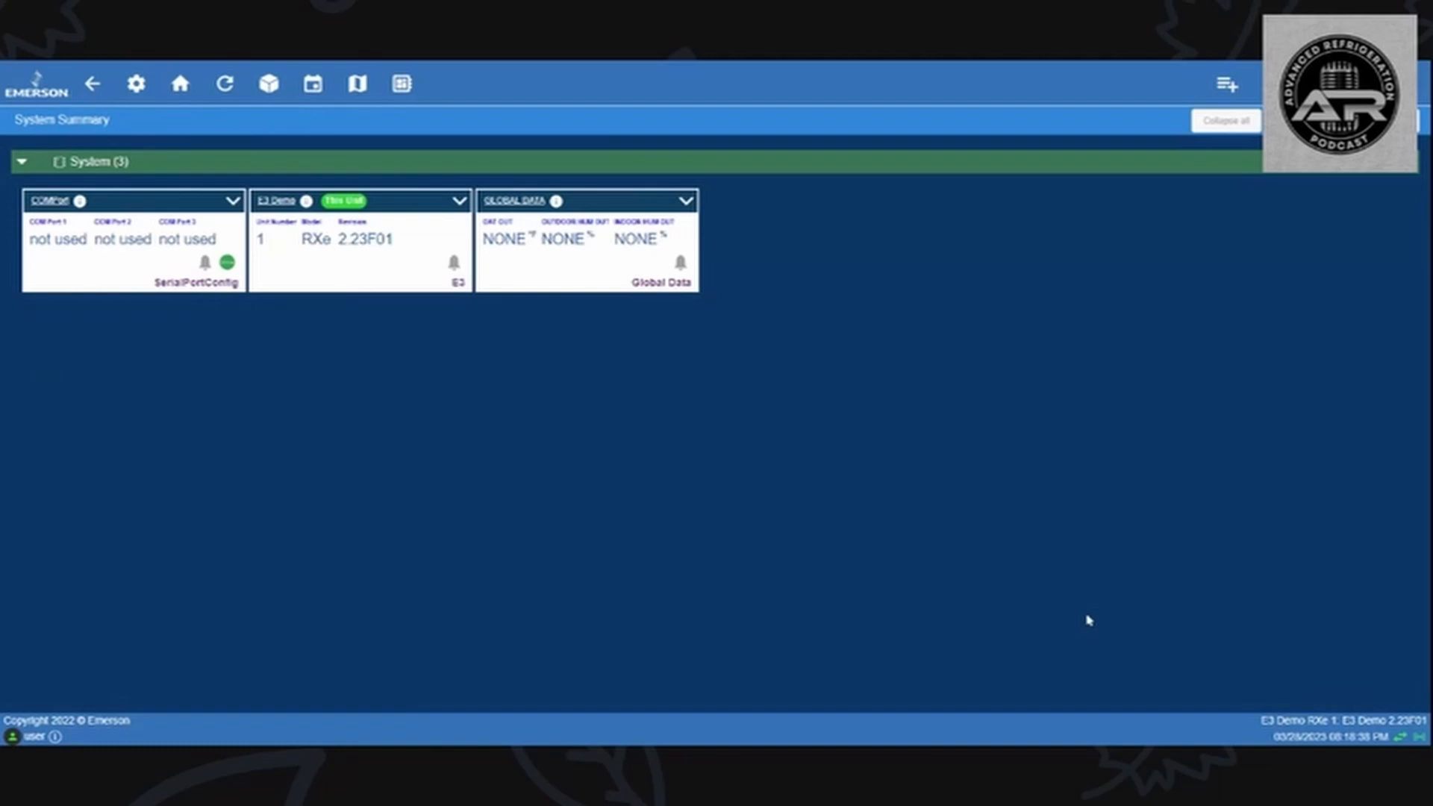
{"action": "mouse_move", "coordinate": [1085, 626]}
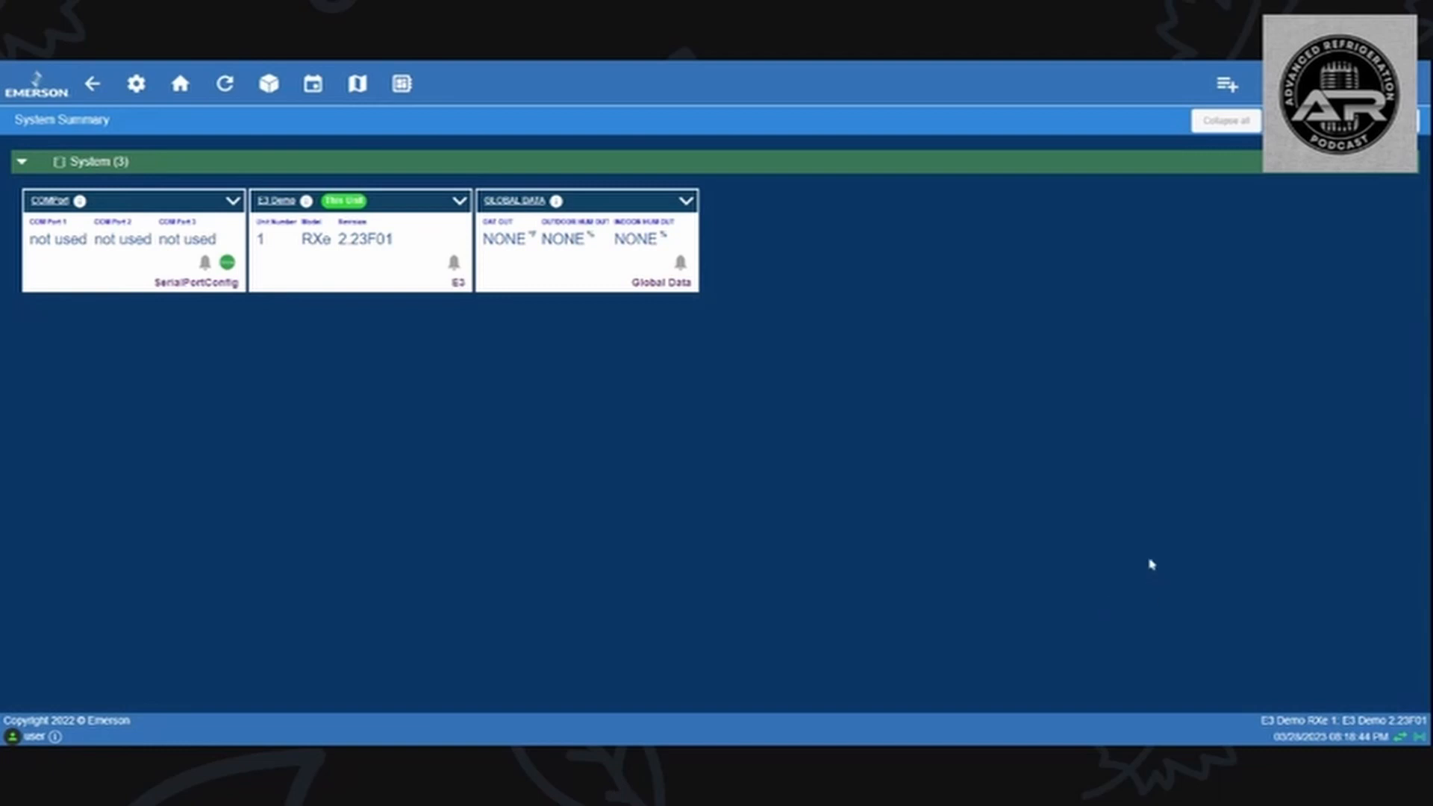
{"action": "mouse_move", "coordinate": [1123, 551]}
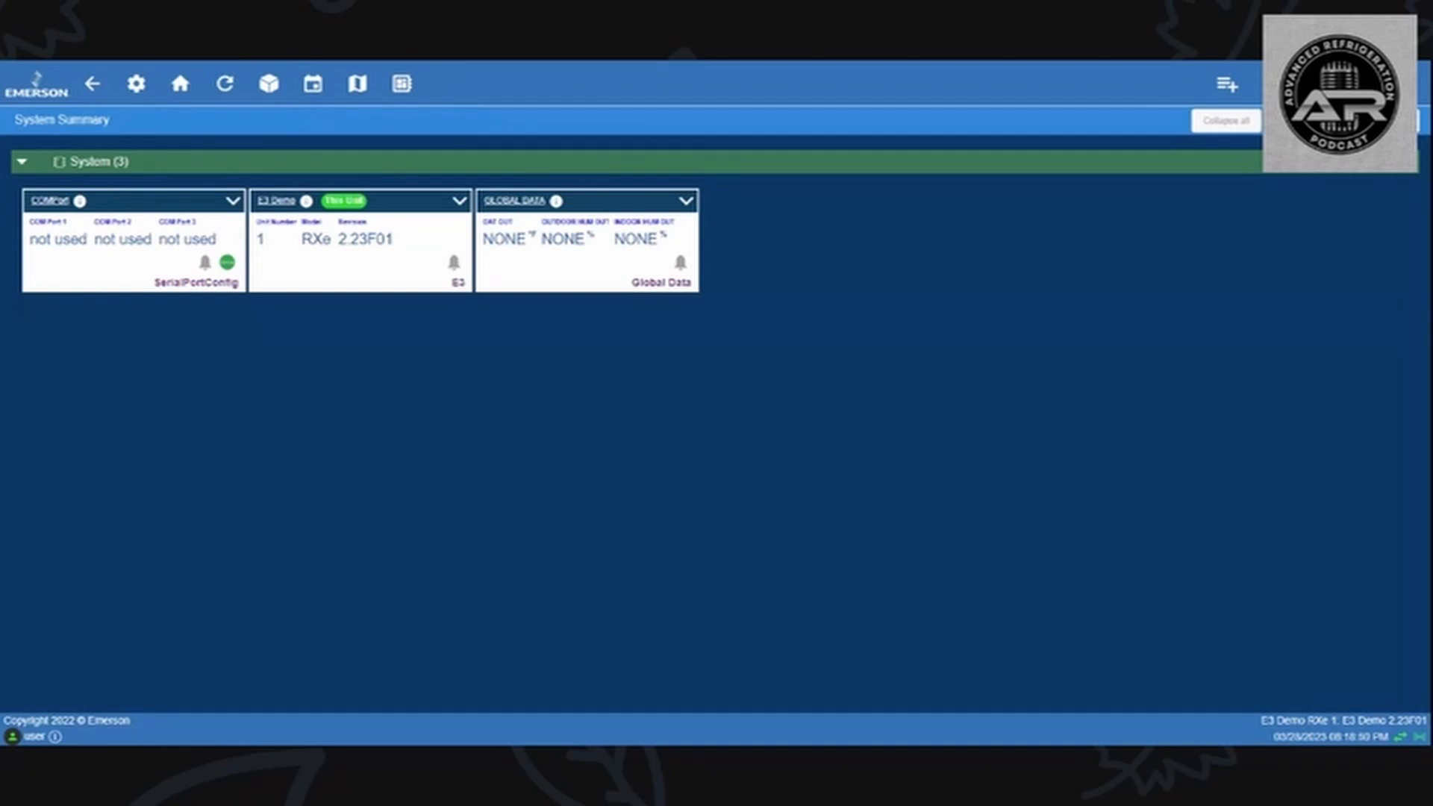
{"action": "mouse_move", "coordinate": [664, 349]}
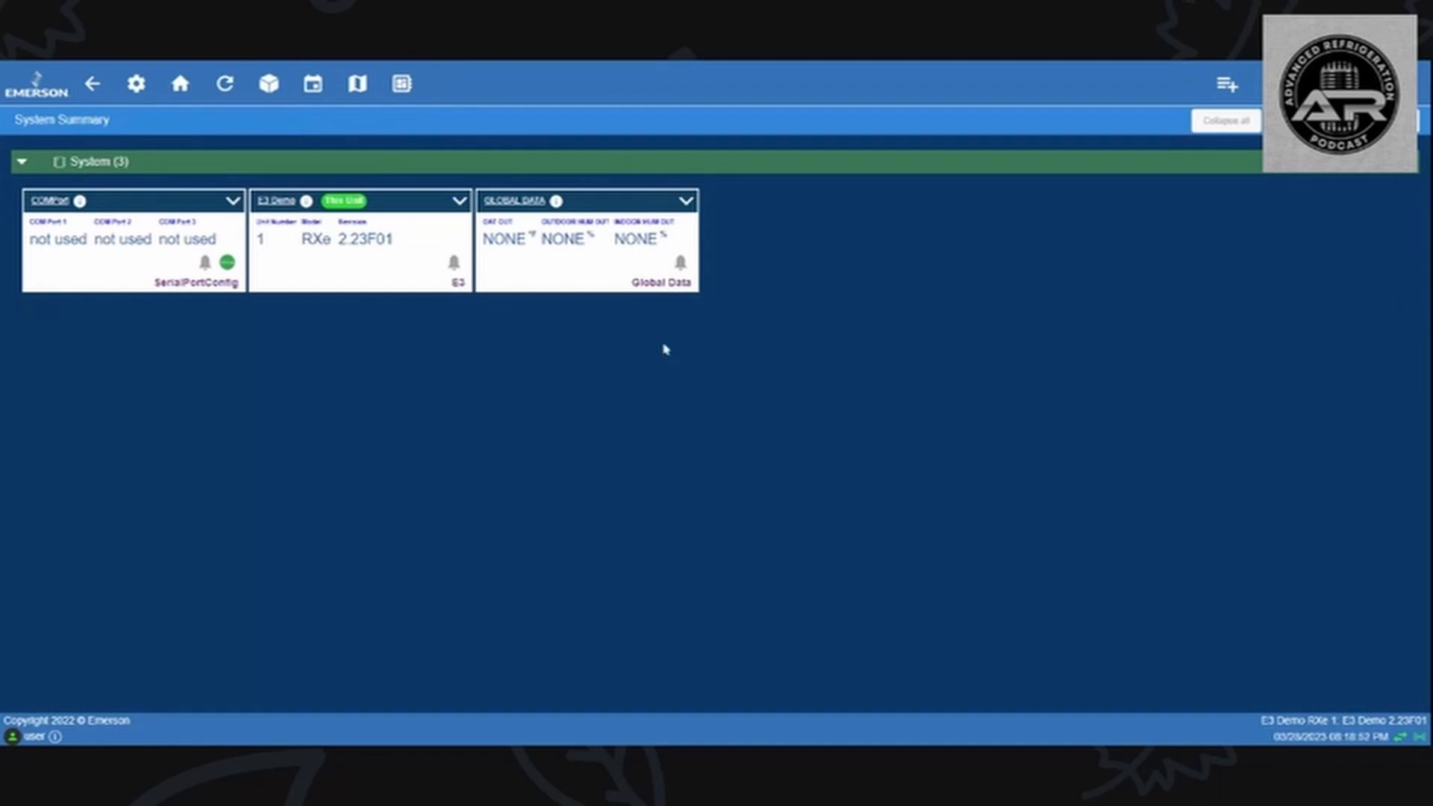
{"action": "mouse_move", "coordinate": [306, 348]}
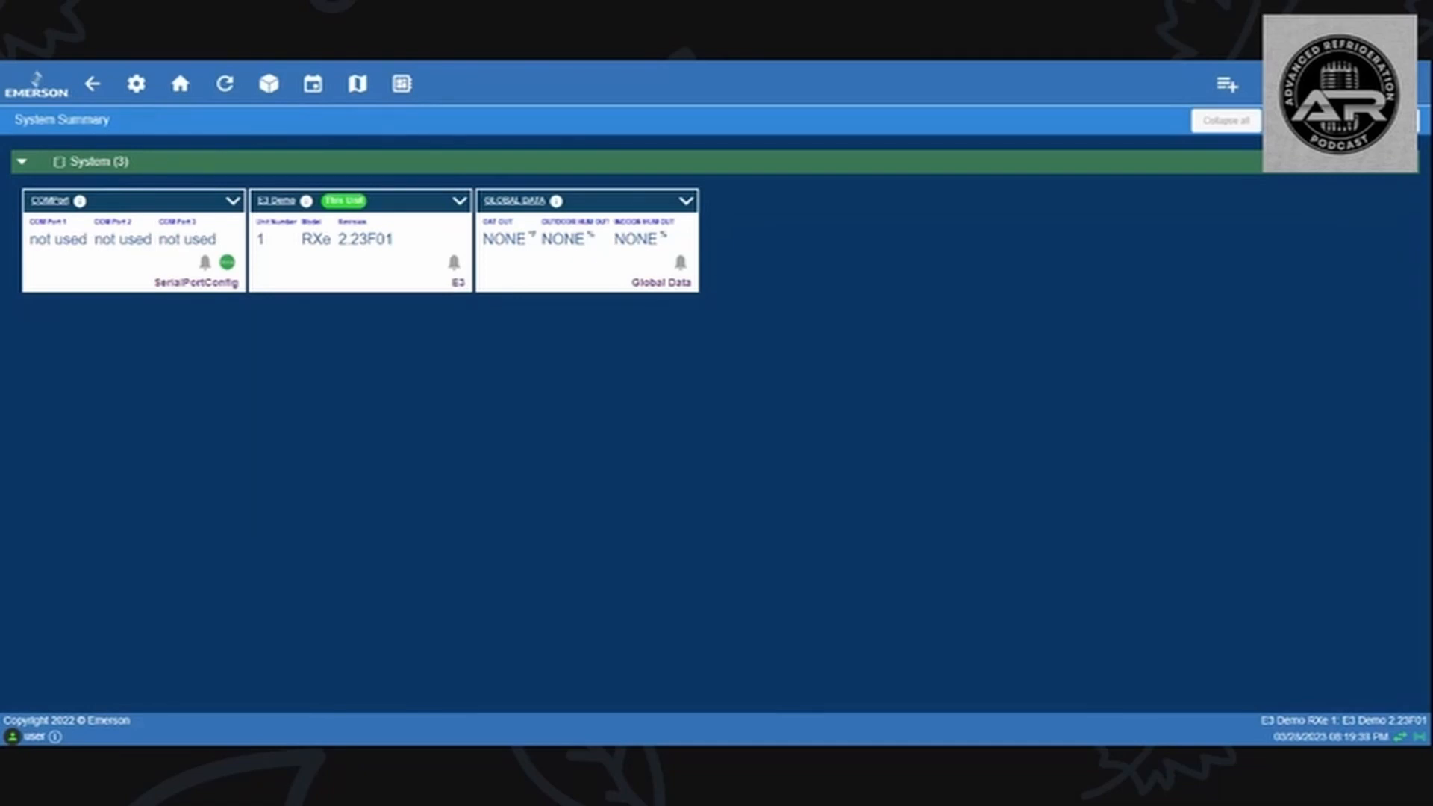
{"action": "mouse_move", "coordinate": [364, 333]}
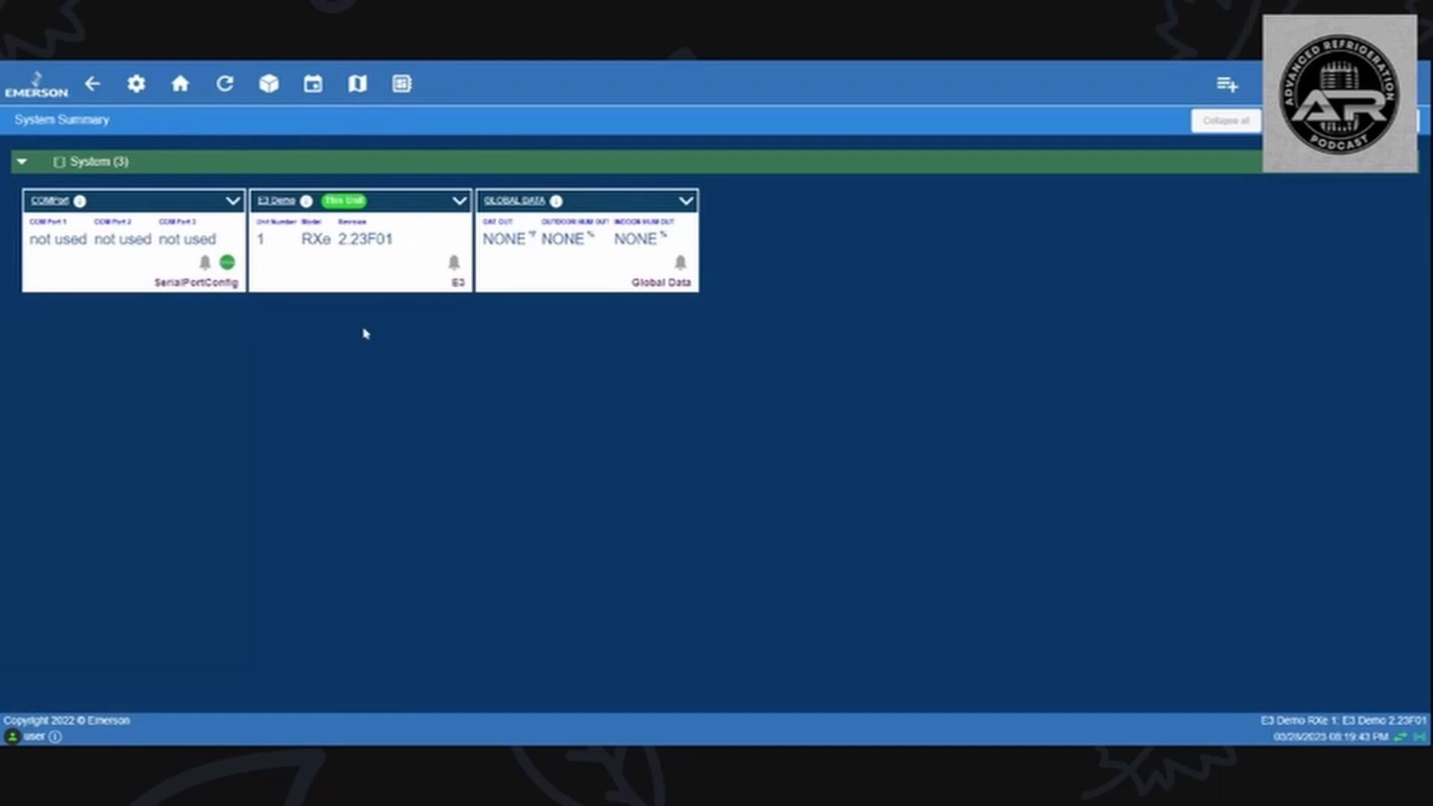
{"action": "mouse_move", "coordinate": [346, 336]}
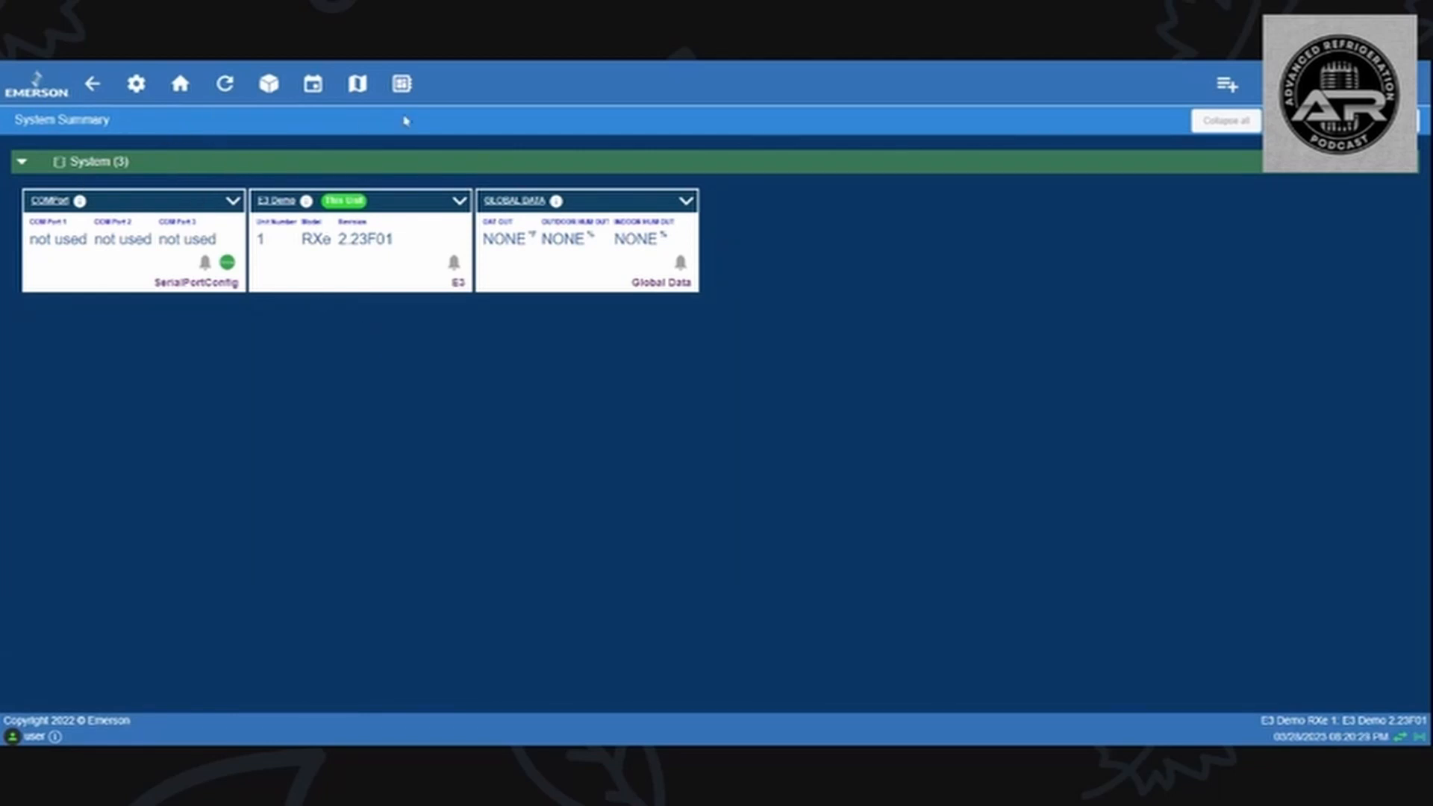
{"action": "mouse_move", "coordinate": [136, 84]}
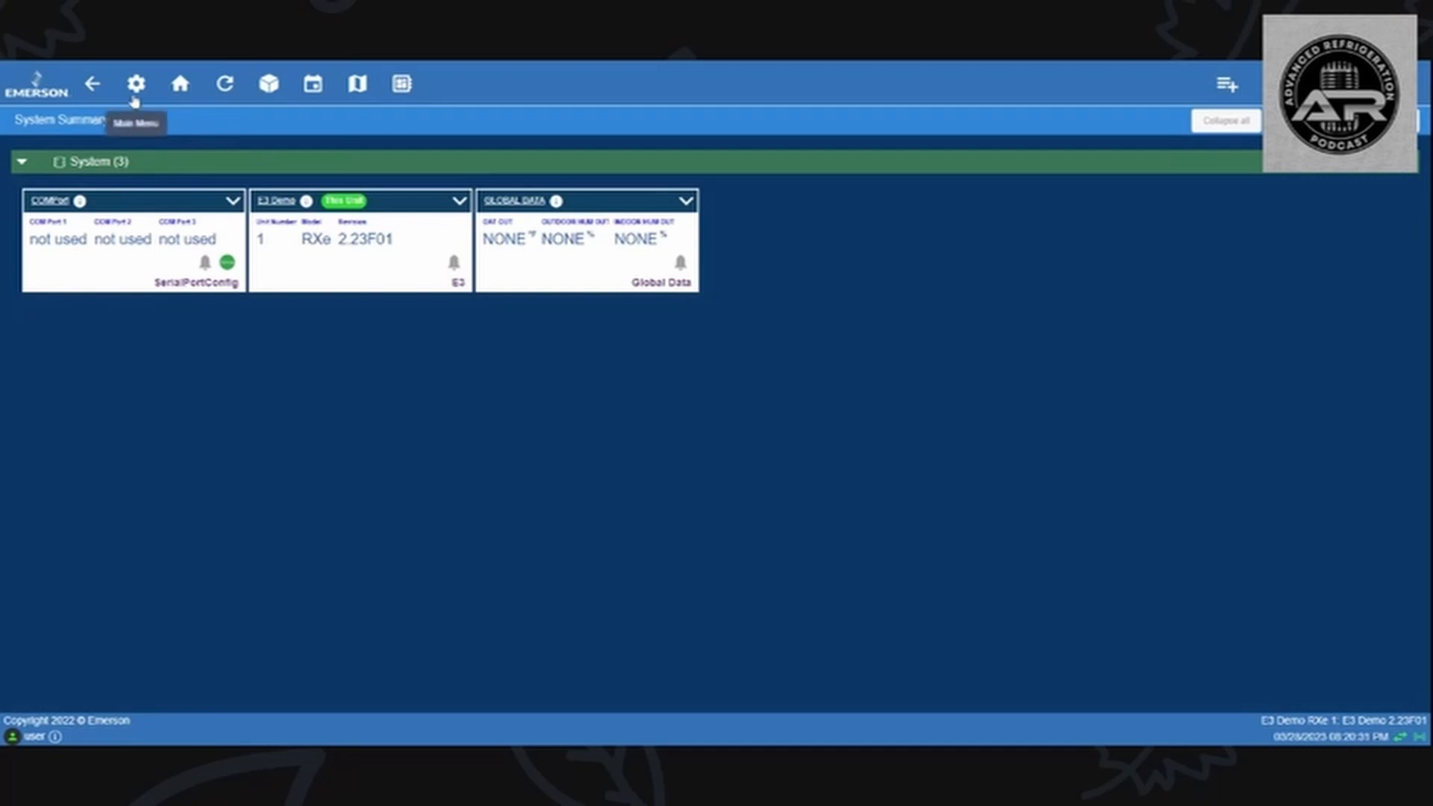
{"action": "mouse_move", "coordinate": [576, 104]}
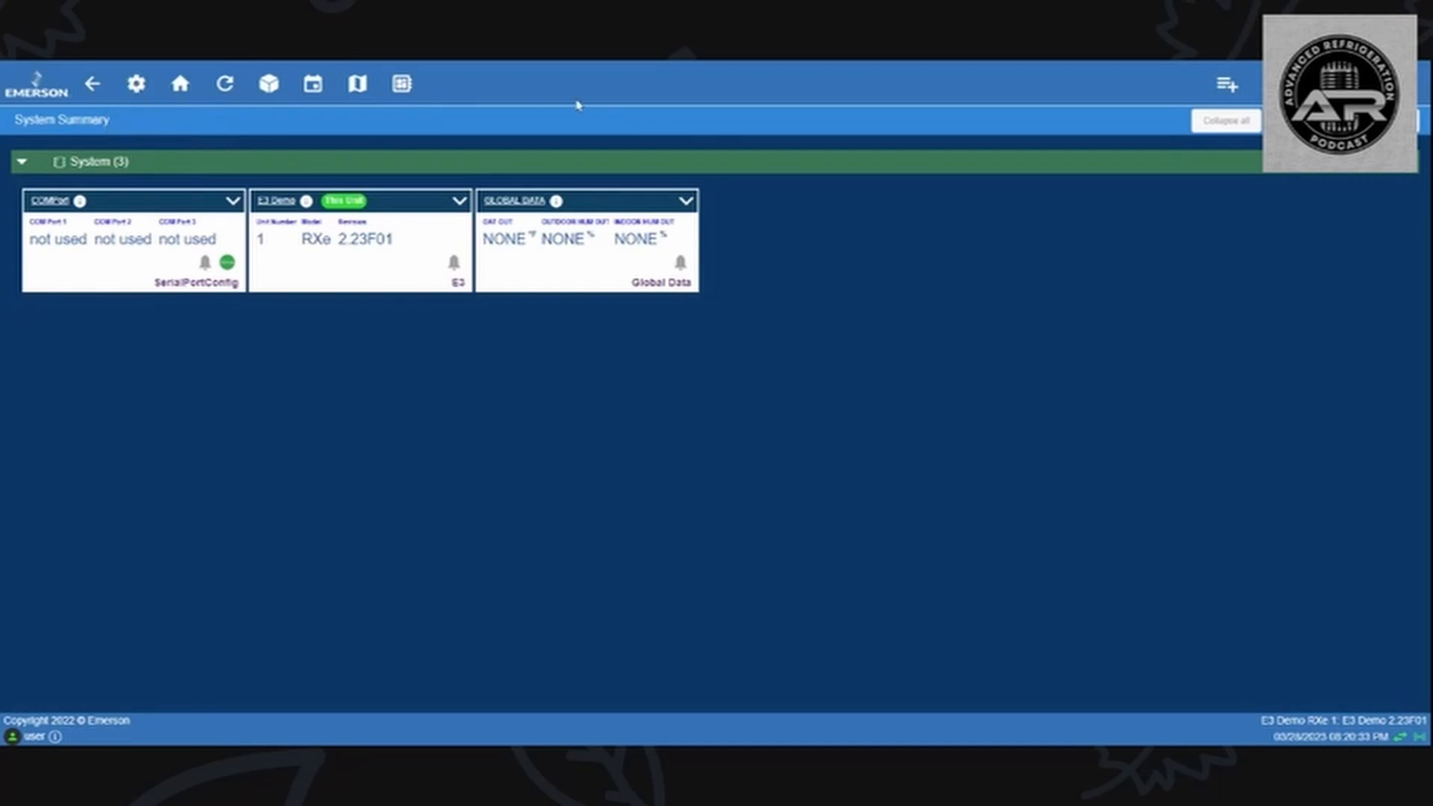
{"action": "mouse_move", "coordinate": [177, 113]}
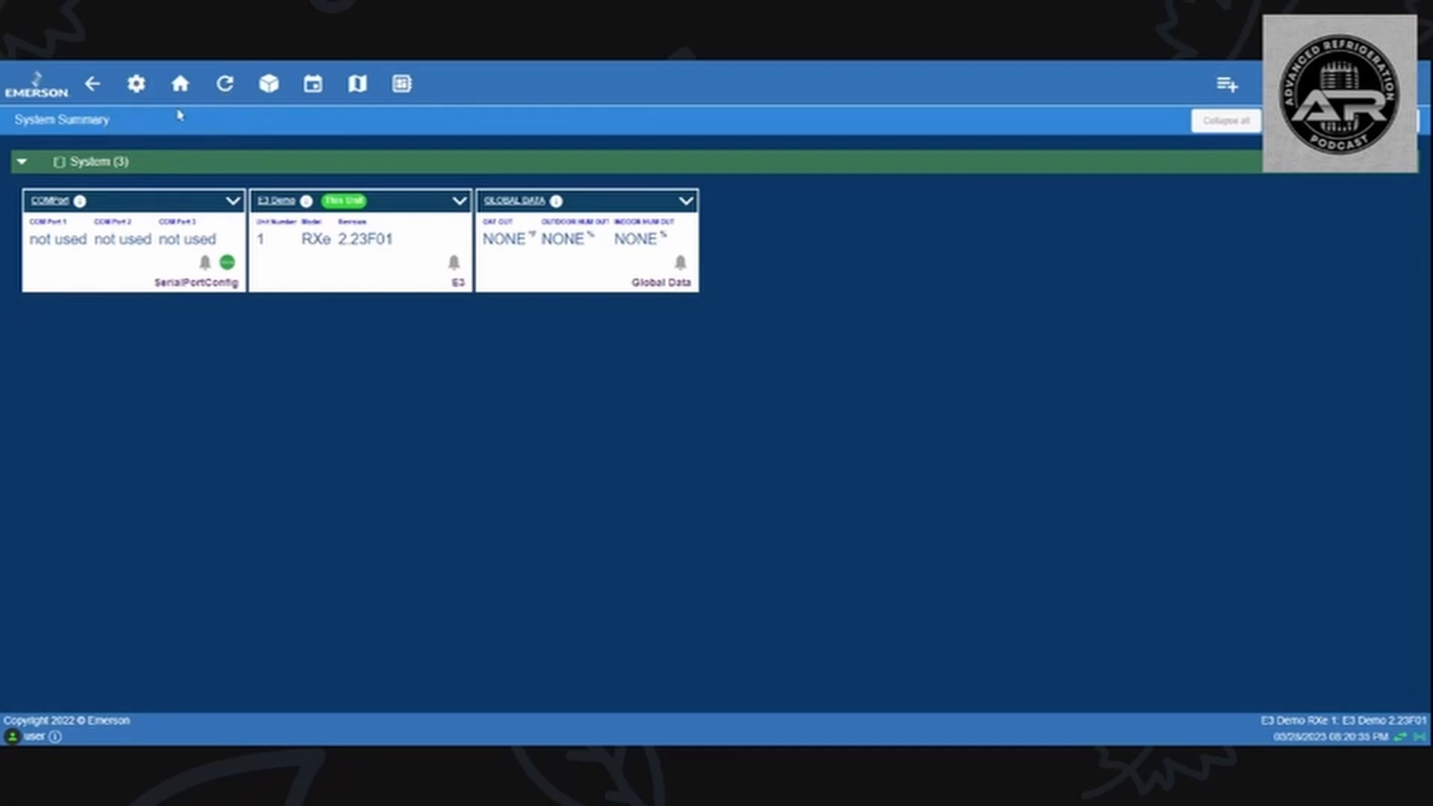
{"action": "mouse_move", "coordinate": [192, 147]}
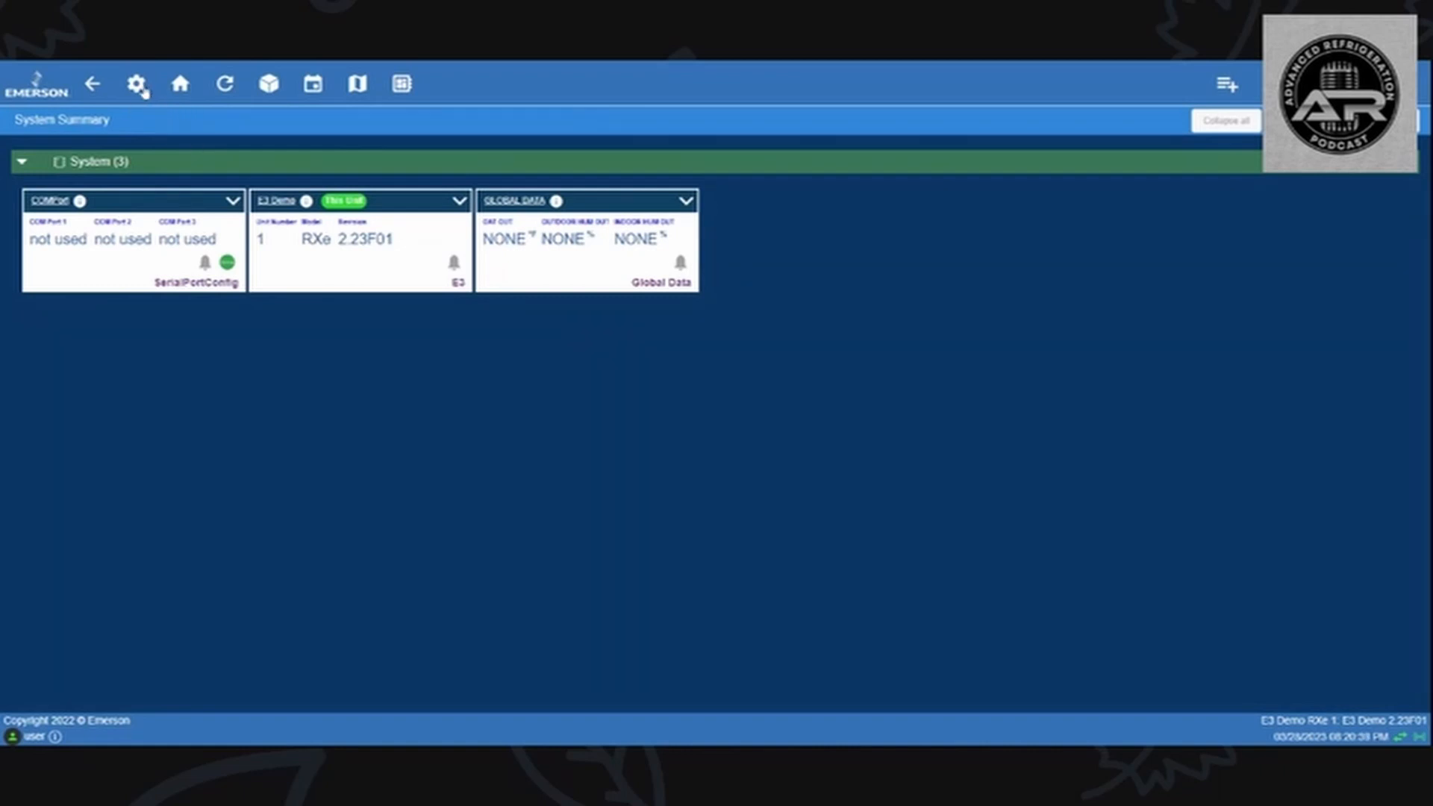
{"action": "left_click", "coordinate": [138, 84]}
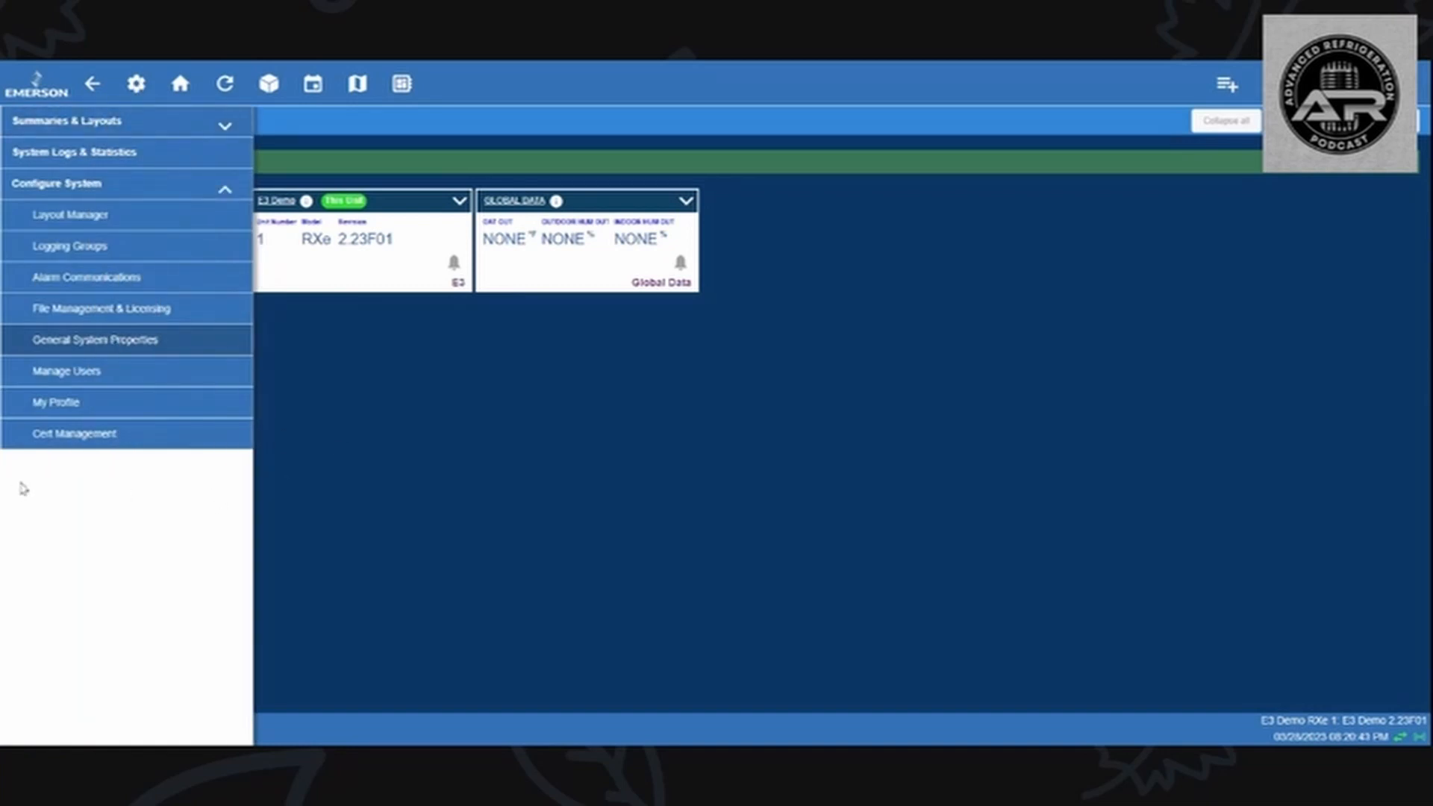
{"action": "mouse_move", "coordinate": [213, 243]}
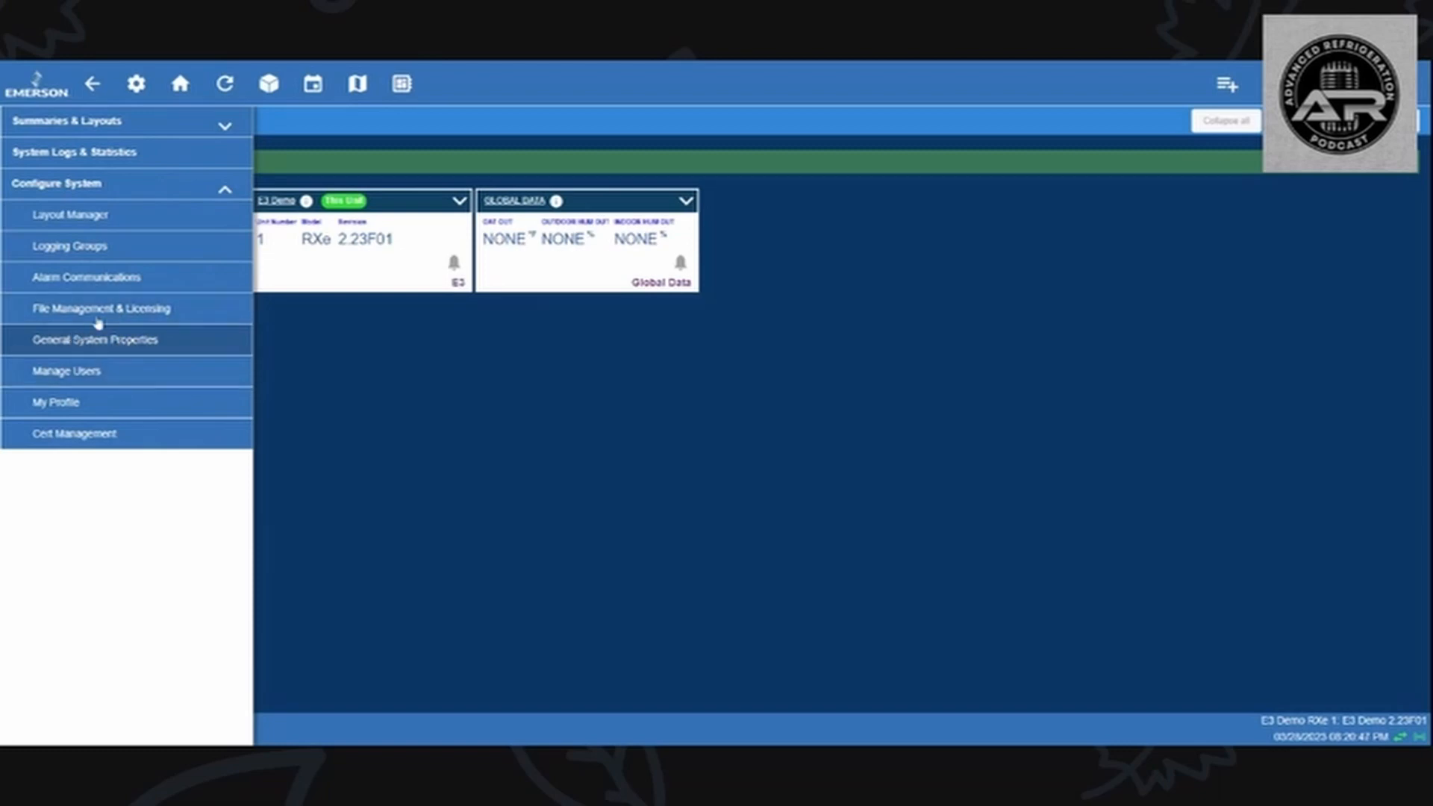
Step: Show General System Properties with COM Port 4 assigned to IONet-01 at 9600 baud
{"action": "left_click", "coordinate": [94, 339]}
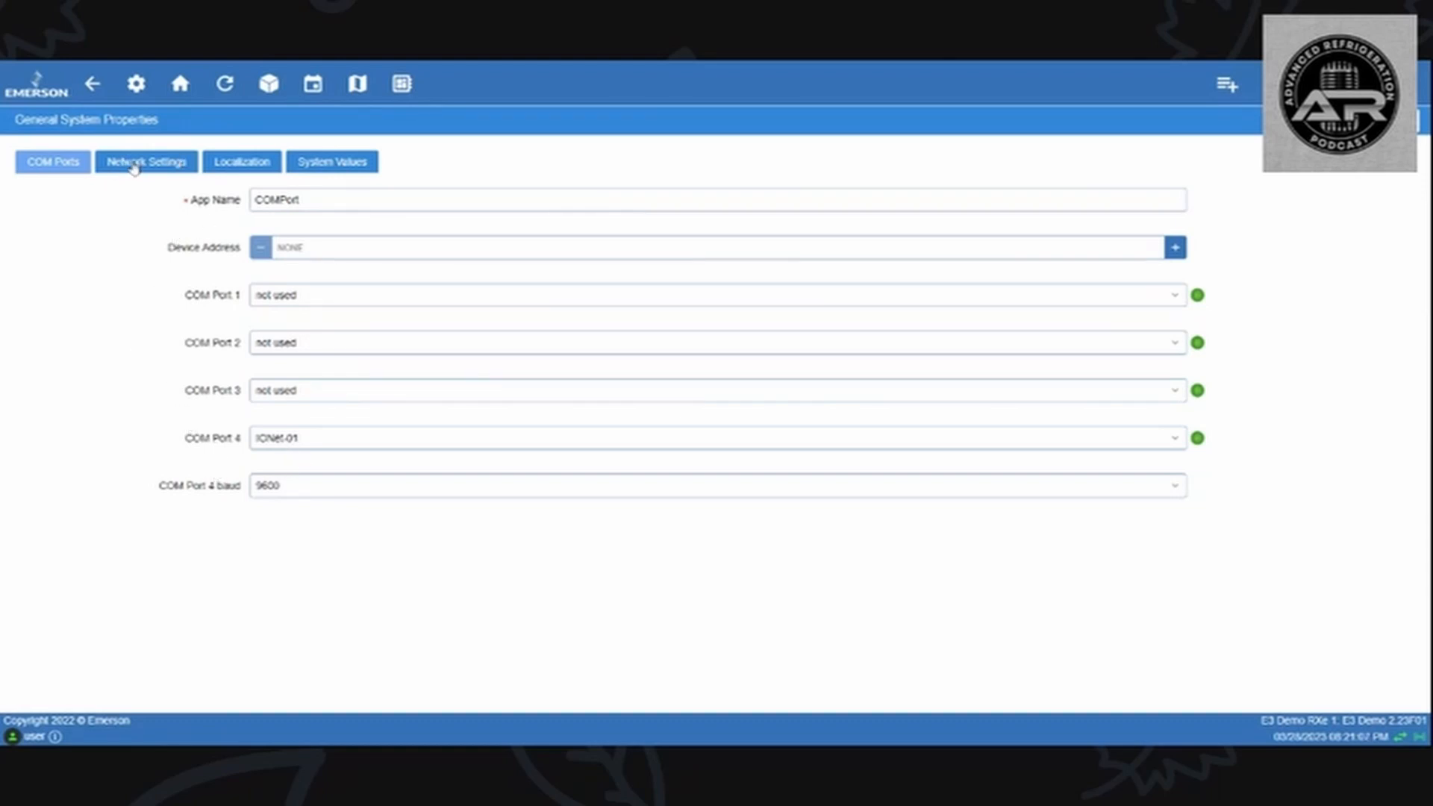
Step: Review the network settings: Ethernet addresses, DNS servers, DHCP disabled
{"action": "left_click", "coordinate": [145, 162]}
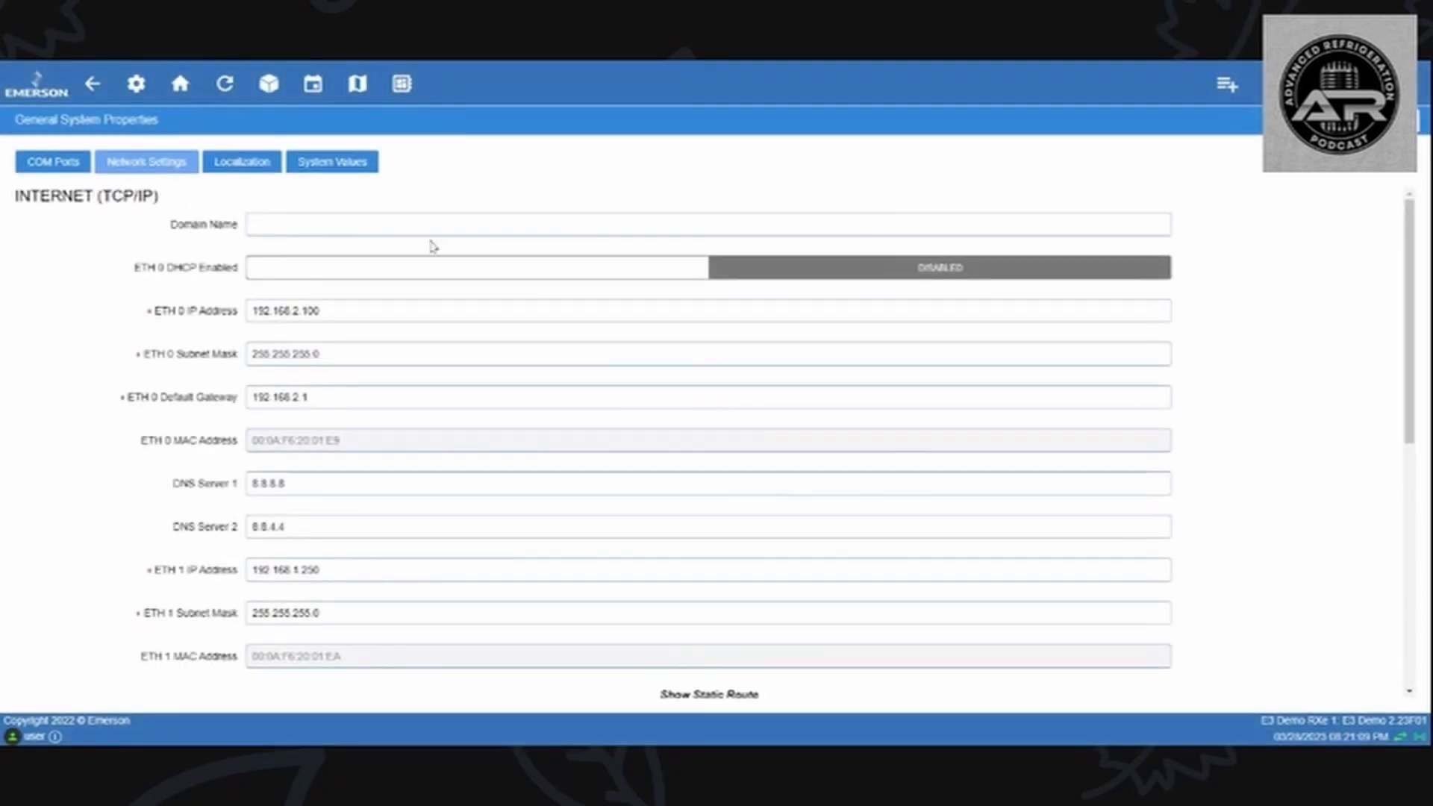
{"action": "mouse_move", "coordinate": [463, 245]}
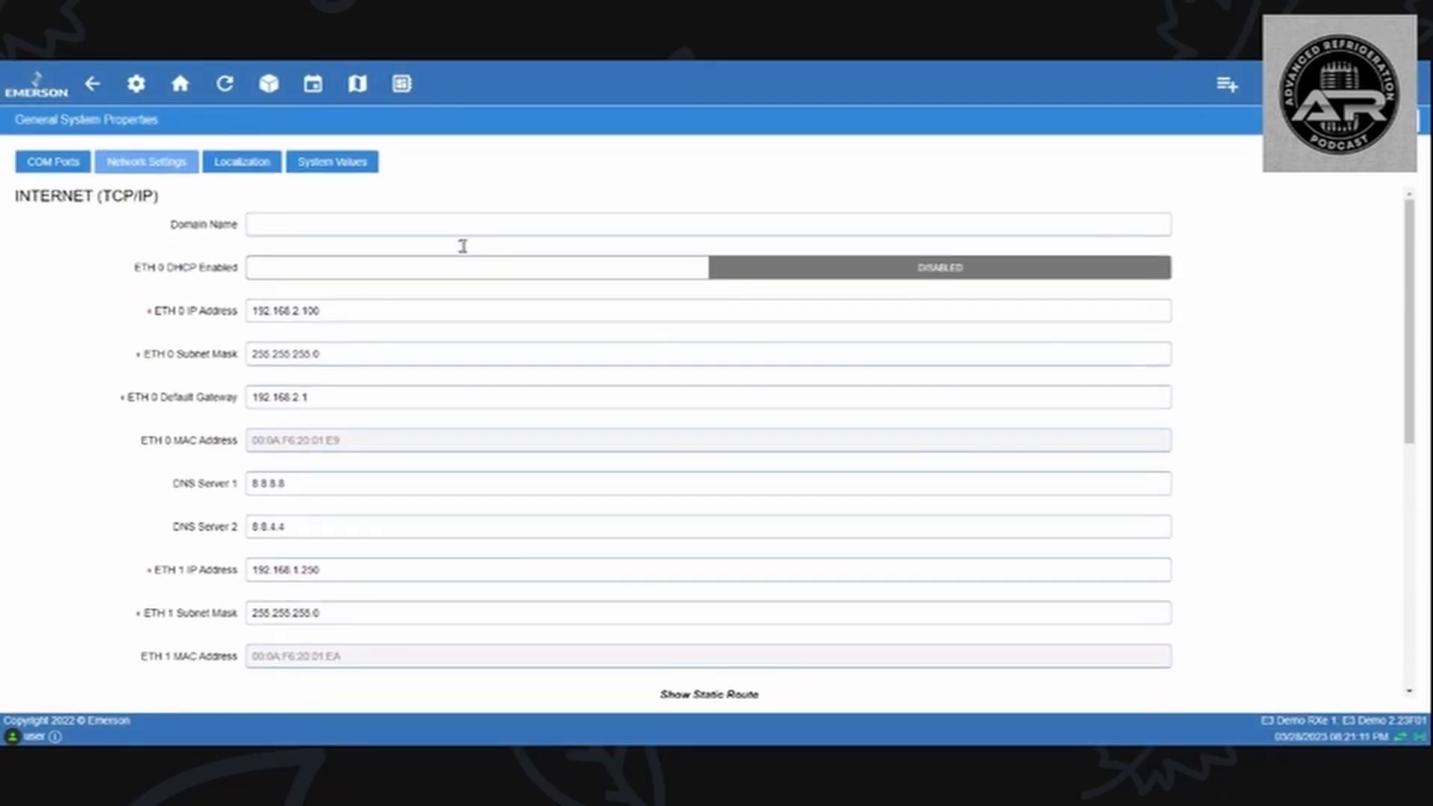
{"action": "scroll", "scroll_direction": "down", "scroll_amount": 3}
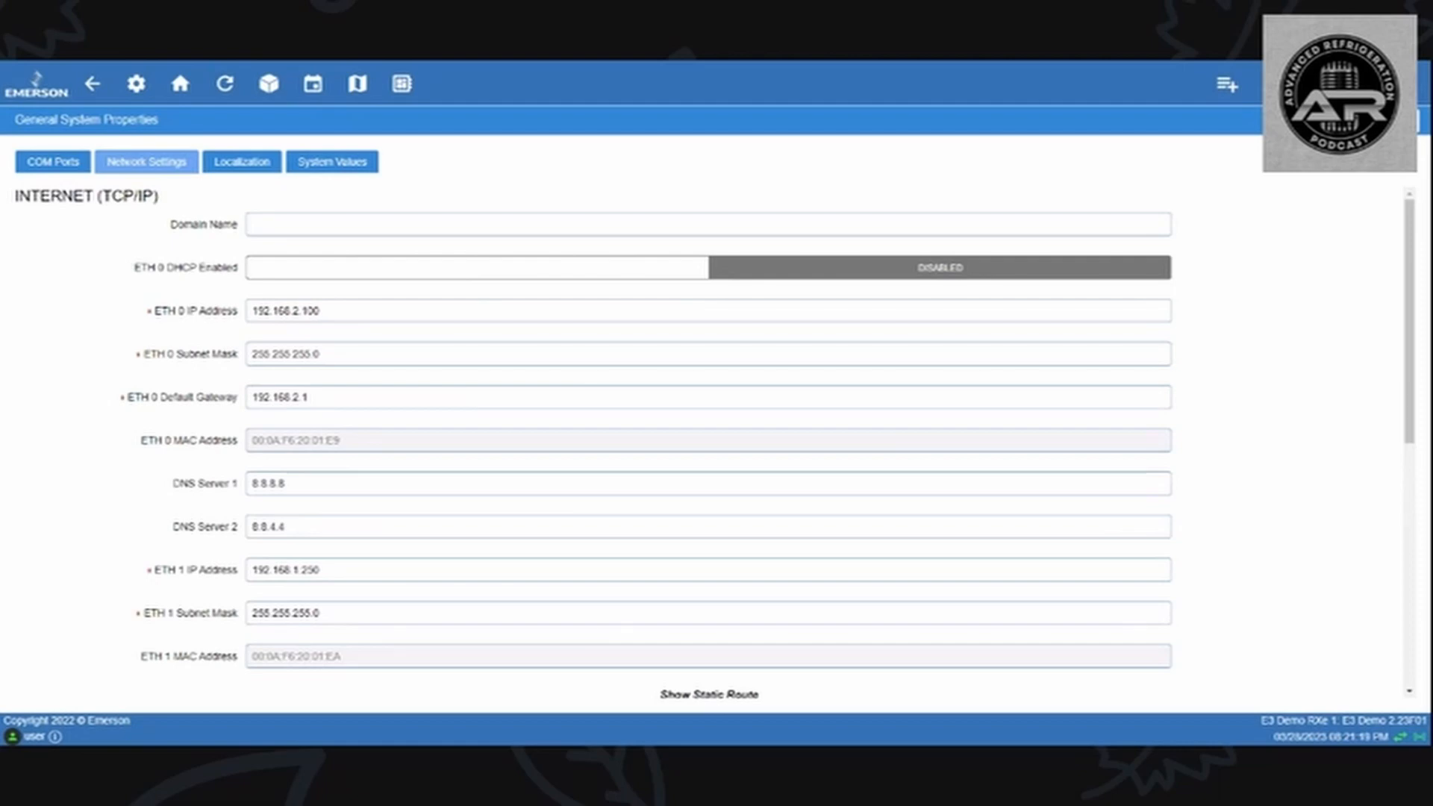
{"action": "mouse_move", "coordinate": [479, 266]}
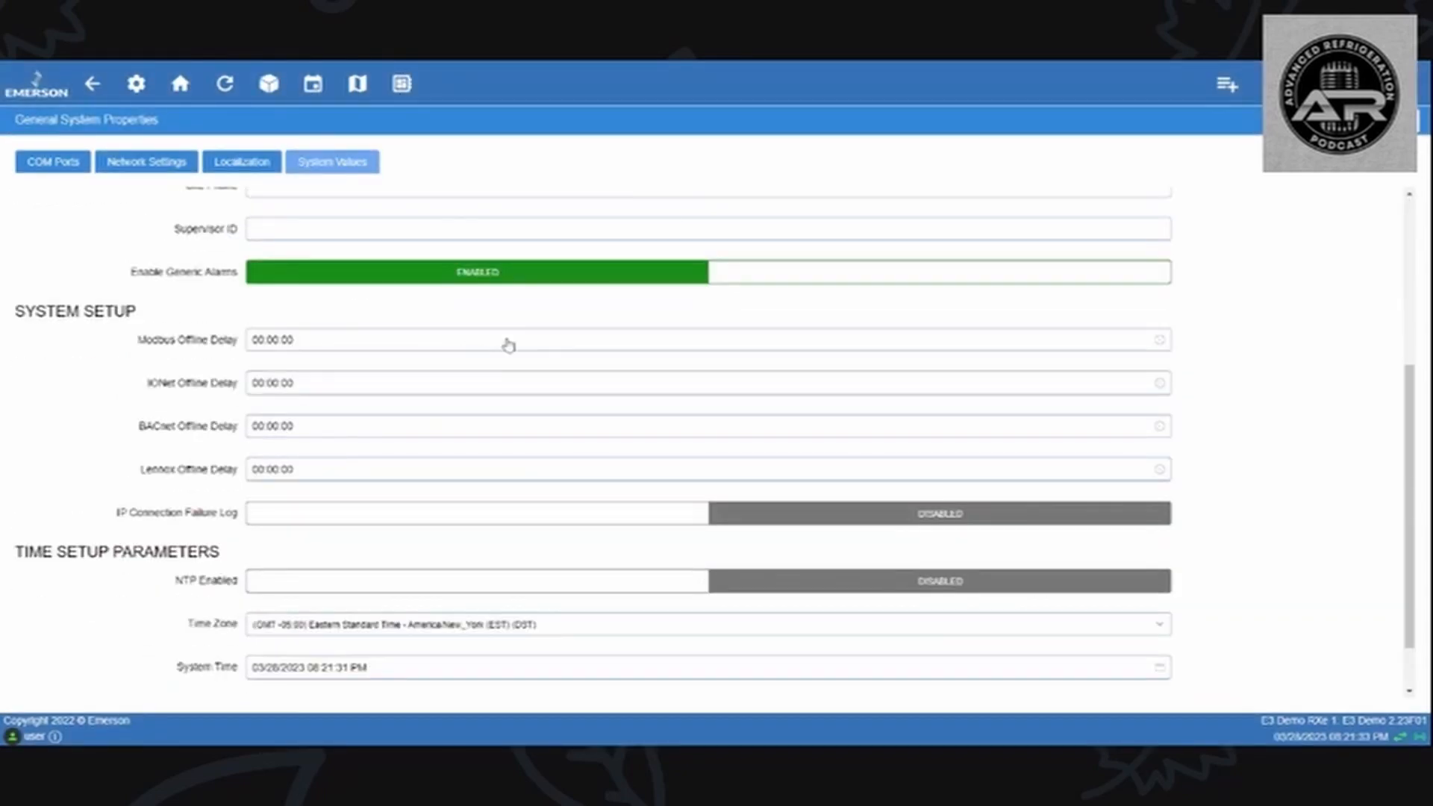
{"action": "mouse_move", "coordinate": [655, 445]}
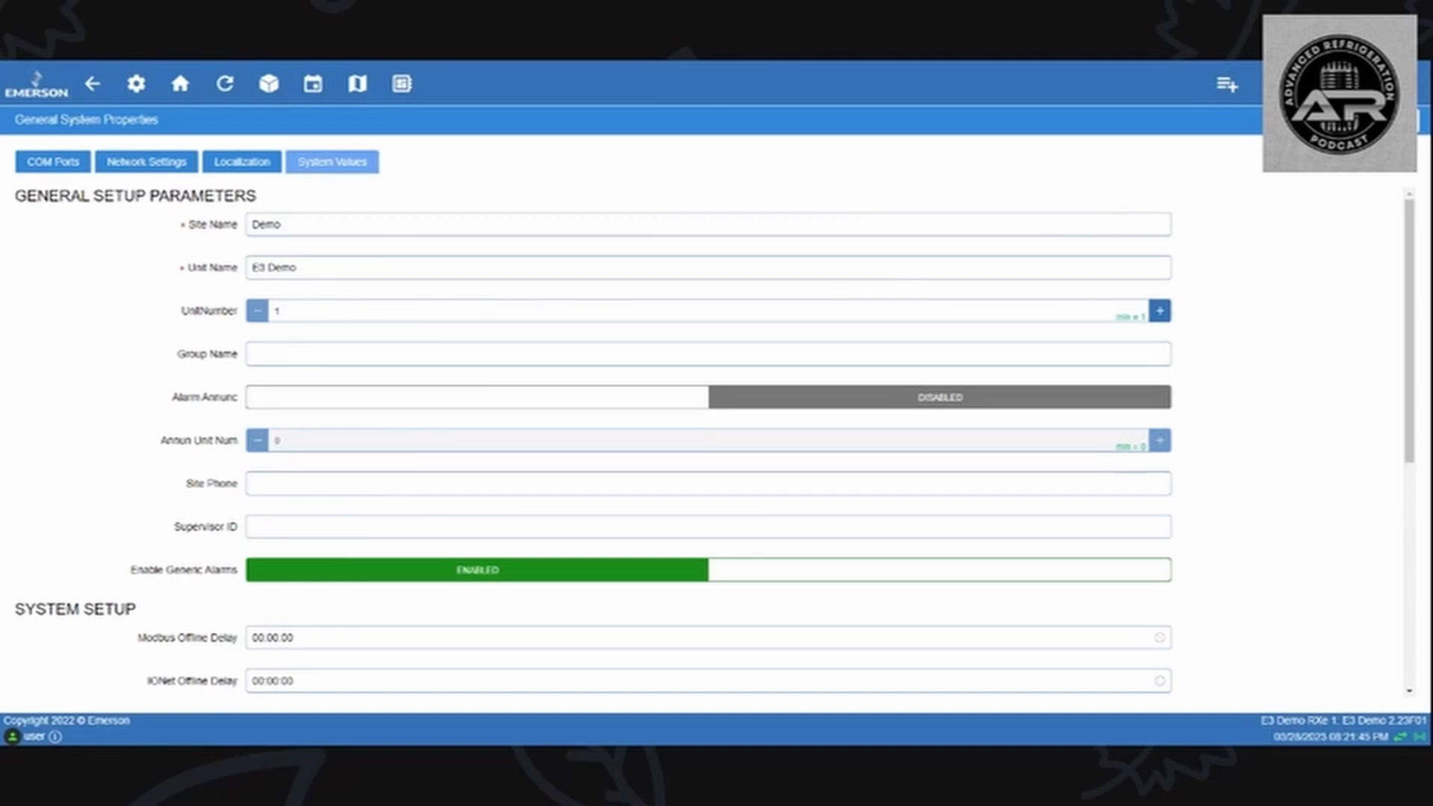
Step: Scroll through the system values list before returning to the System Summary
{"action": "scroll", "scroll_direction": "down", "scroll_amount": 3}
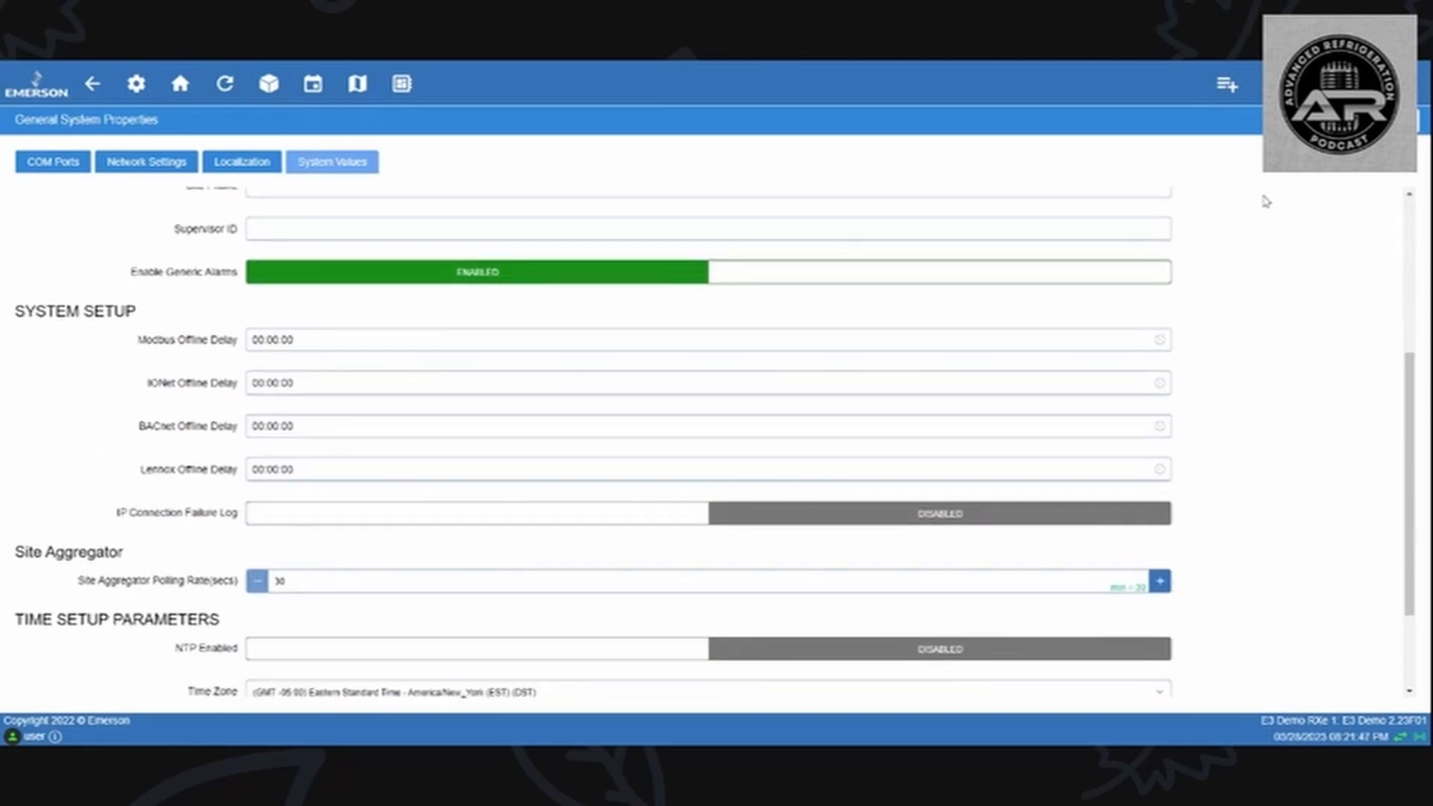
{"action": "scroll", "scroll_direction": "down", "scroll_amount": 3}
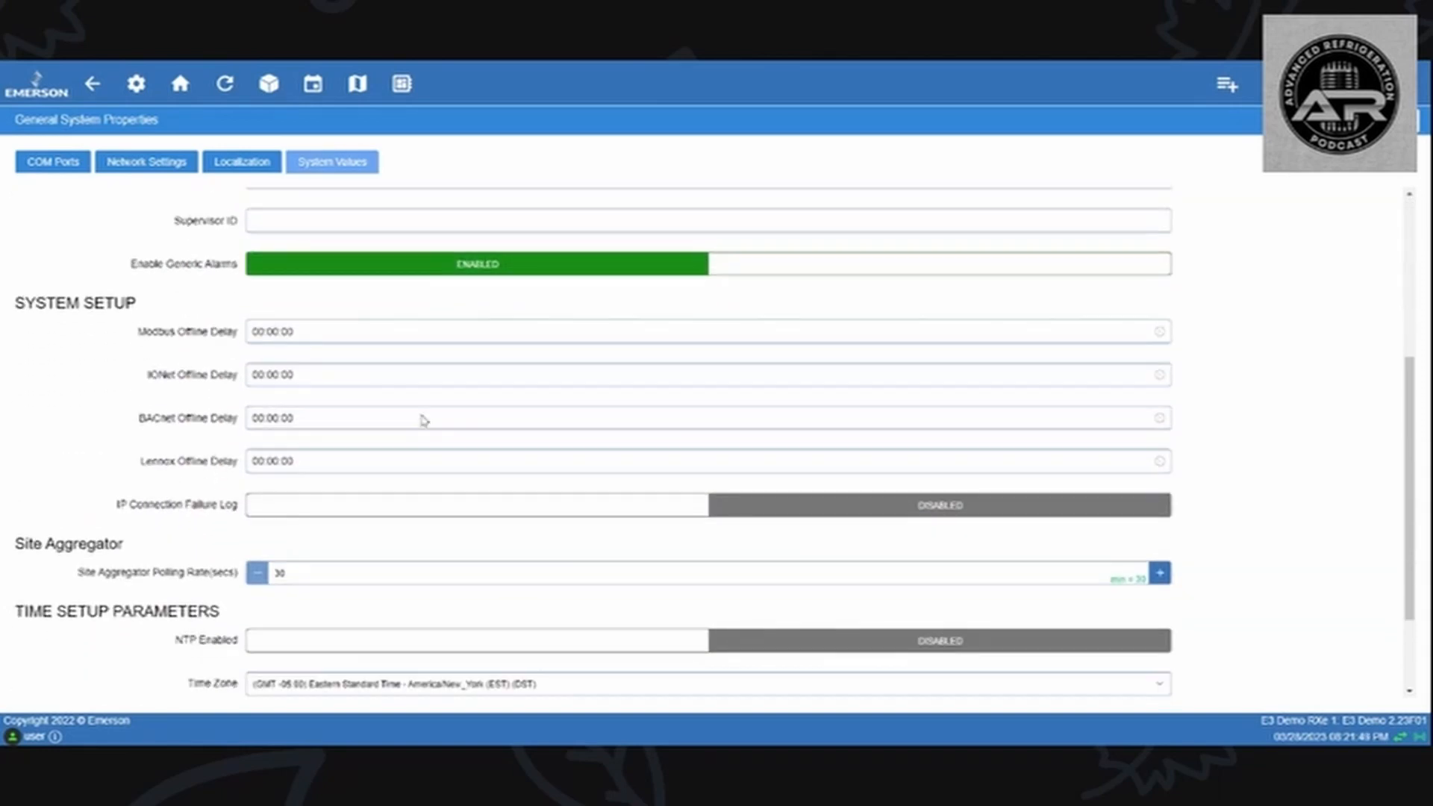
{"action": "scroll", "scroll_direction": "down", "scroll_amount": 3}
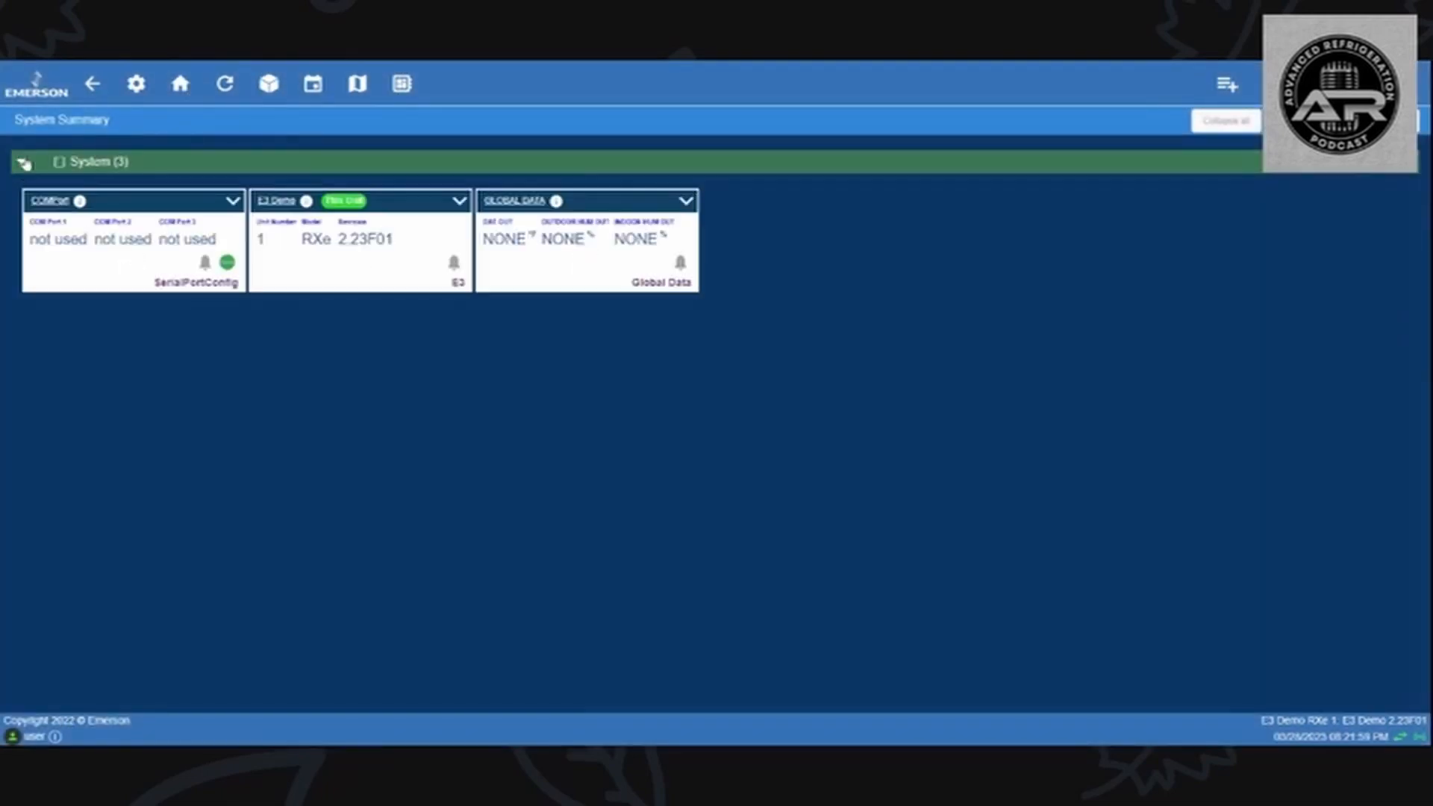
Step: Collapse the System (3) group so its device cards are hidden
{"action": "left_click", "coordinate": [23, 161]}
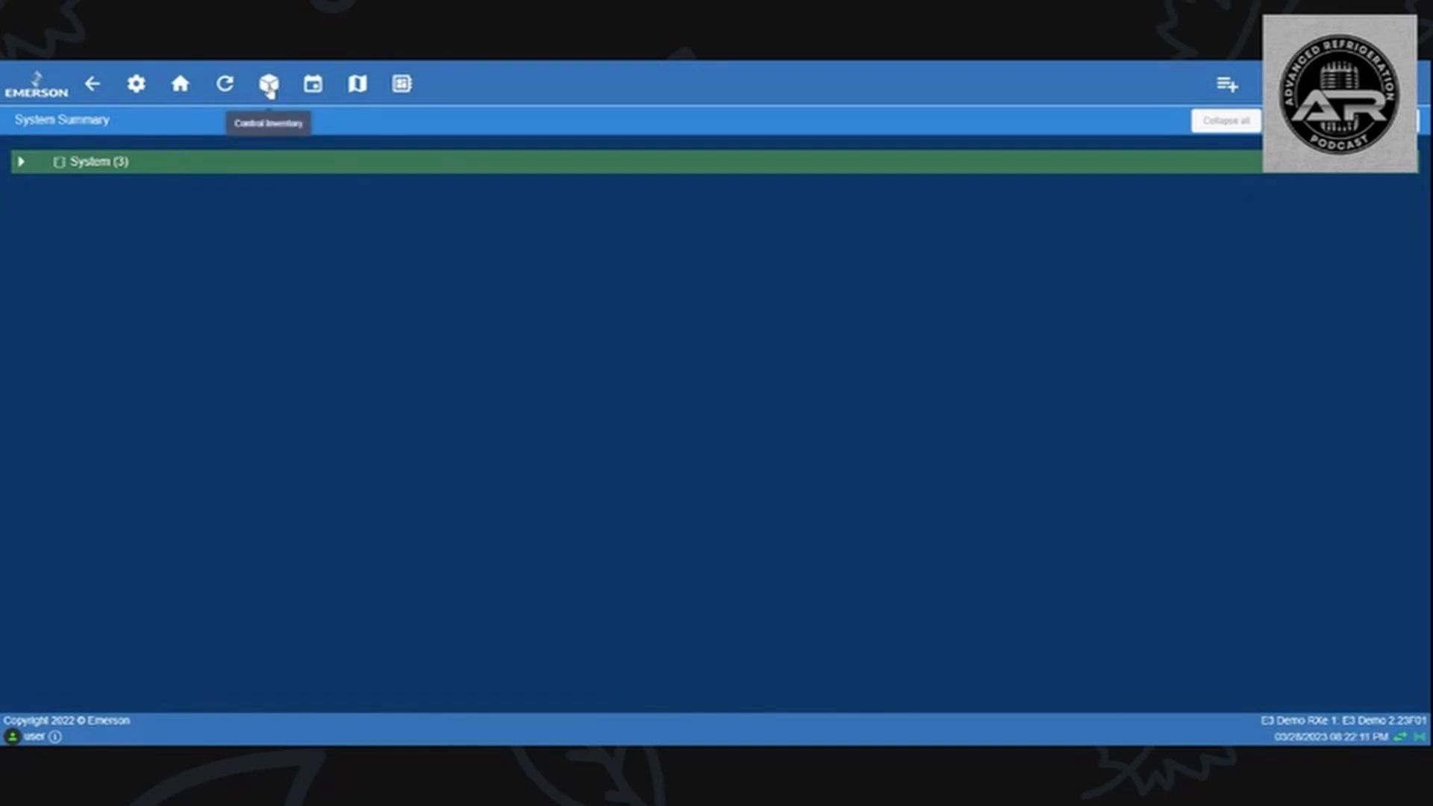
Step: Add a Physical 16AI board named 16AI #1 on IONet-01, address 1, and save it
{"action": "left_click", "coordinate": [267, 83]}
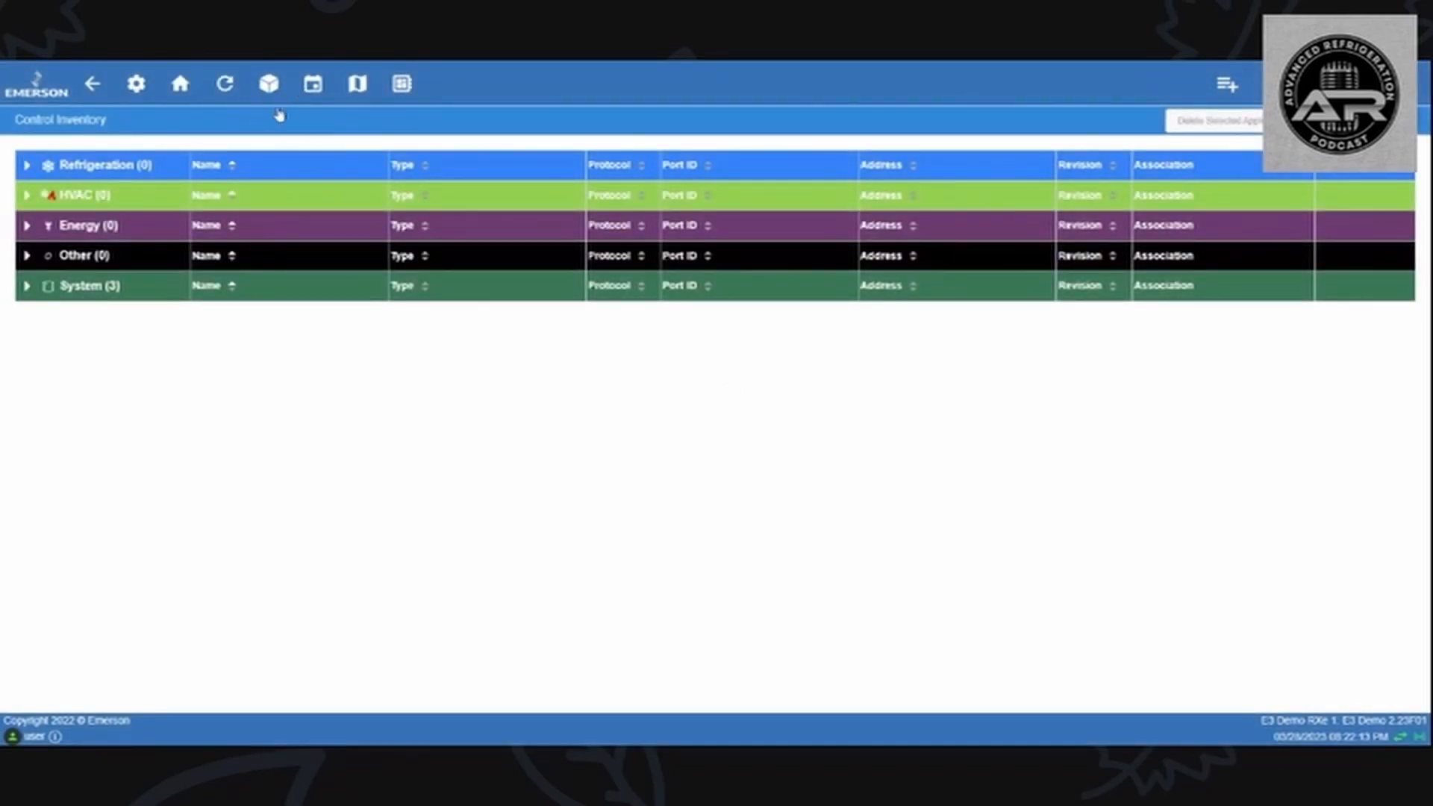
{"action": "mouse_move", "coordinate": [30, 319]}
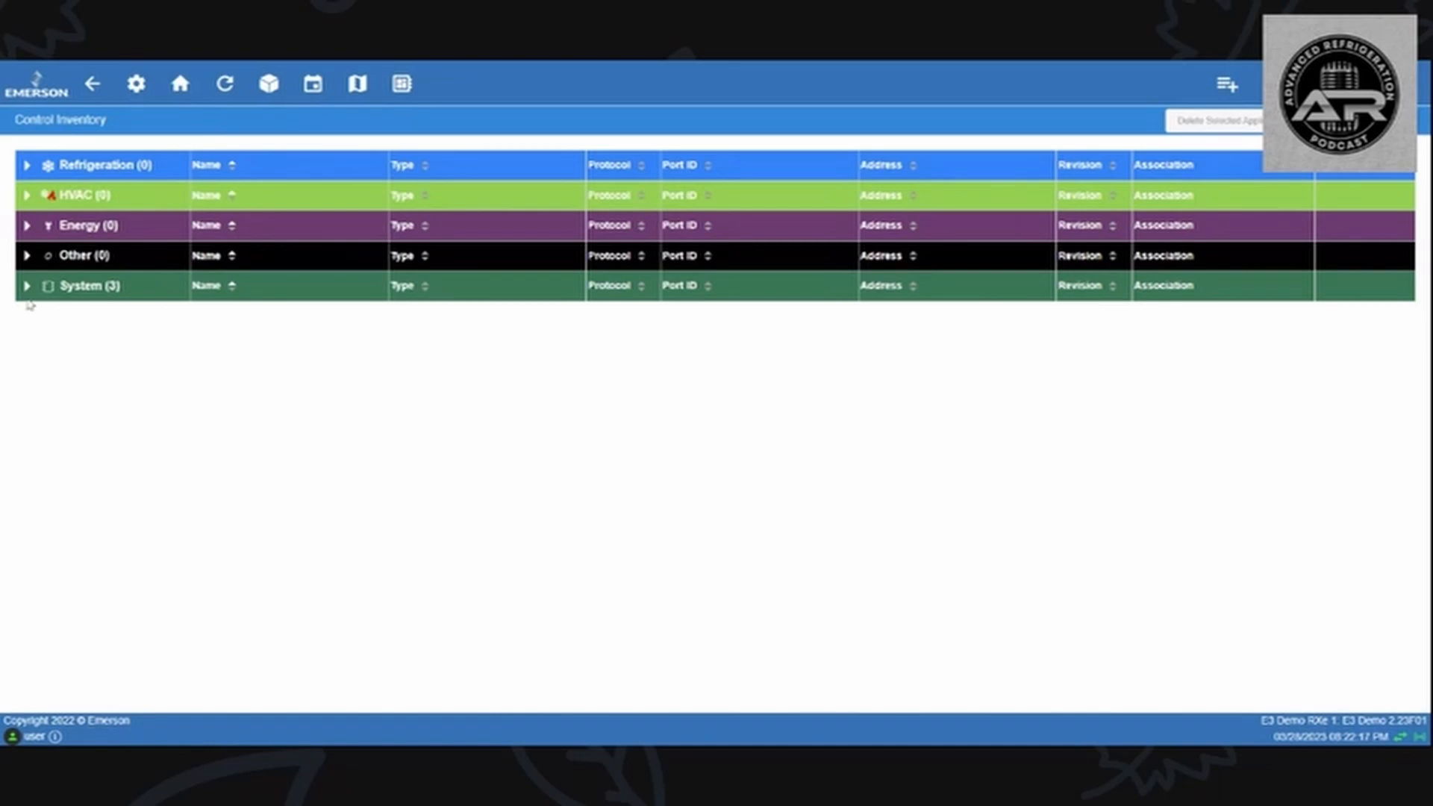
{"action": "left_click", "coordinate": [27, 285]}
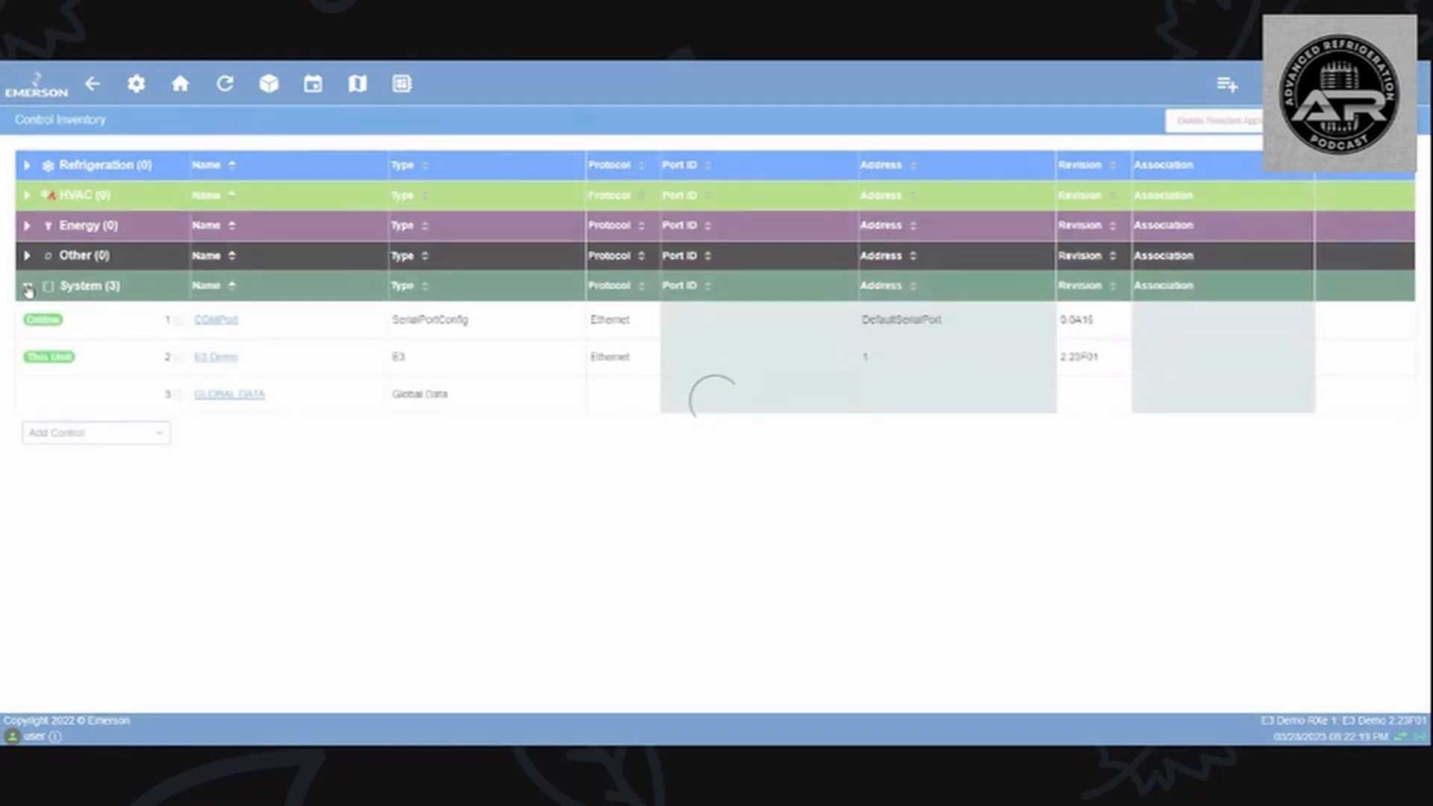
{"action": "left_click", "coordinate": [95, 433]}
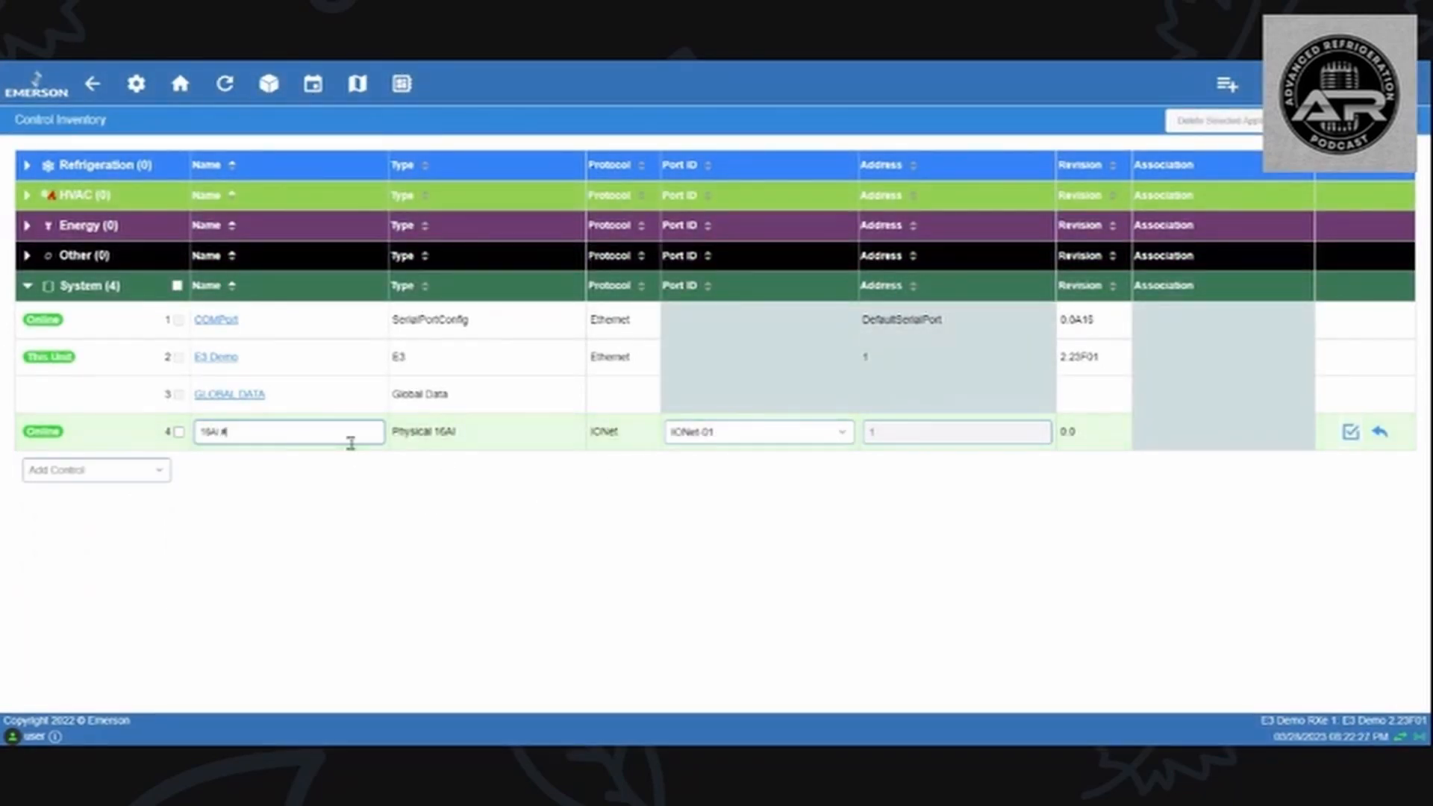
{"action": "type", "text": "1"}
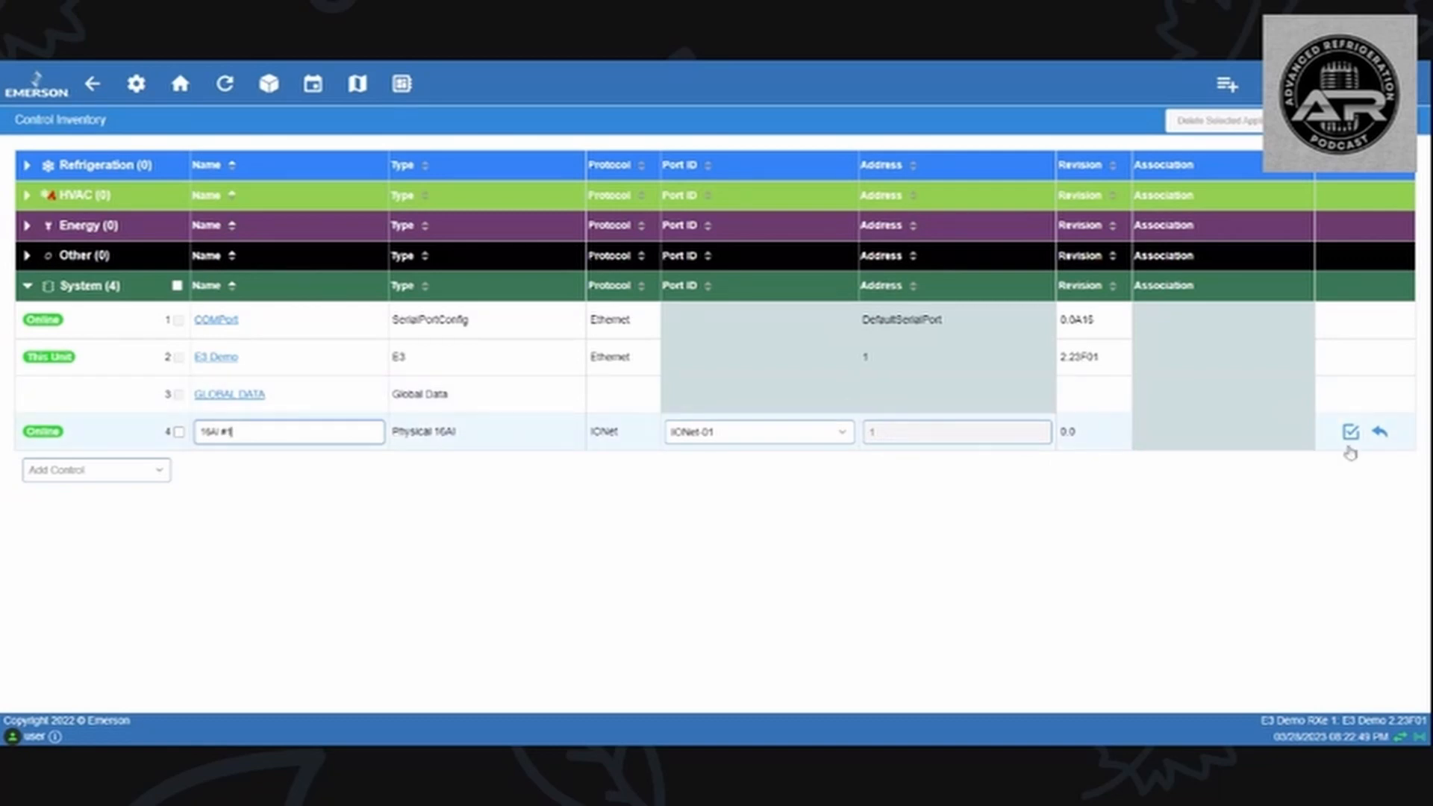
{"action": "left_click", "coordinate": [1350, 432]}
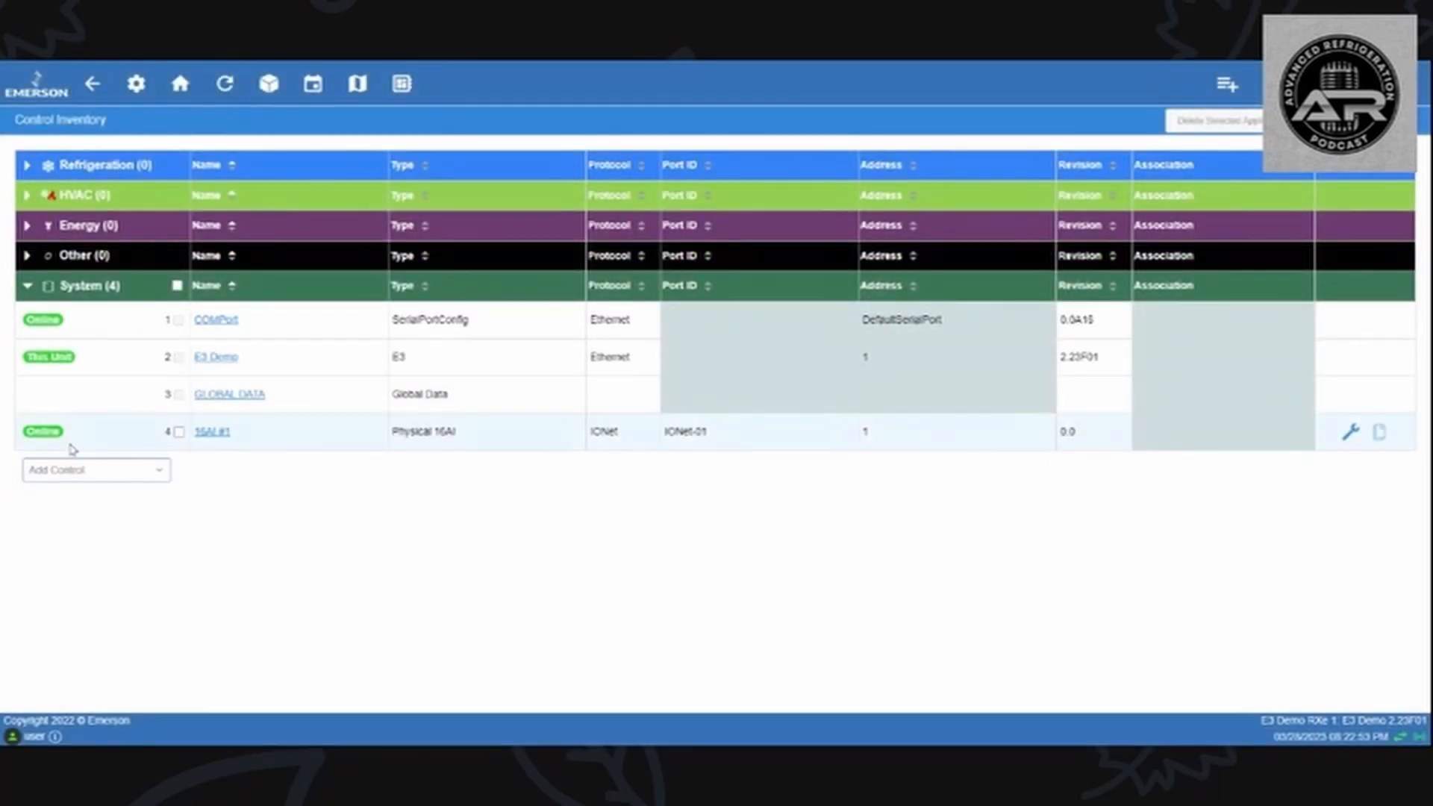
{"action": "mouse_move", "coordinate": [203, 483]}
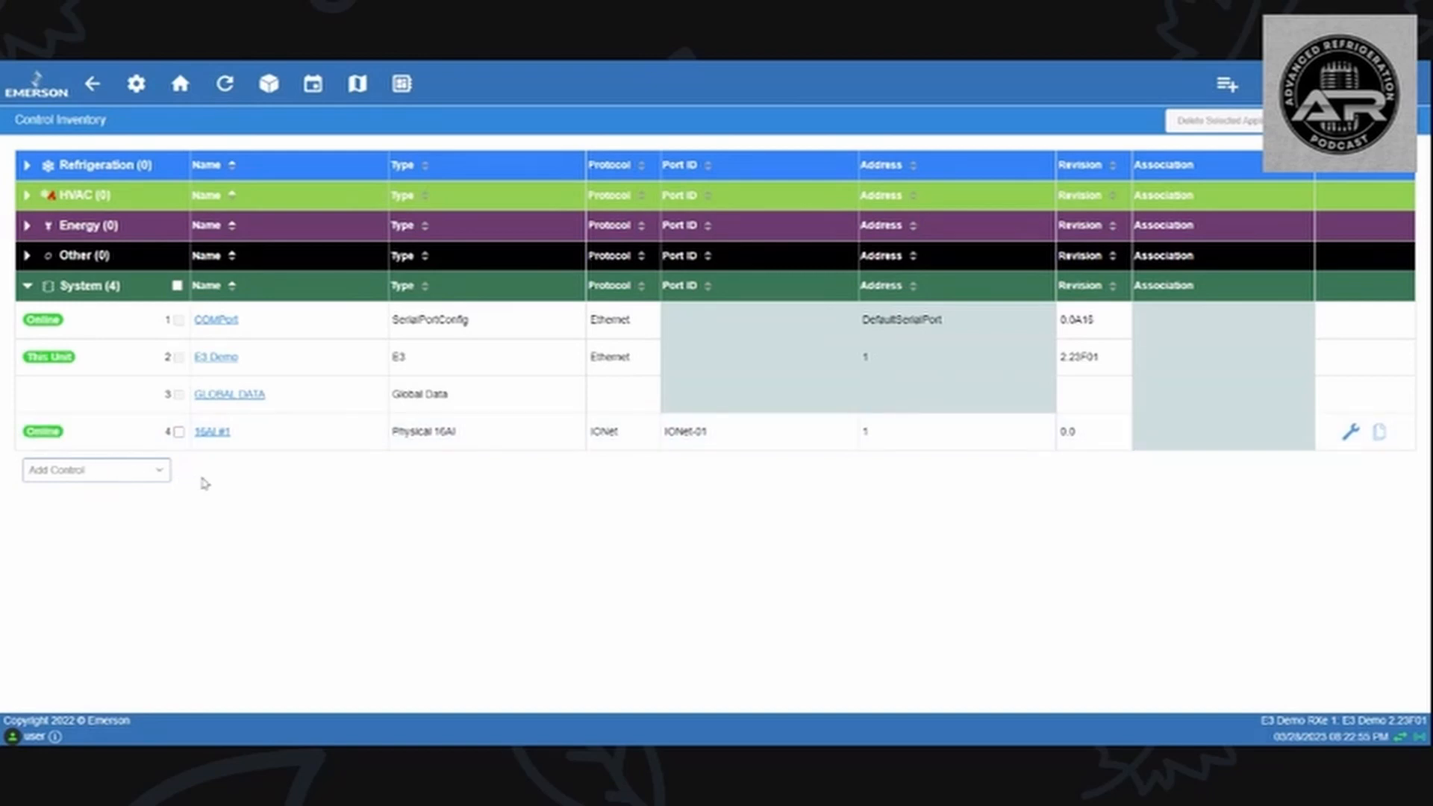
Step: Add a Physical 8RO board, name it 8RO #1 and save it online on IONet-01
{"action": "left_click", "coordinate": [95, 470]}
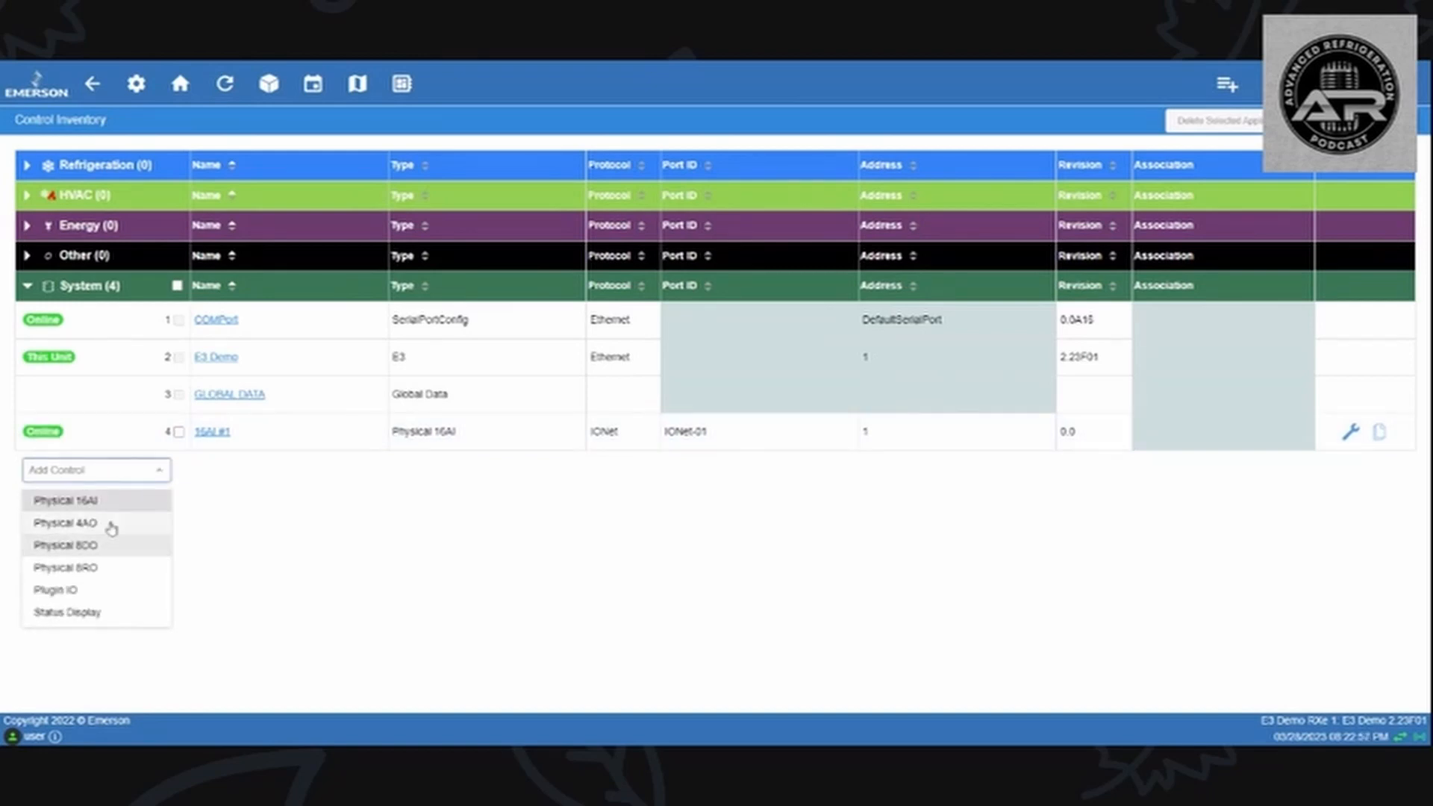
{"action": "left_click", "coordinate": [65, 567]}
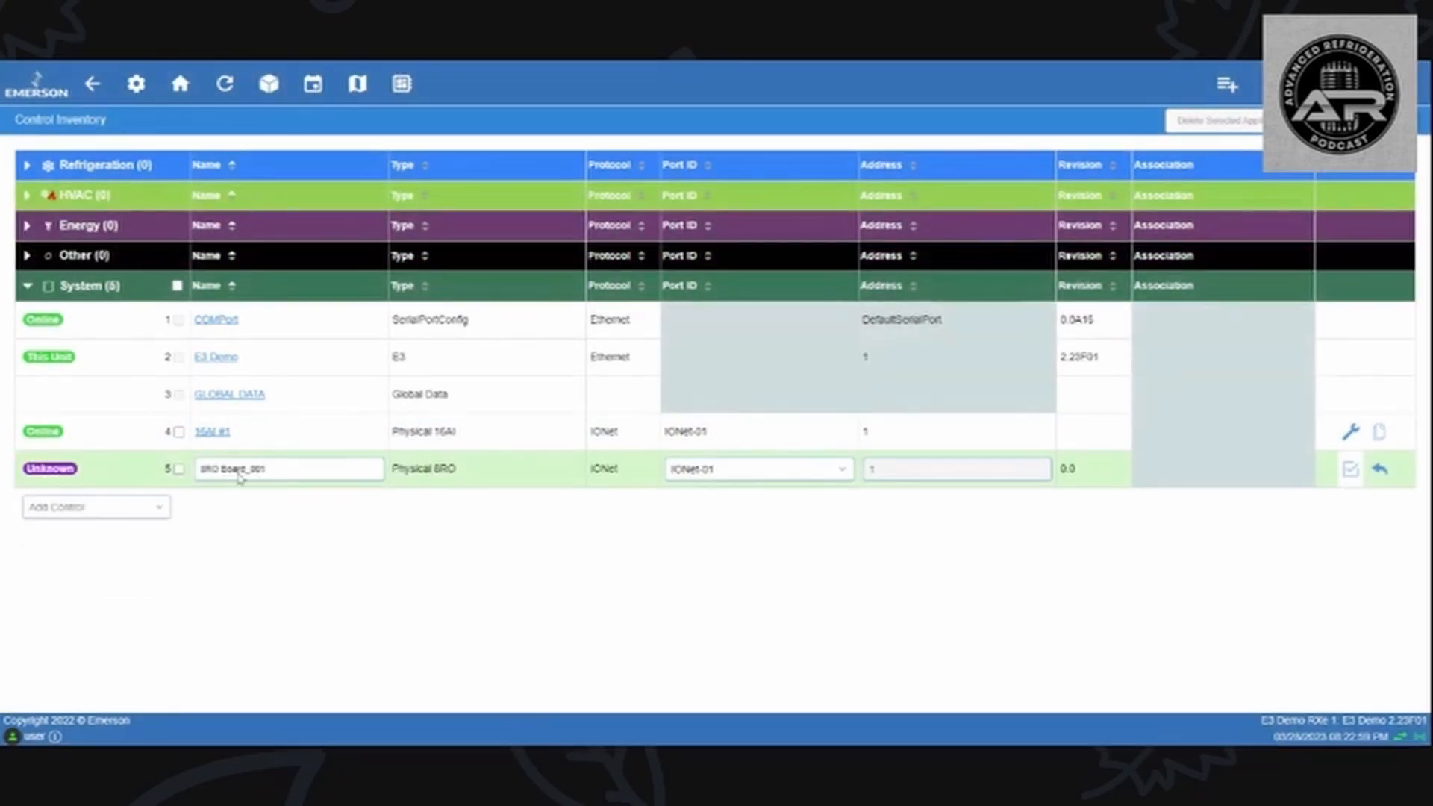
{"action": "type", "text": "8RO #1"}
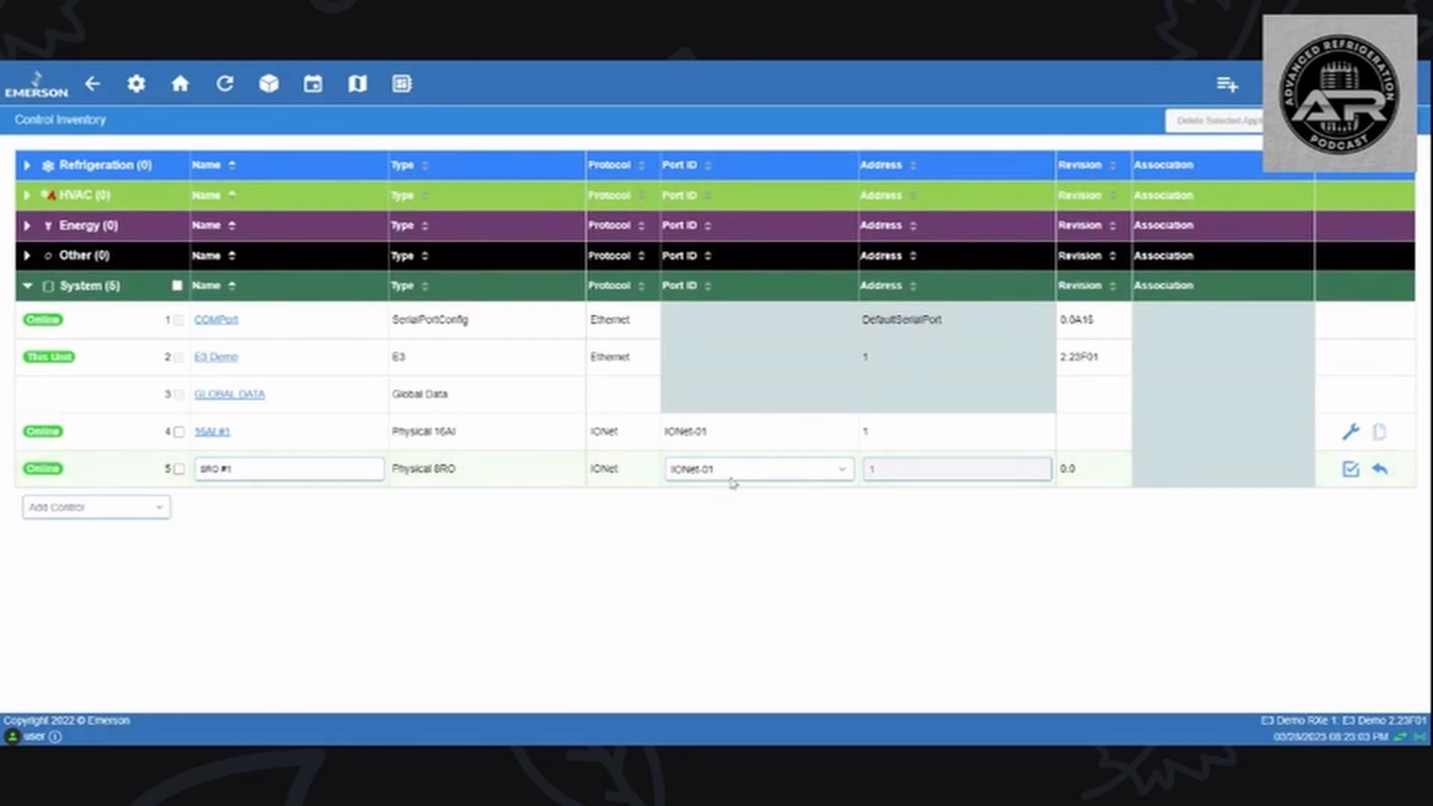
{"action": "left_click", "coordinate": [1351, 468]}
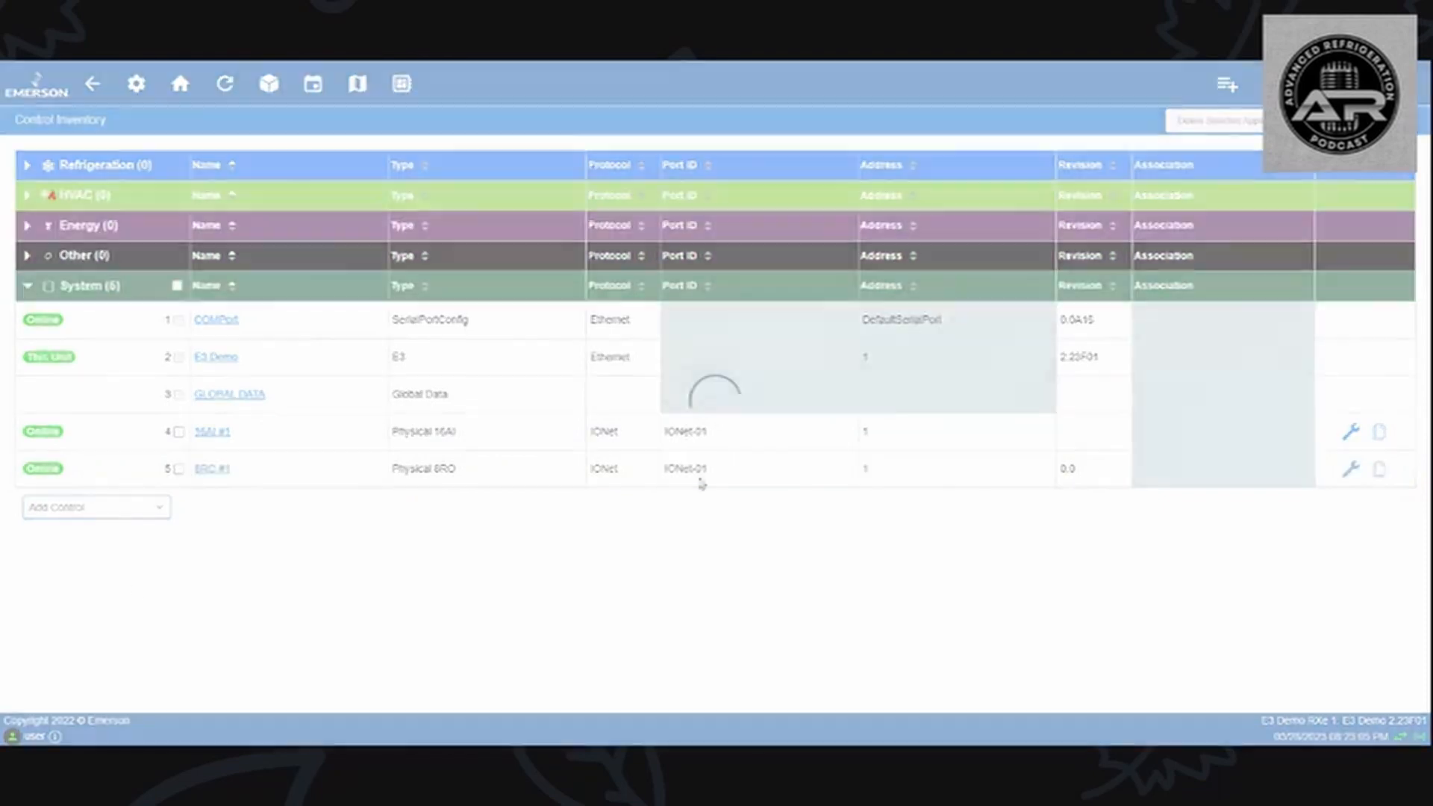
Step: Add a Physical 4AO board named 4AO #1 and save it online on IONet-01
{"action": "left_click", "coordinate": [96, 506]}
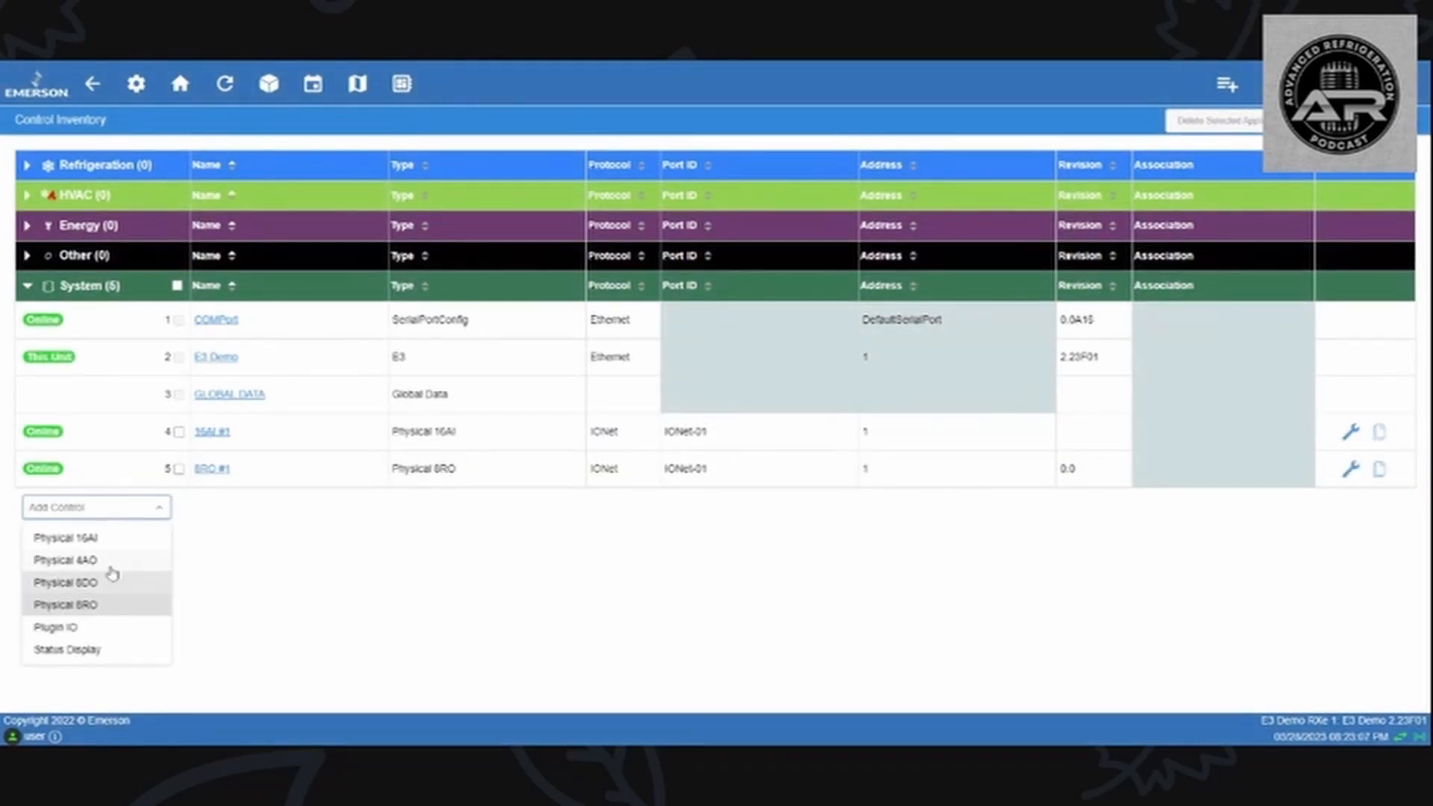
{"action": "left_click", "coordinate": [64, 560]}
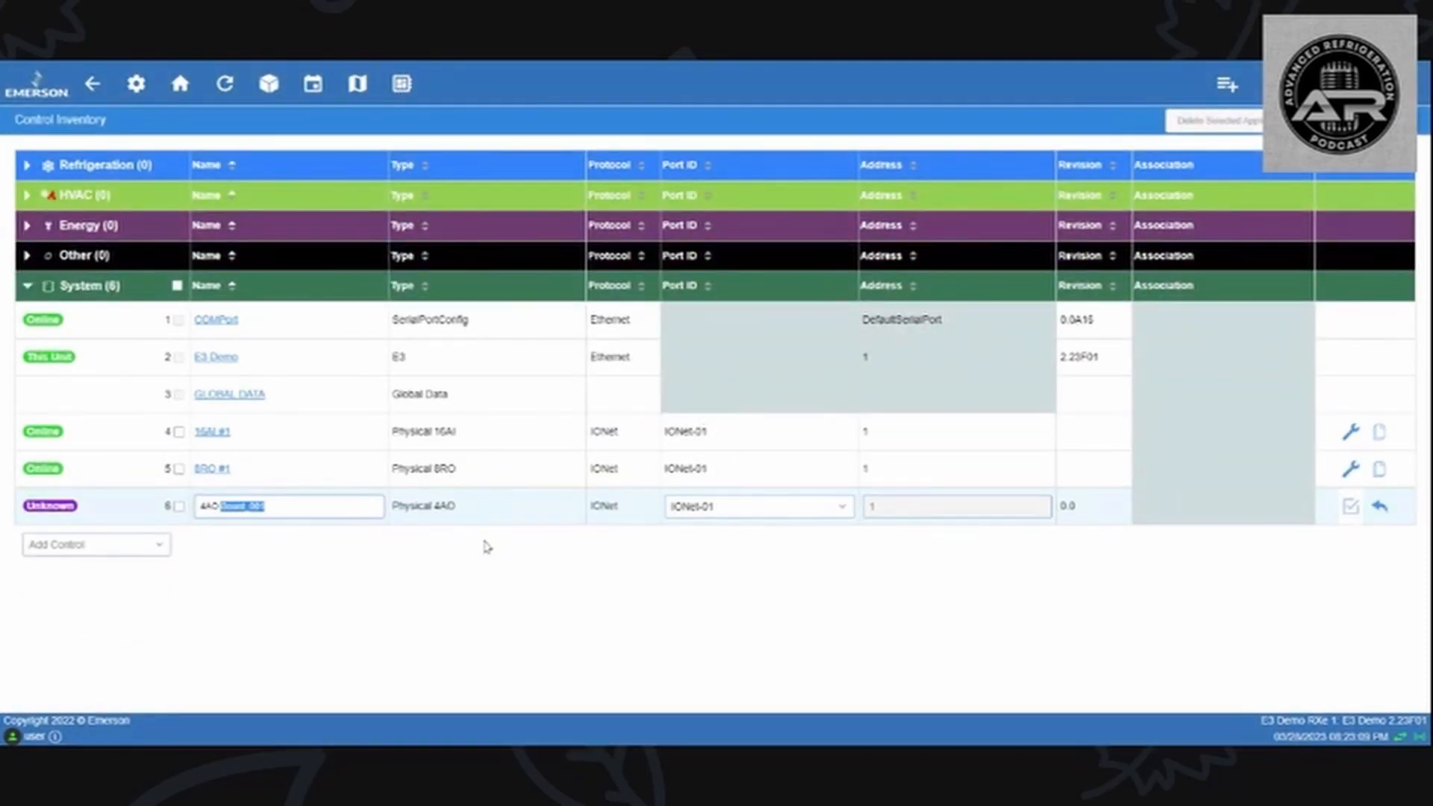
{"action": "left_click", "coordinate": [1349, 506]}
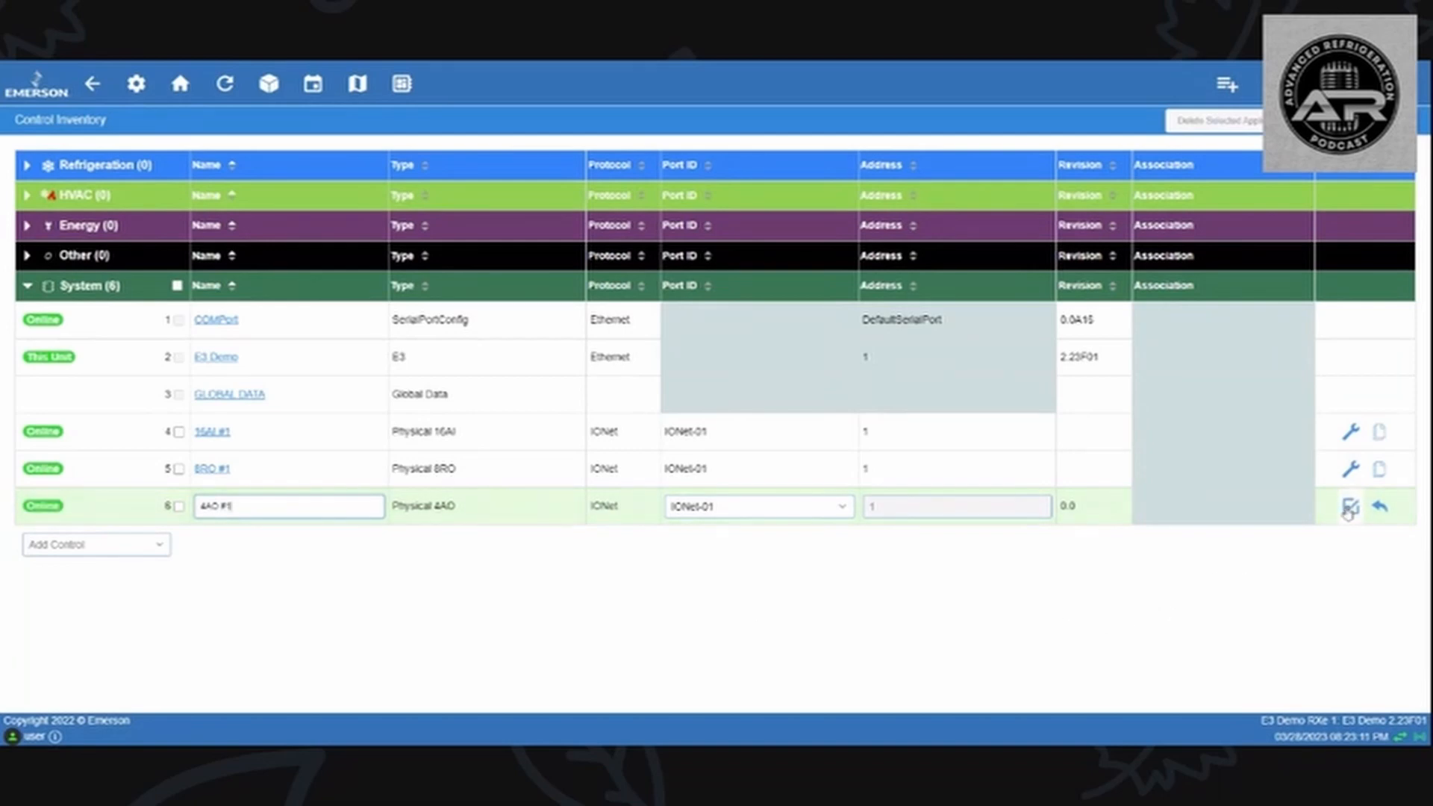
{"action": "left_click", "coordinate": [1340, 506]}
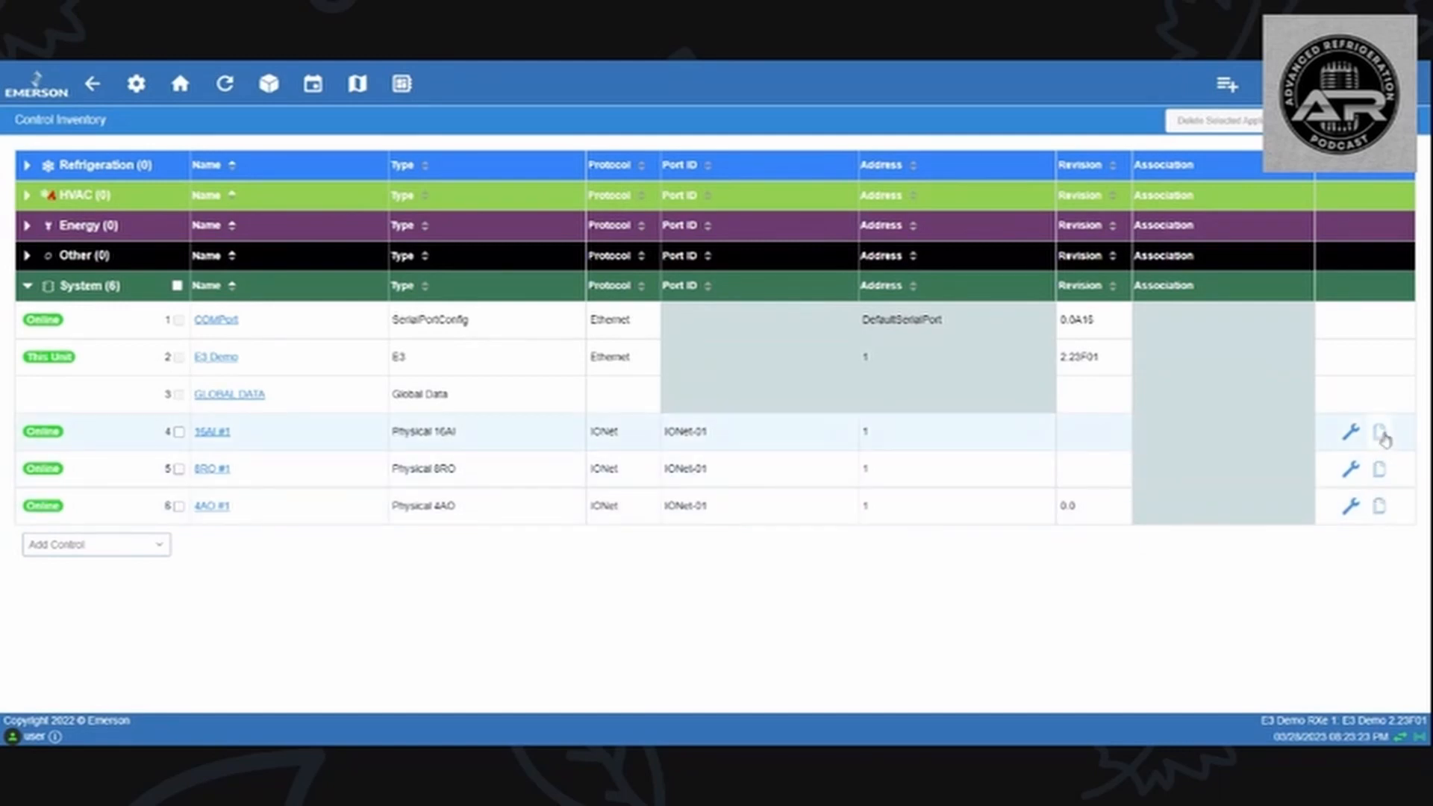
Step: Duplicate 16AI #1 twice, creating offline boards at addresses 2 and 3
{"action": "left_click", "coordinate": [1379, 437]}
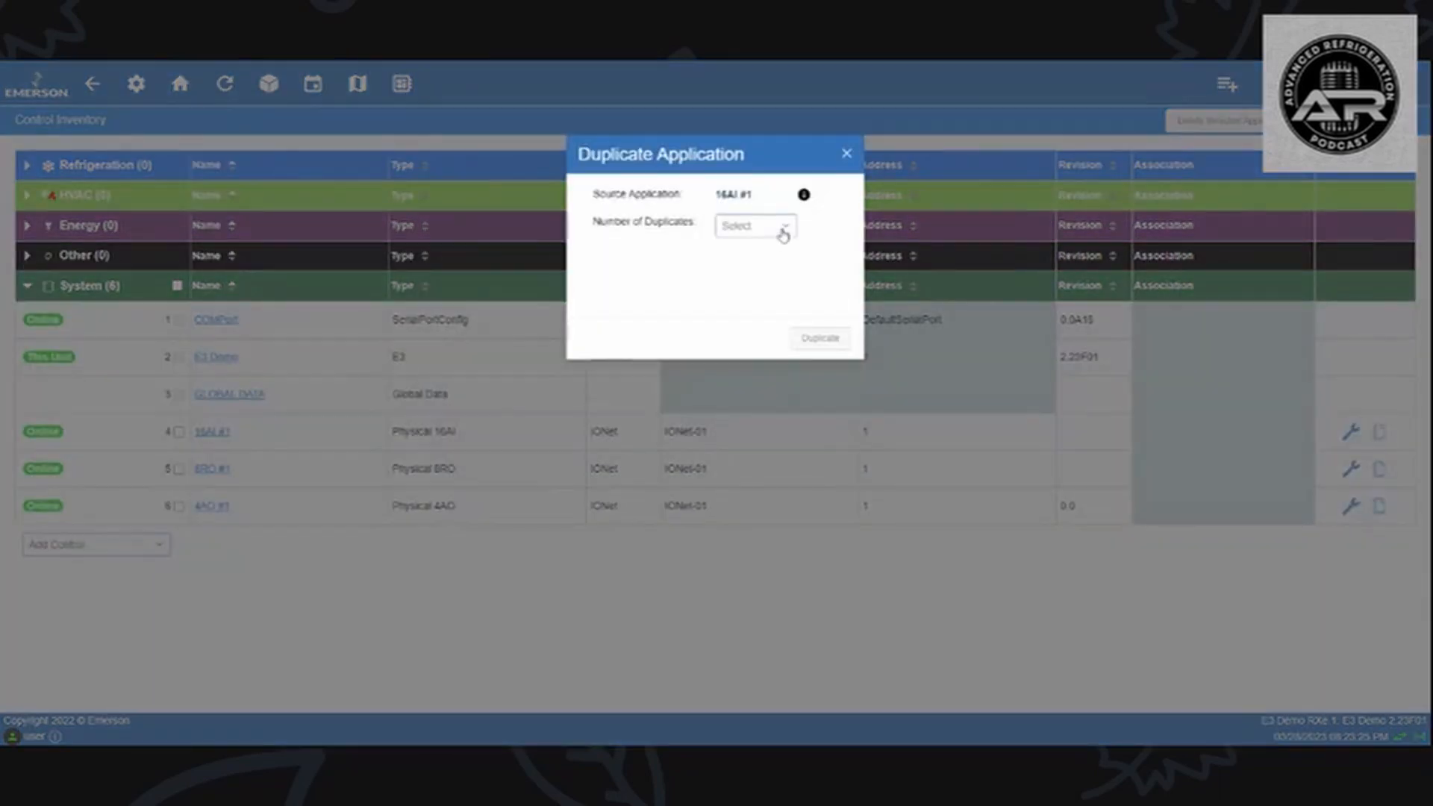
{"action": "left_click", "coordinate": [754, 226]}
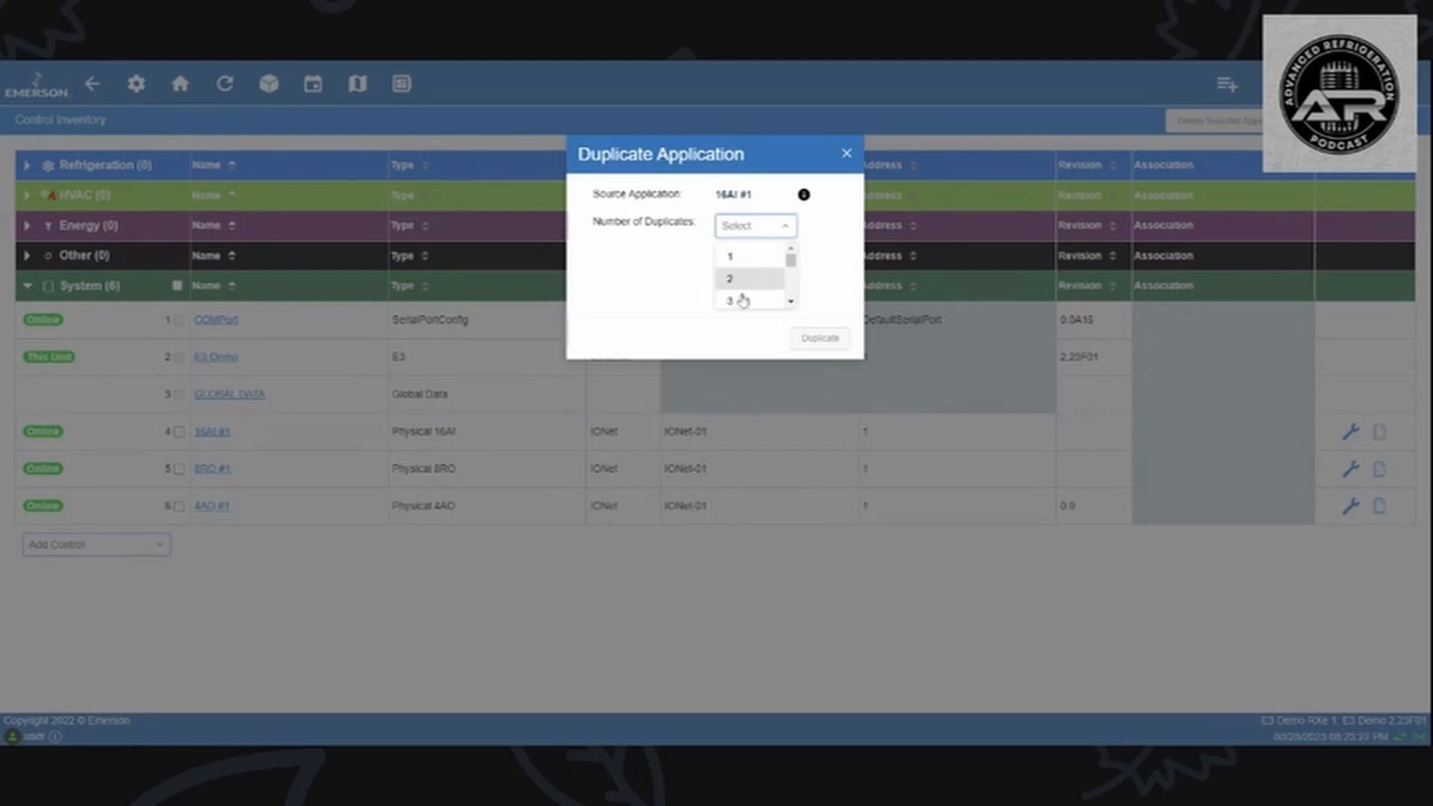
{"action": "mouse_move", "coordinate": [1327, 417]}
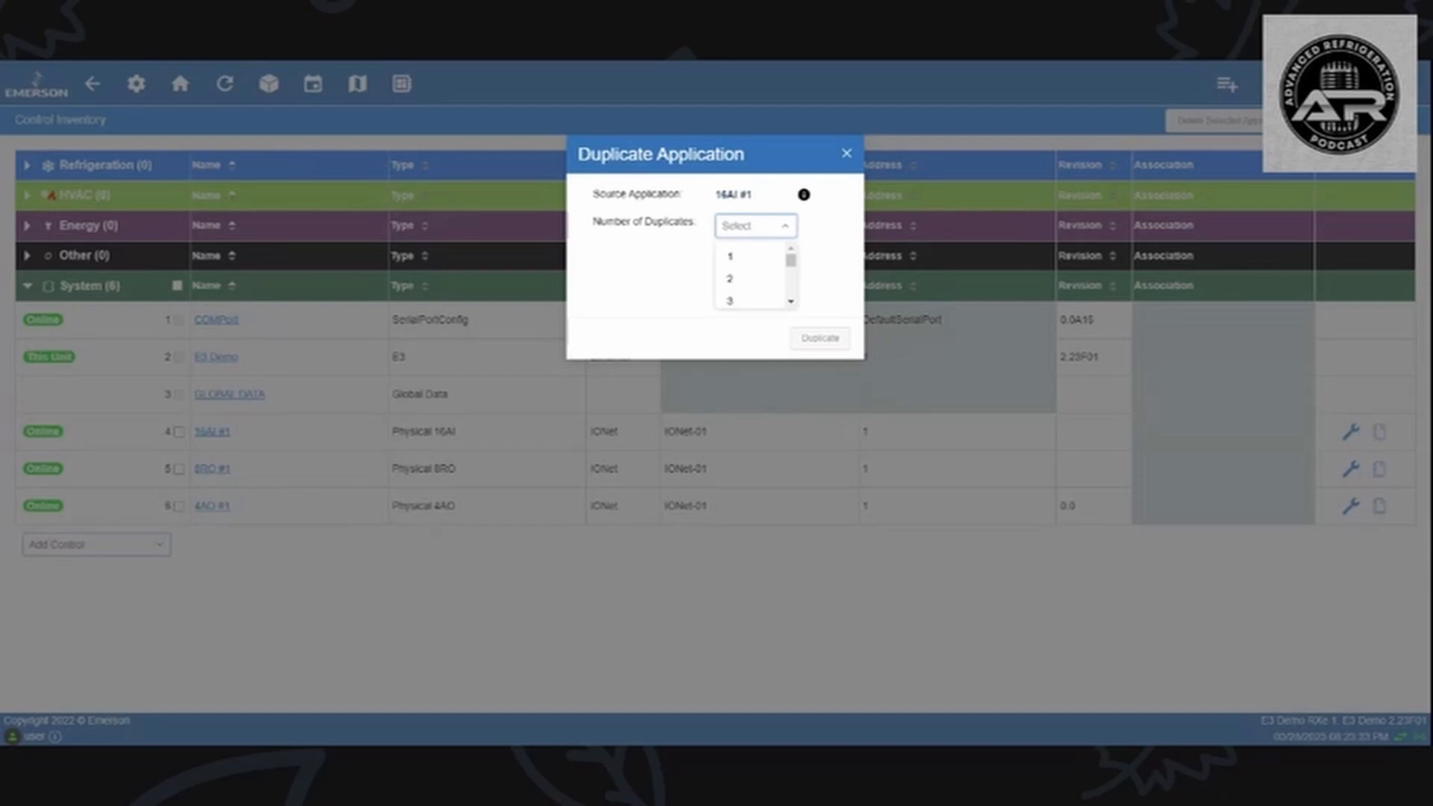
{"action": "mouse_move", "coordinate": [755, 255]}
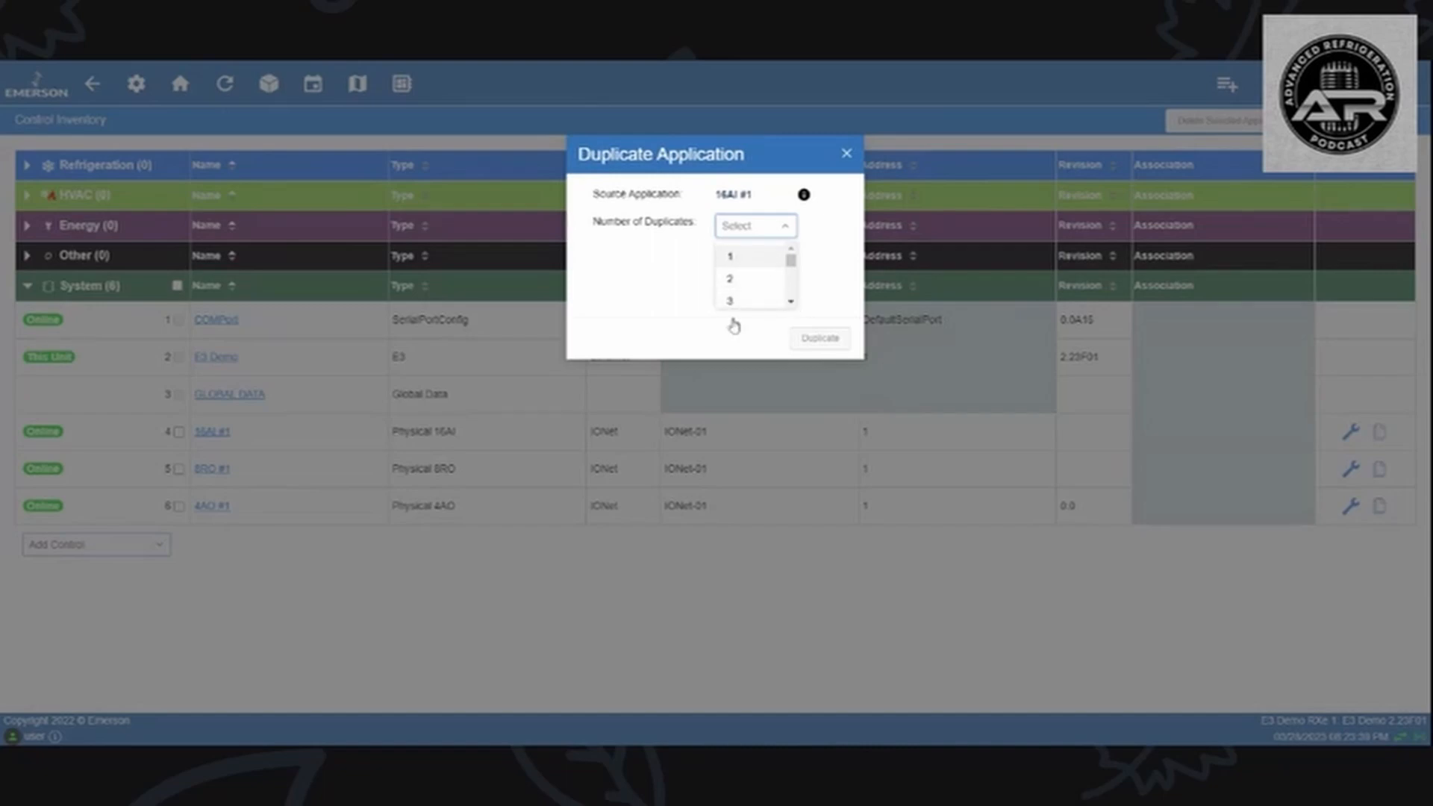
{"action": "left_click", "coordinate": [730, 279]}
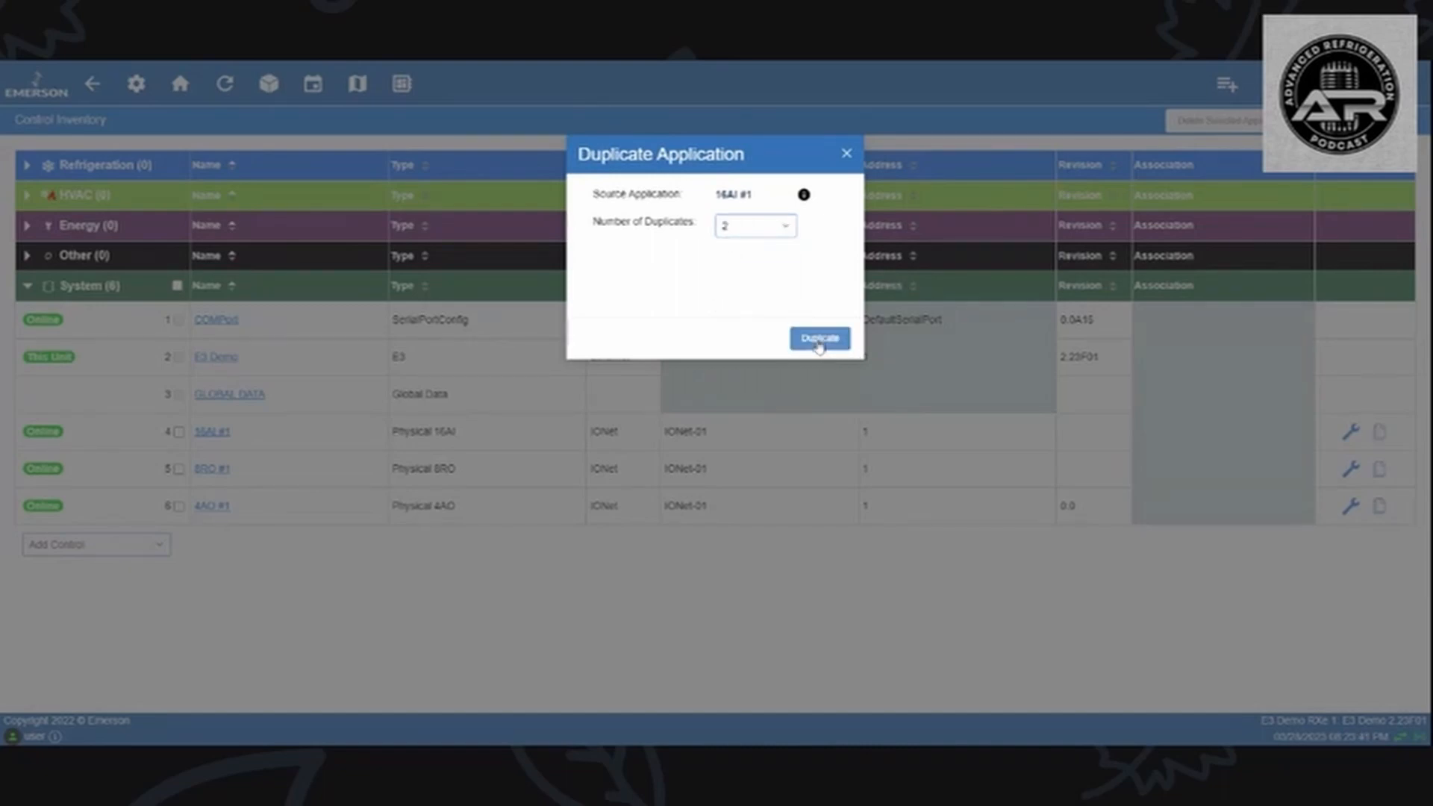
{"action": "left_click", "coordinate": [820, 338]}
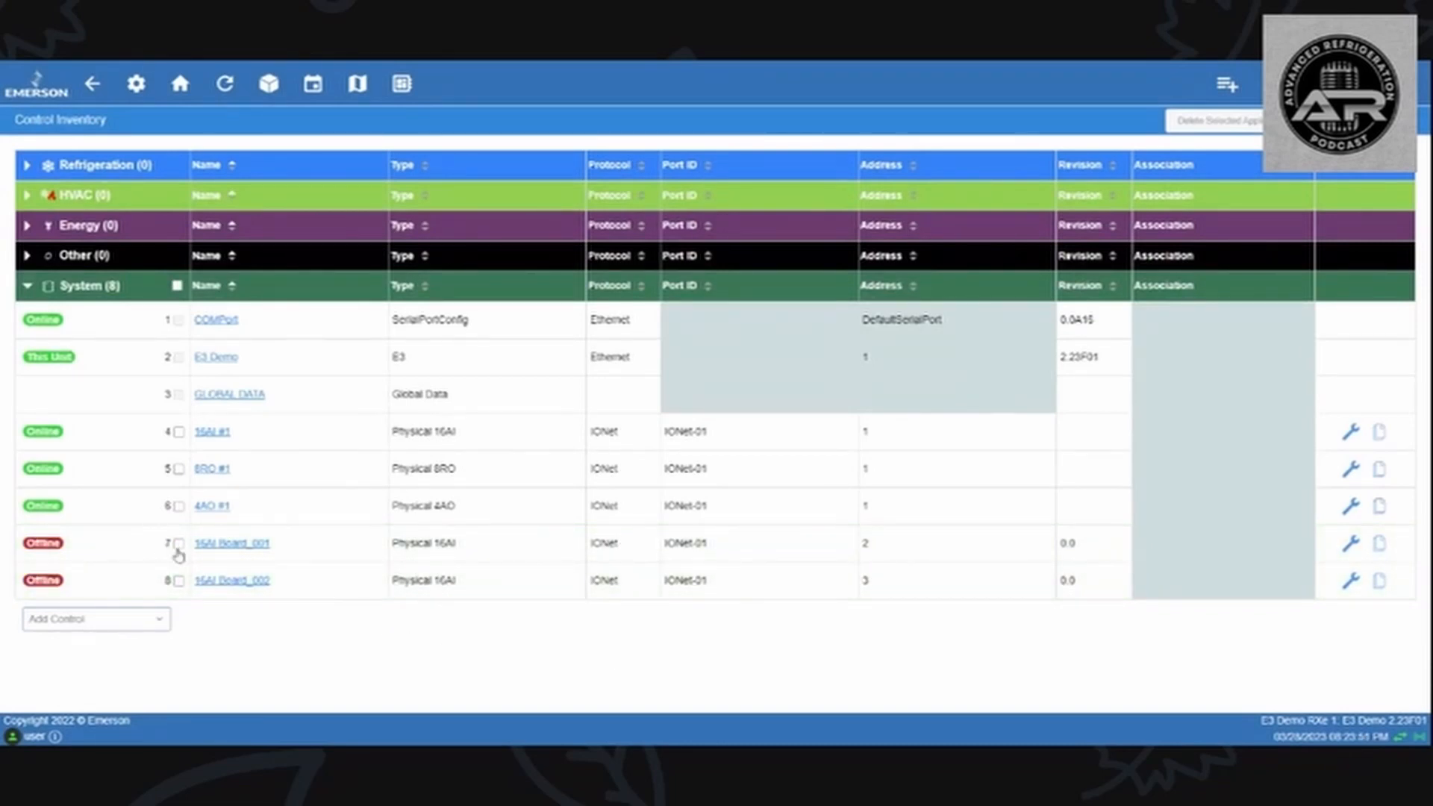
{"action": "mouse_move", "coordinate": [188, 573]}
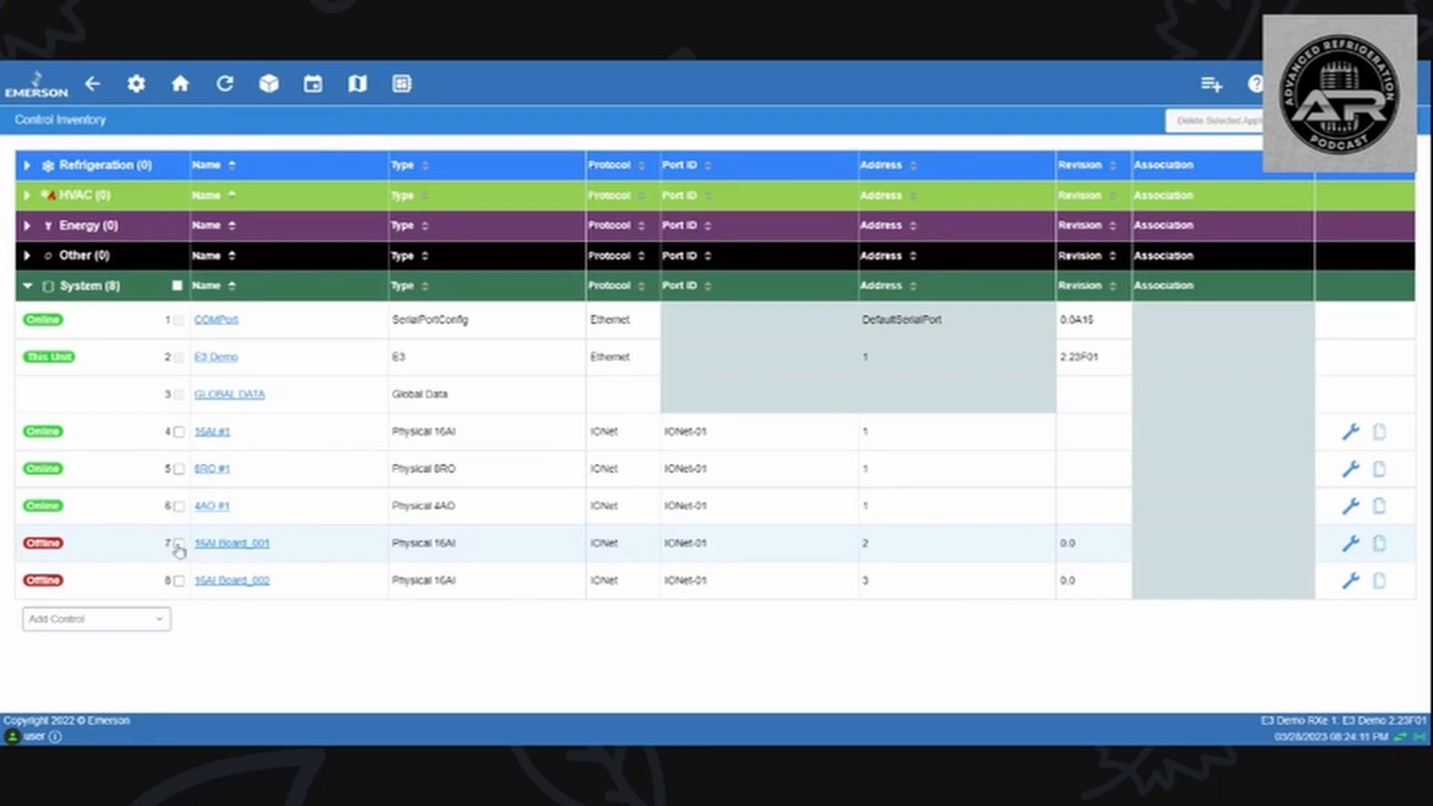
Step: Delete the two duplicate 16AI boards, confirming the permanent deletion
{"action": "left_click", "coordinate": [177, 543]}
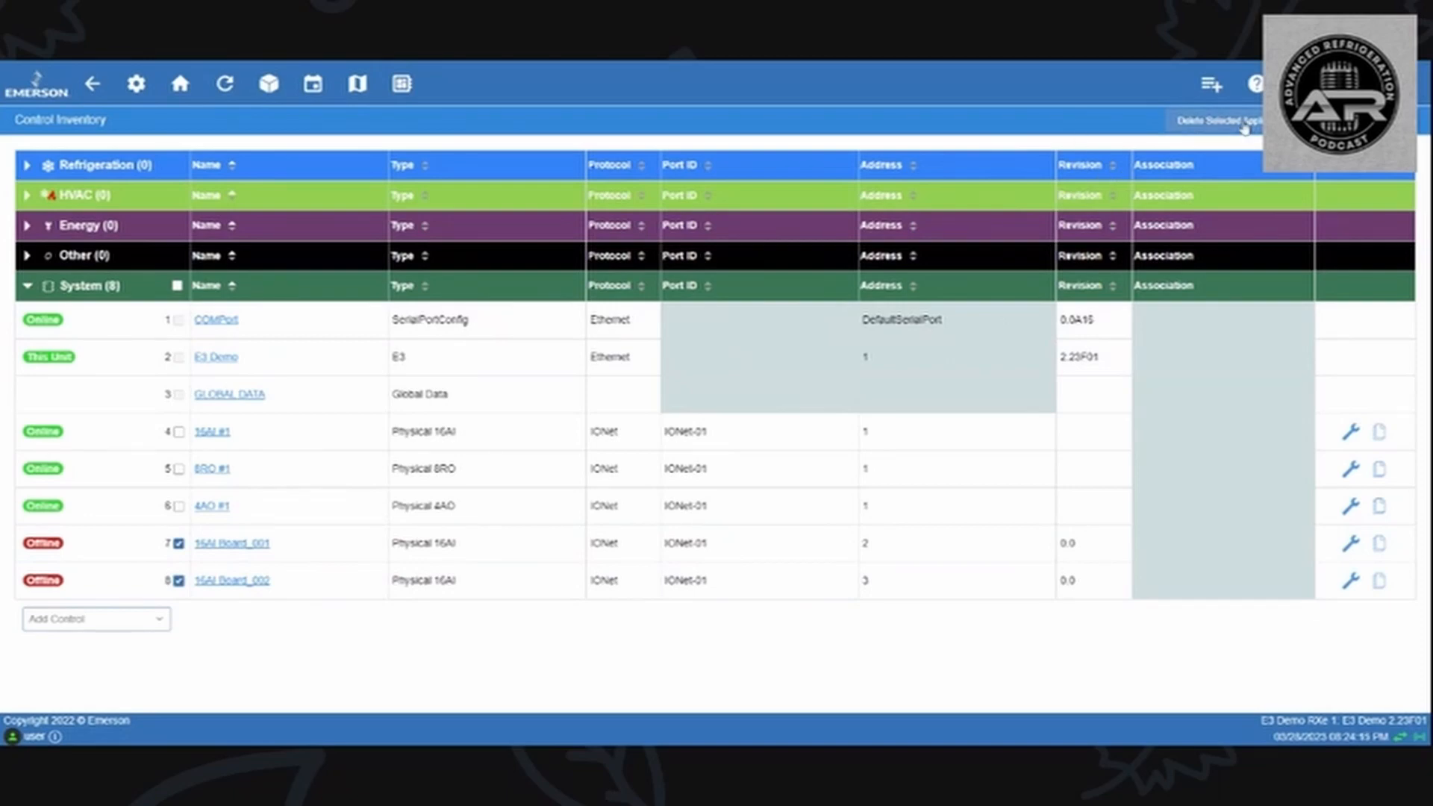
{"action": "left_click", "coordinate": [1215, 119]}
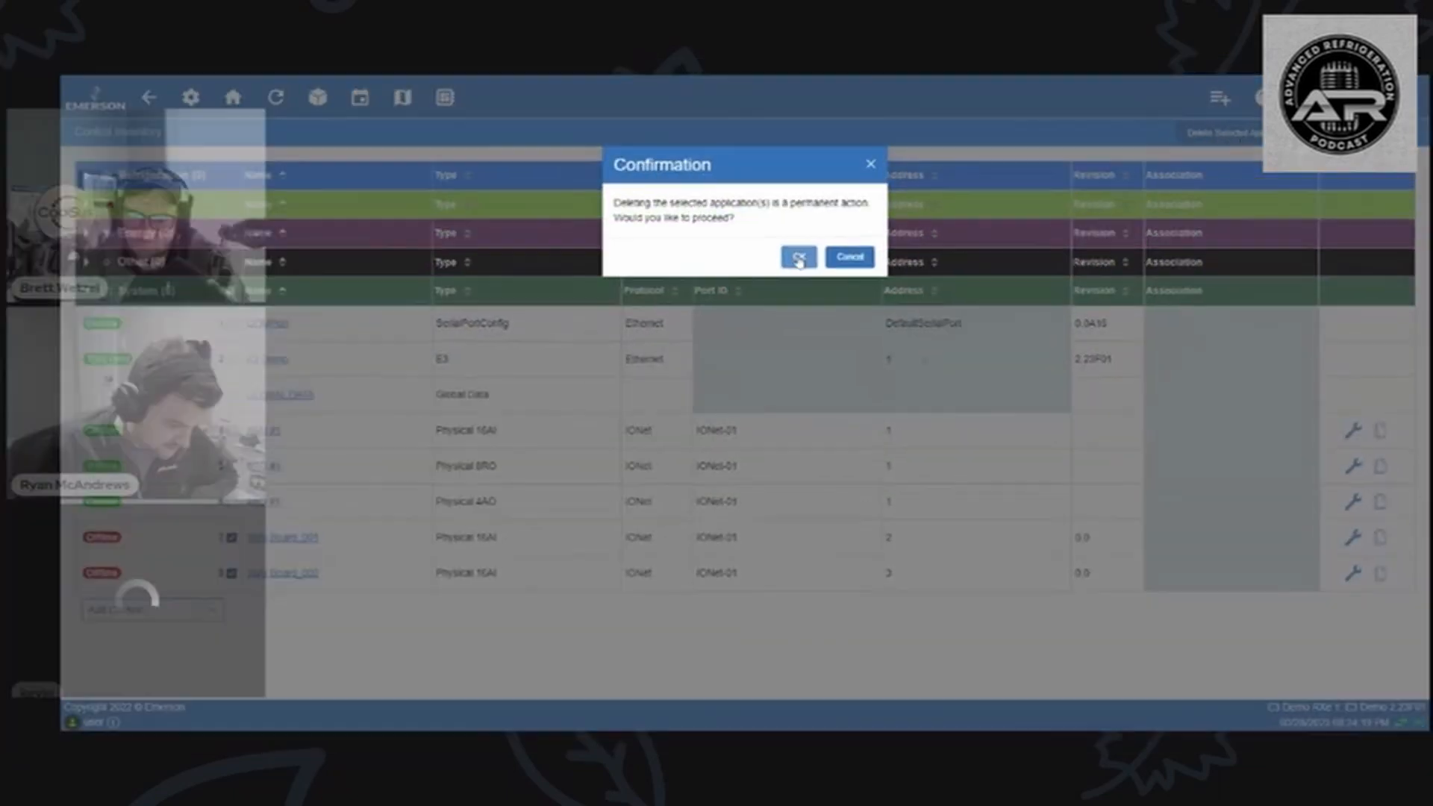
{"action": "left_click", "coordinate": [797, 257]}
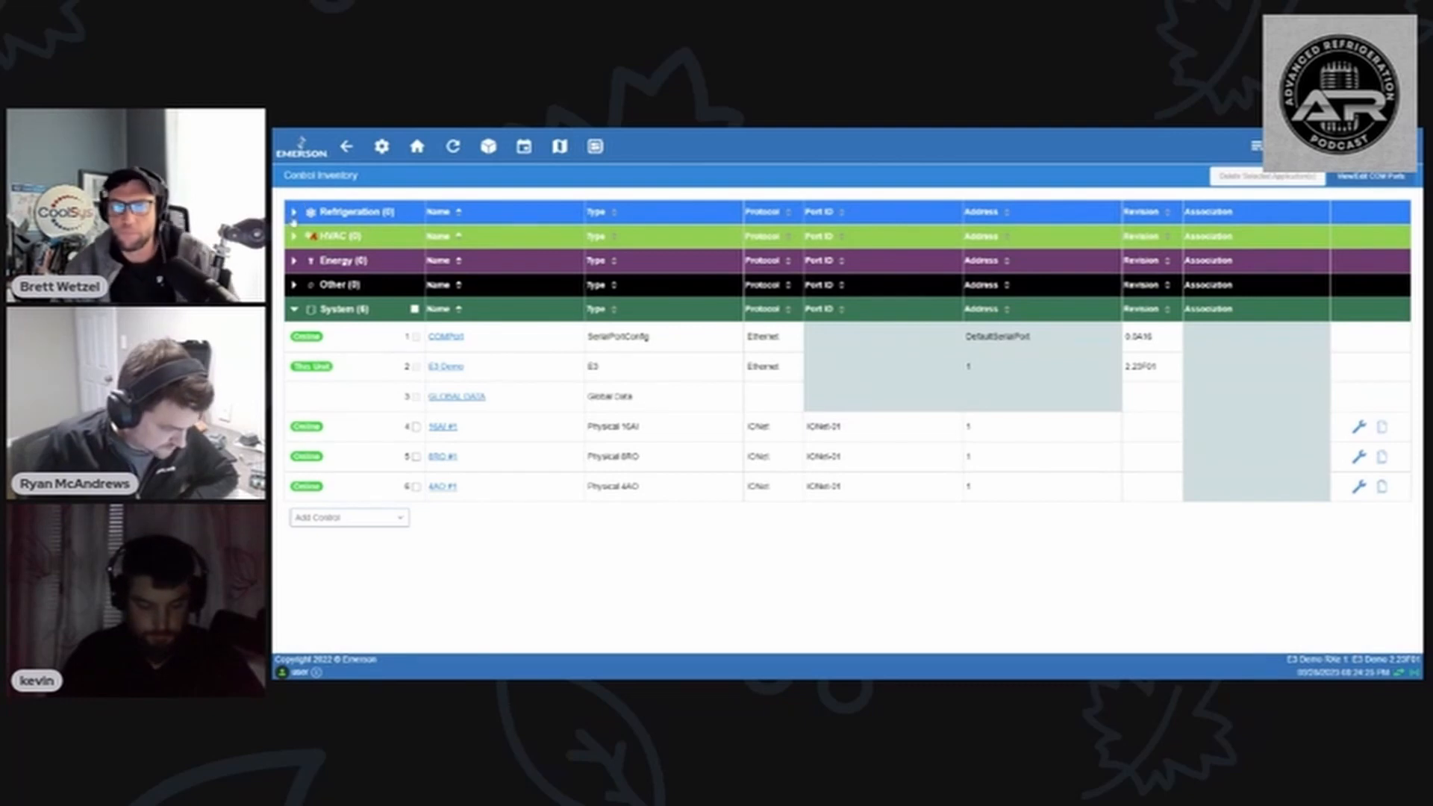
Step: Expand the Refrigeration group and scroll its Add Control list to Rack Simulator
{"action": "left_click", "coordinate": [294, 211]}
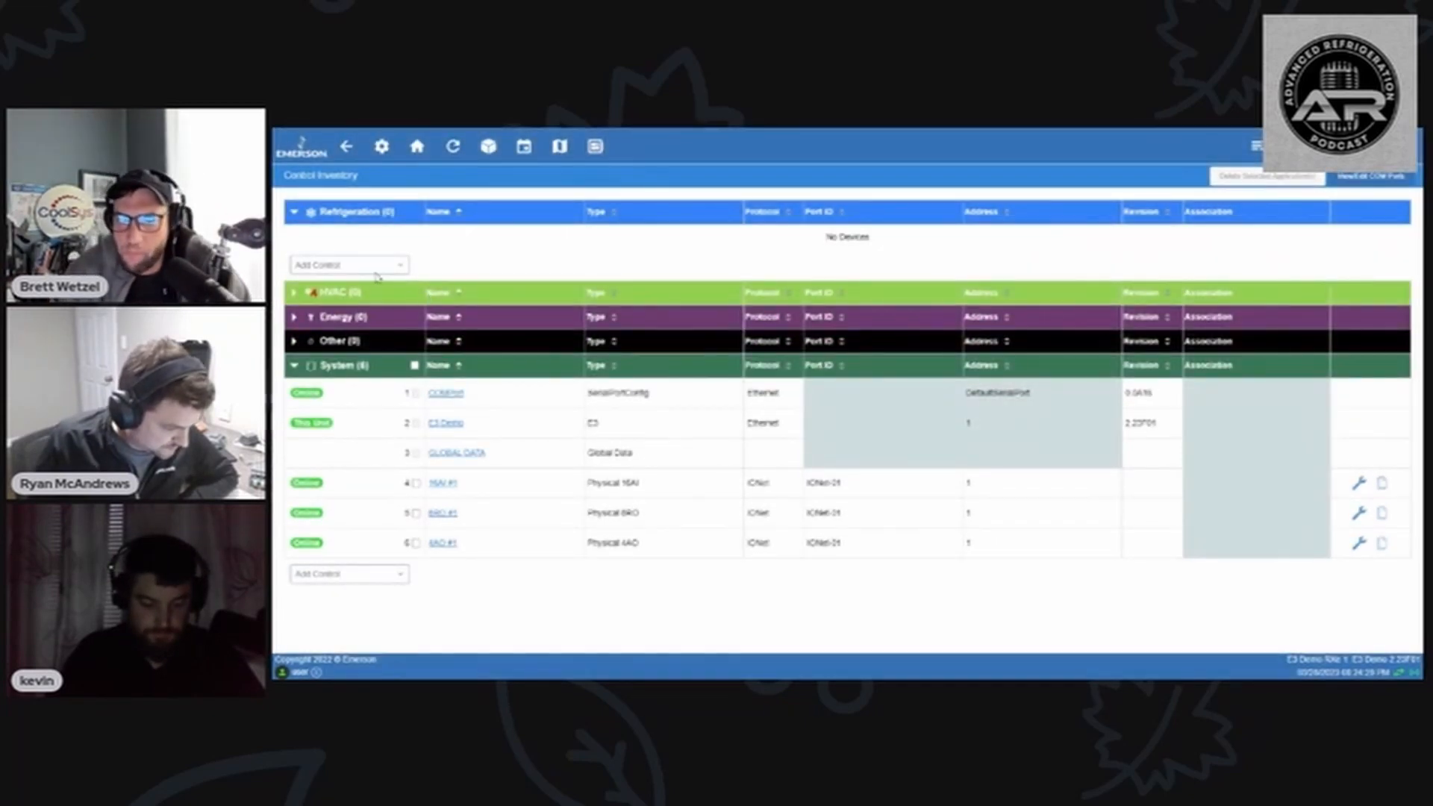
{"action": "left_click", "coordinate": [348, 264]}
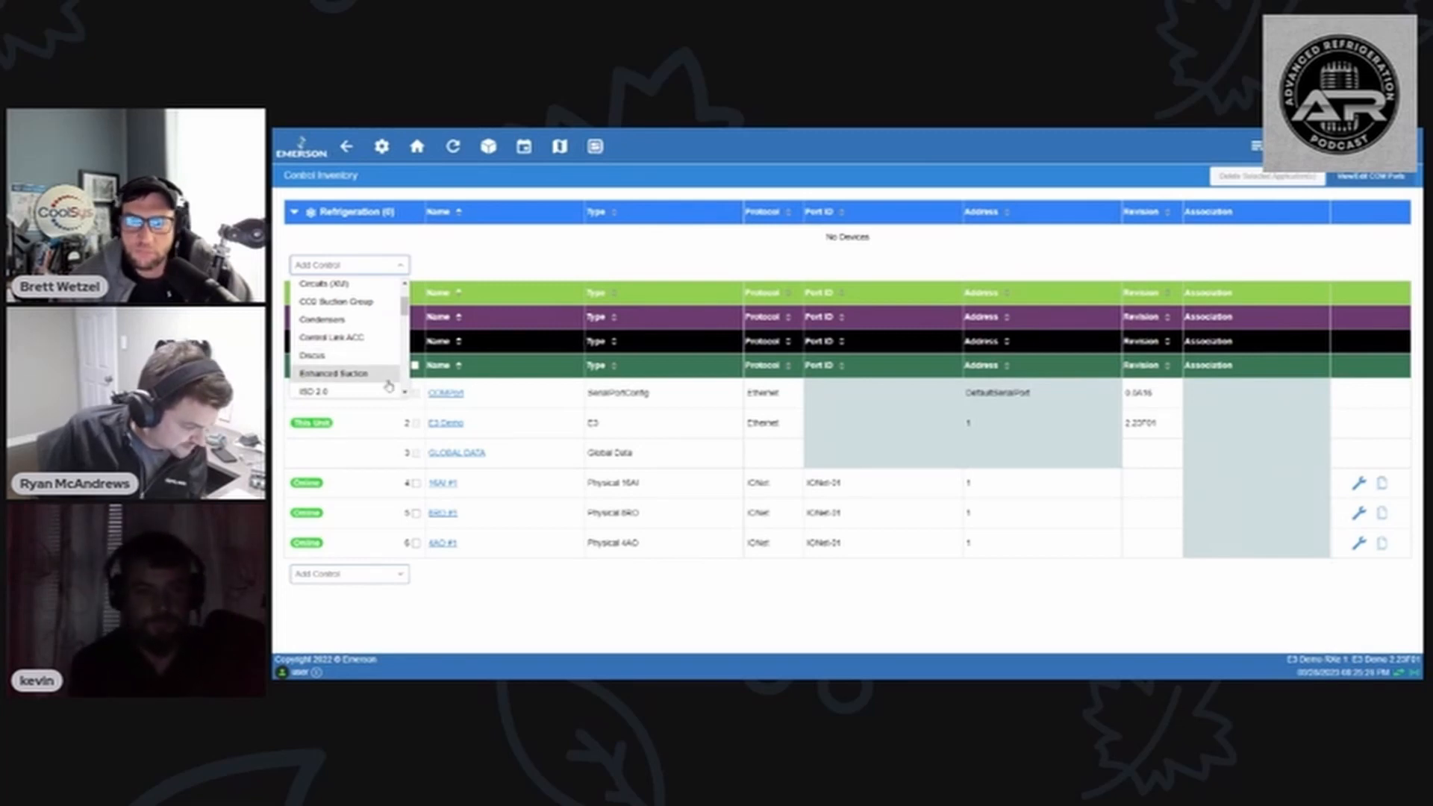
{"action": "scroll", "scroll_direction": "down", "scroll_amount": 3}
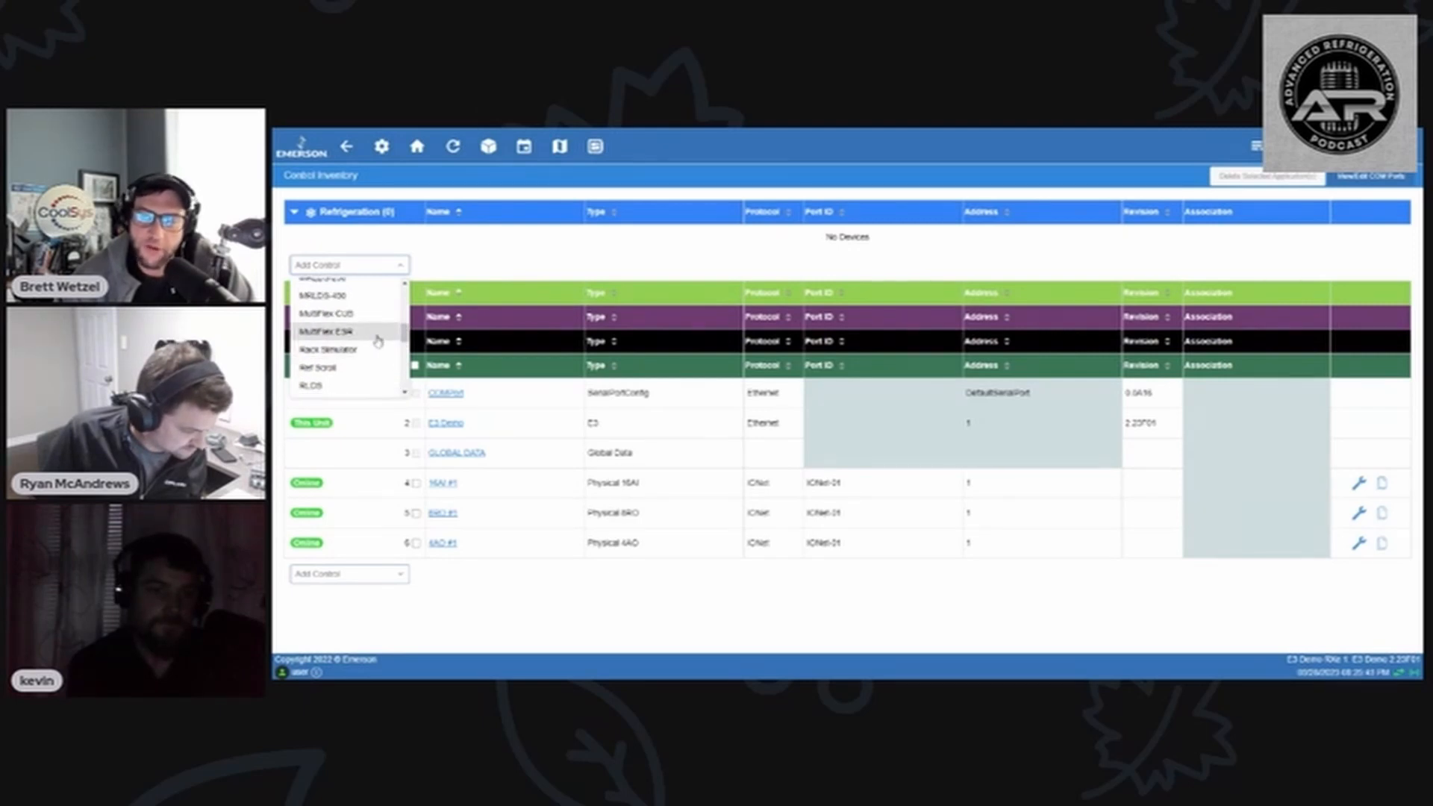
{"action": "mouse_move", "coordinate": [357, 349]}
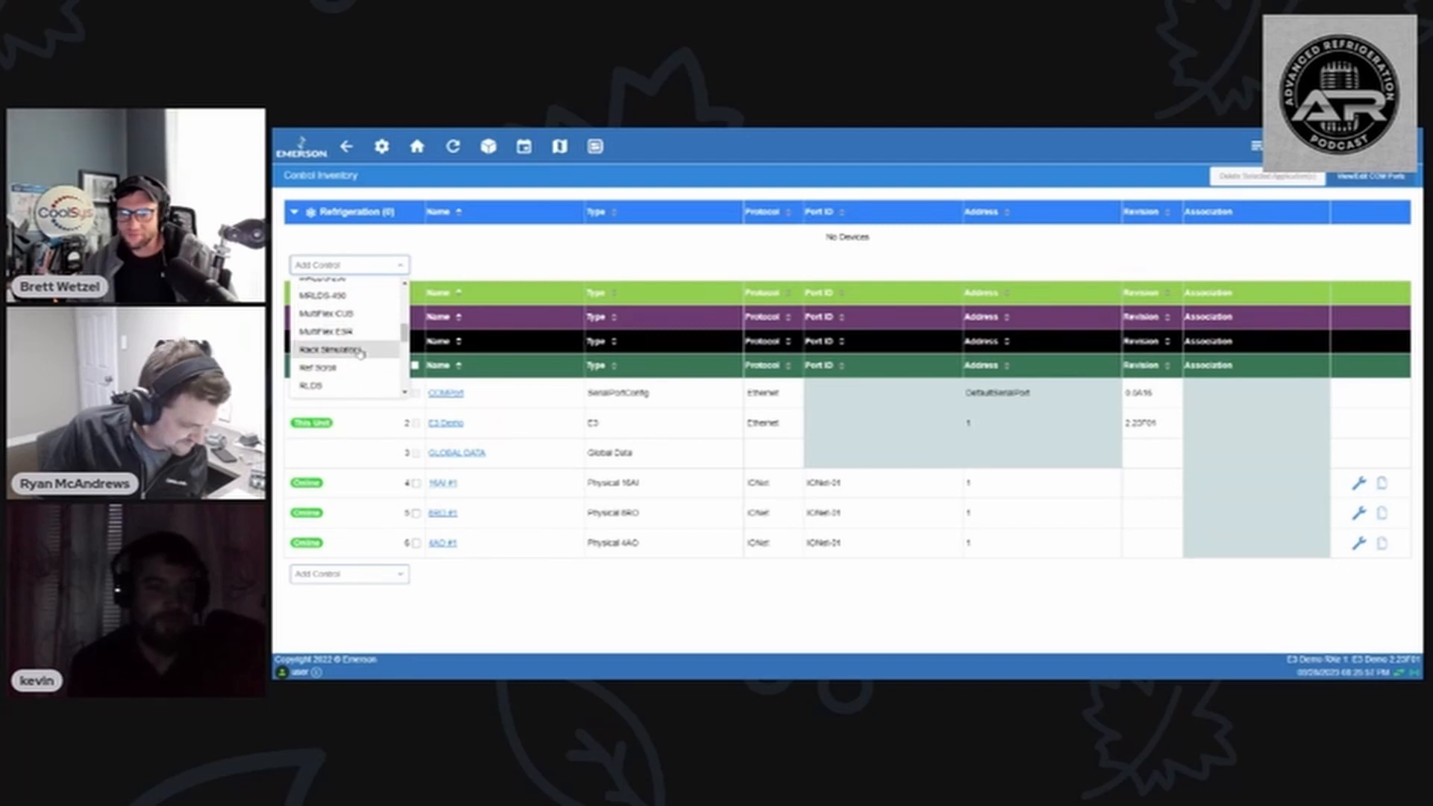
Step: Add Rack Simulator (Rack Simu #1) to Refrigeration, then review the remaining application types in the list
{"action": "left_click", "coordinate": [327, 350]}
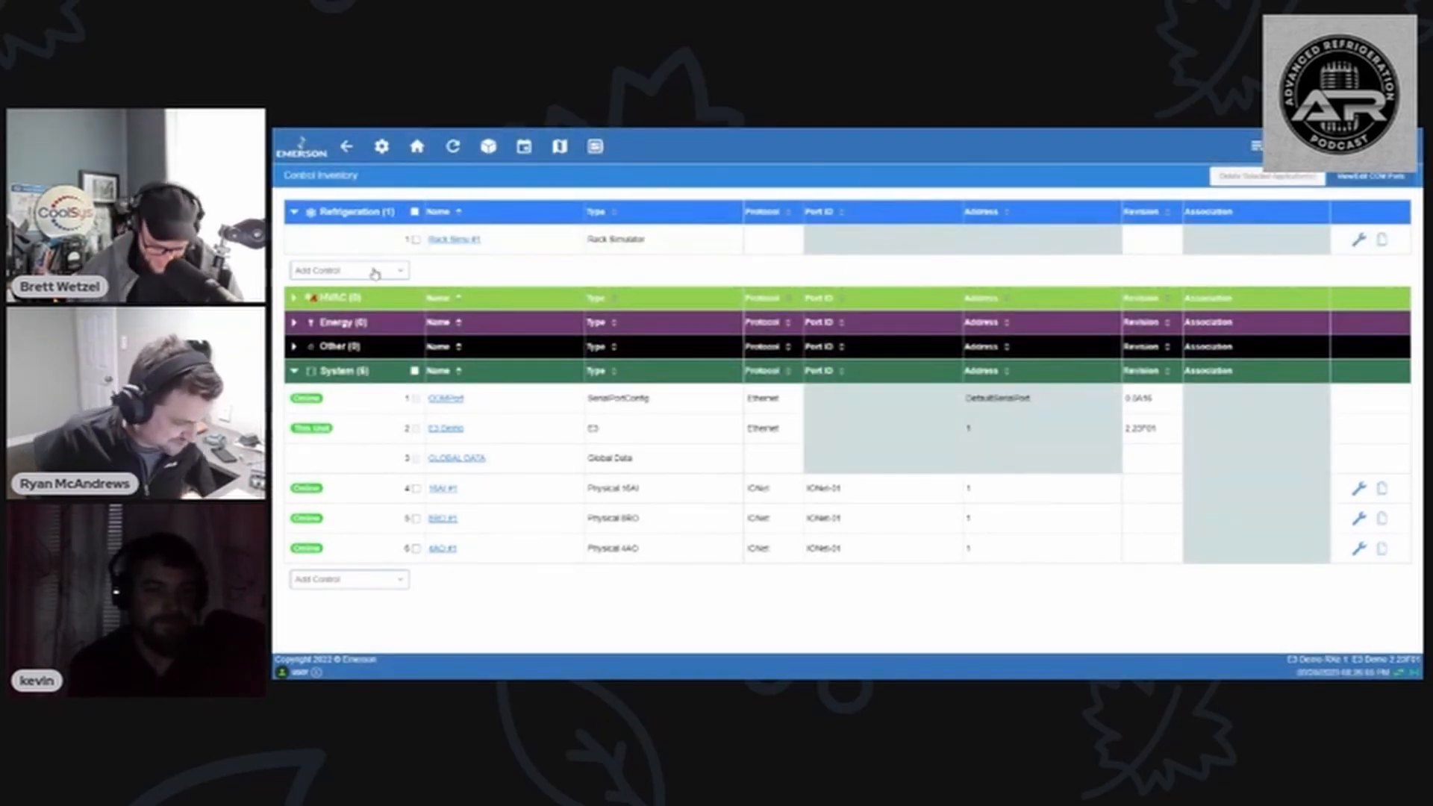
{"action": "left_click", "coordinate": [347, 270]}
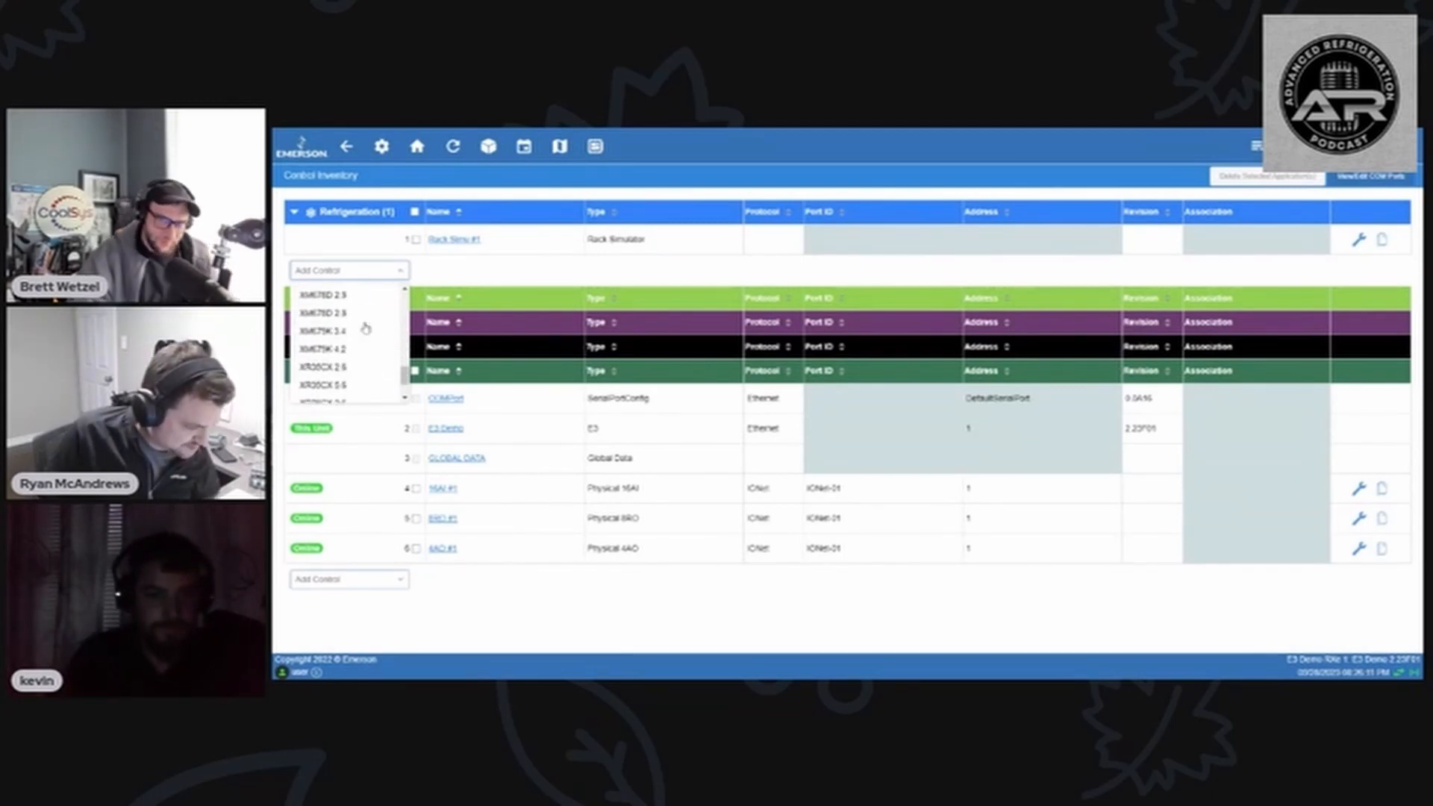
{"action": "scroll", "scroll_direction": "down", "scroll_amount": 3}
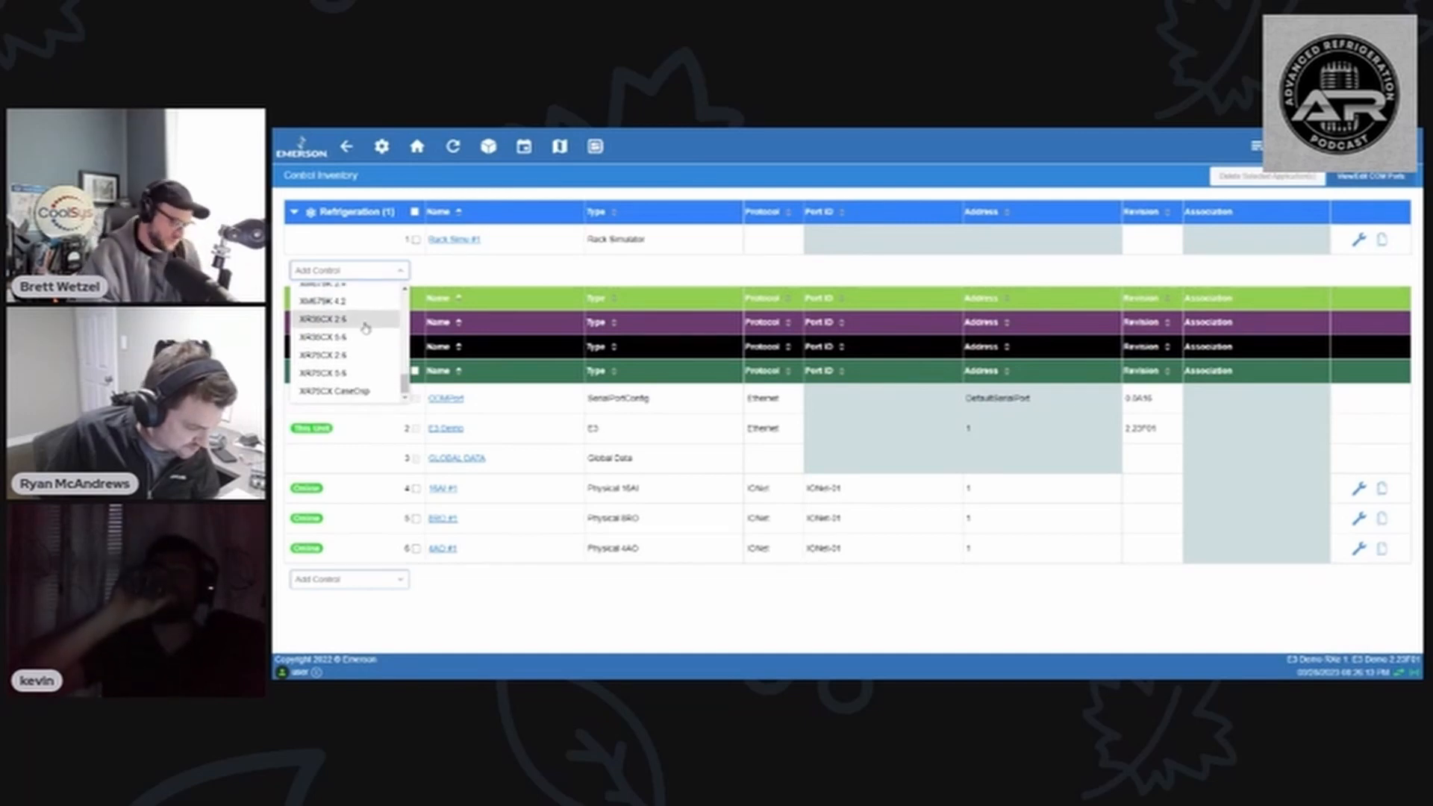